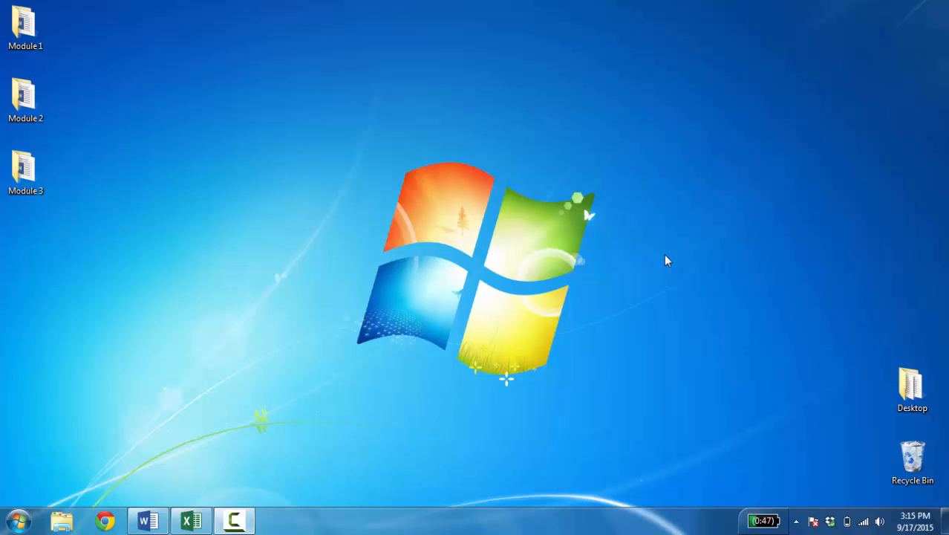
mouse_move(662, 265)
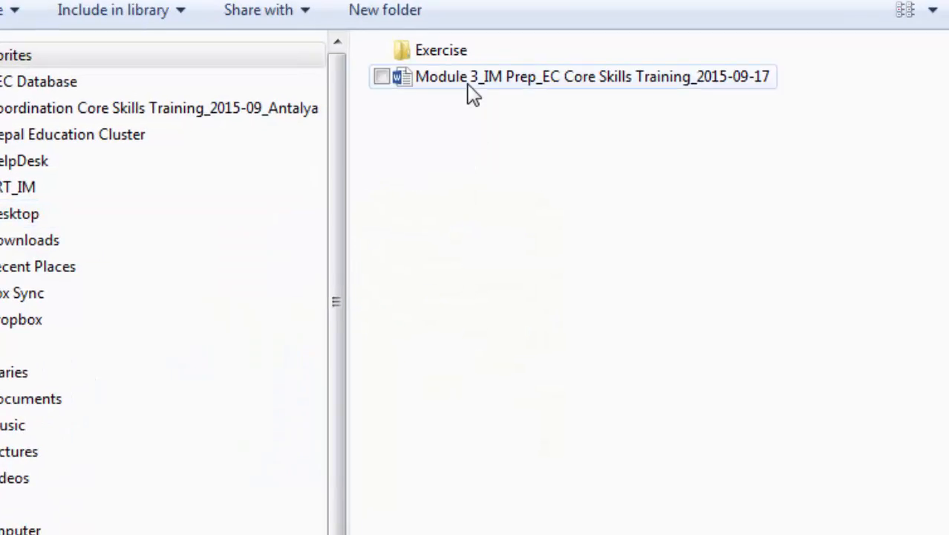
Navigate Module 3 > Exercise and launch the Partner Response Monitoring Tool workbook
double_click(591, 77)
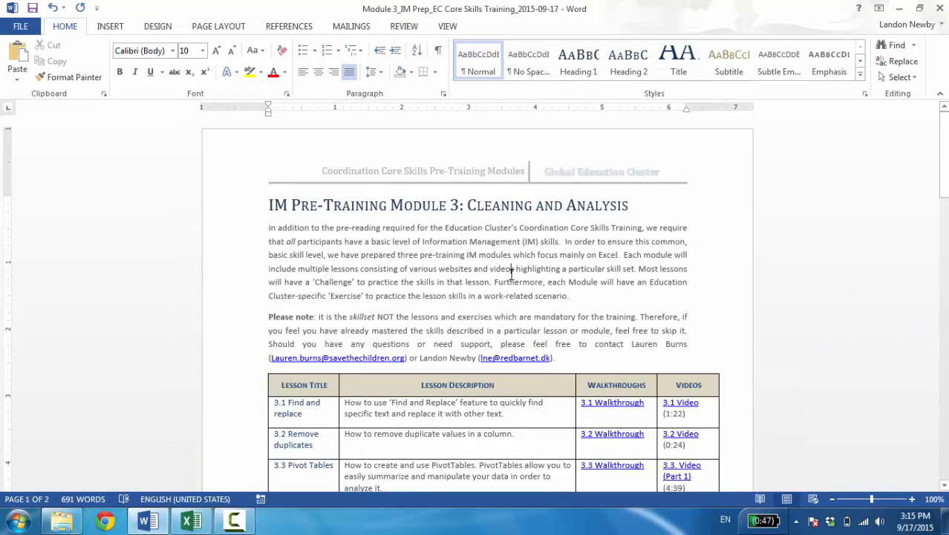
scroll(down, 3)
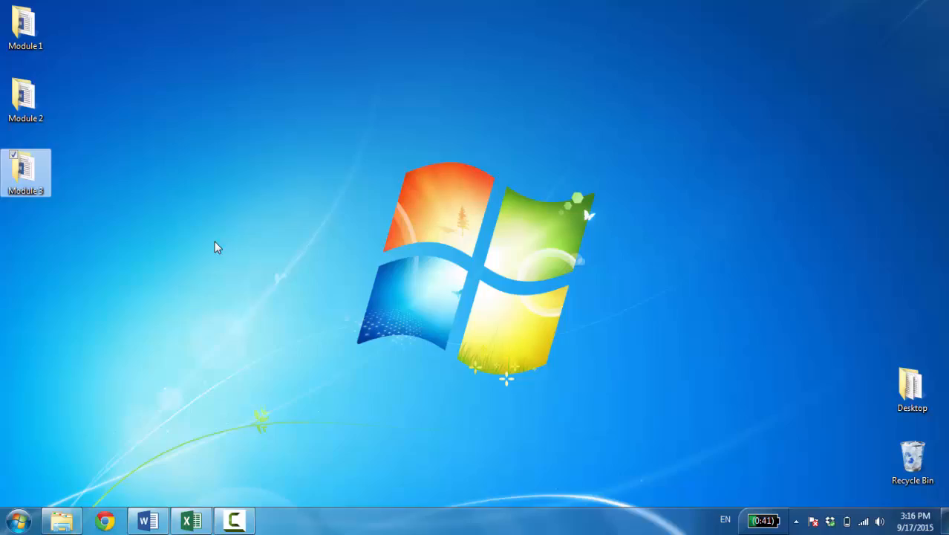
double_click(25, 166)
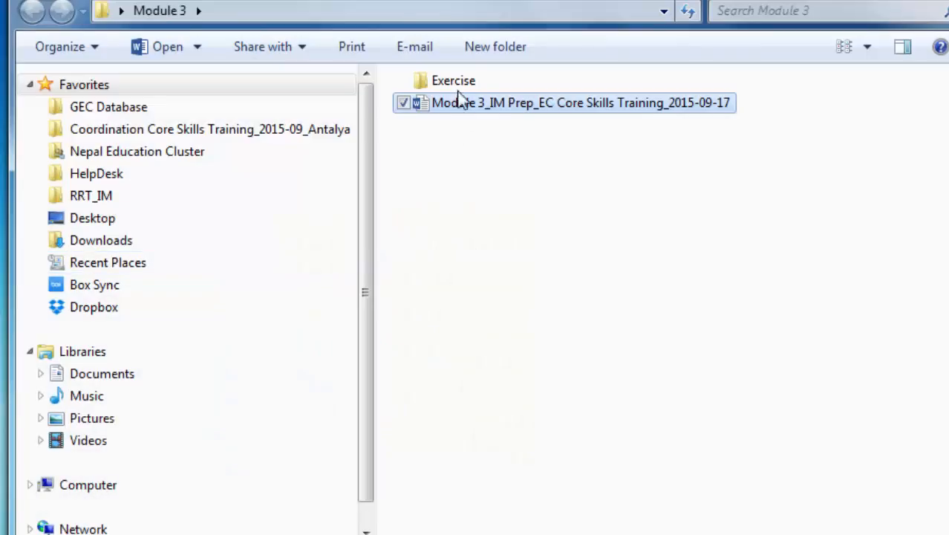
double_click(453, 80)
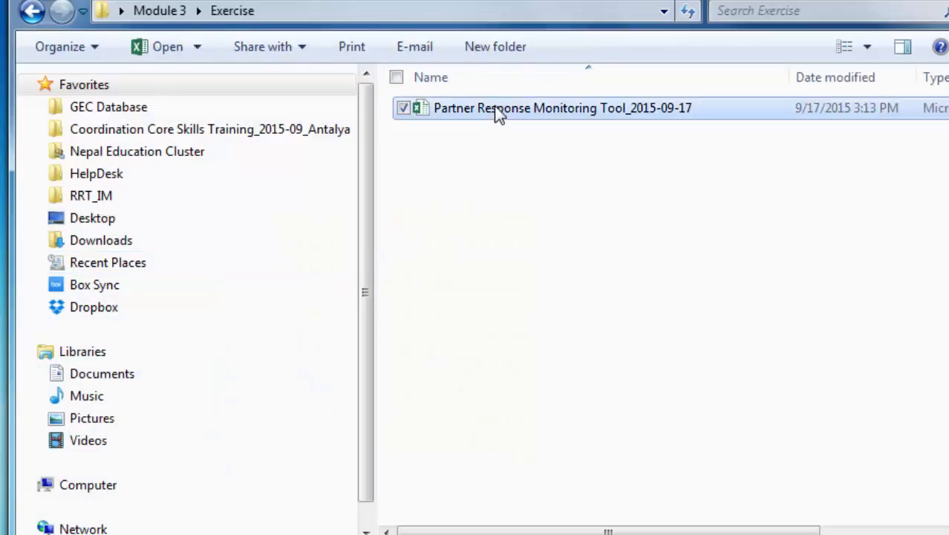
double_click(561, 106)
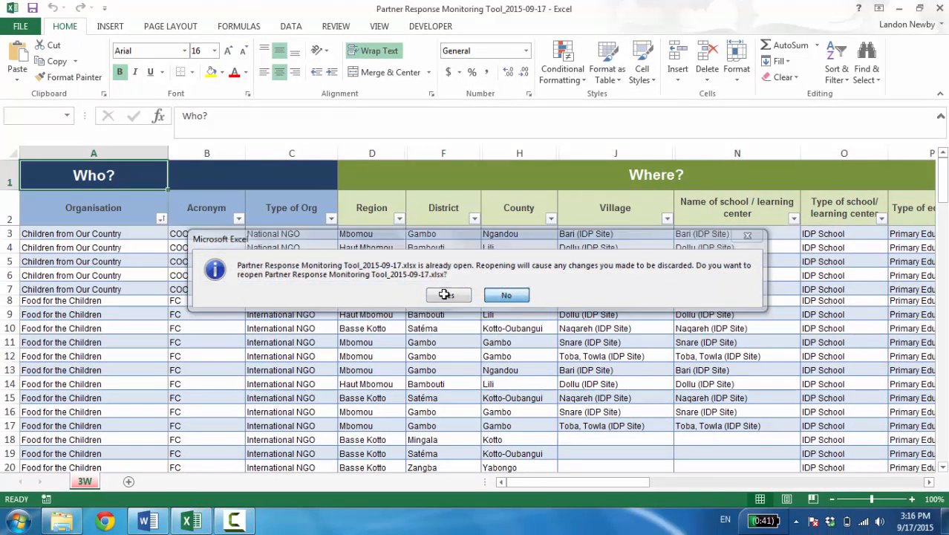
Confirm reopening, review the Who, Where, What, When, for Whom columns, and select a table cell
click(505, 294)
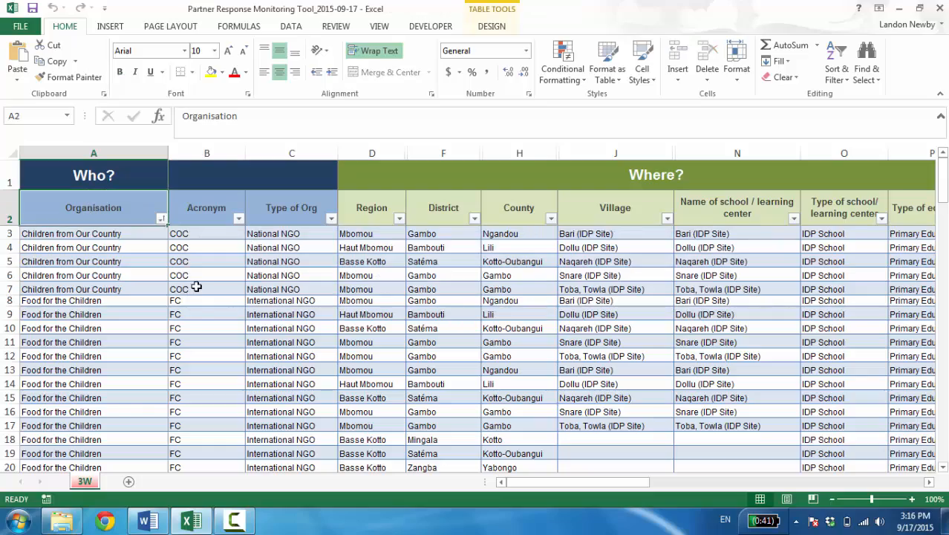
scroll(down, 3)
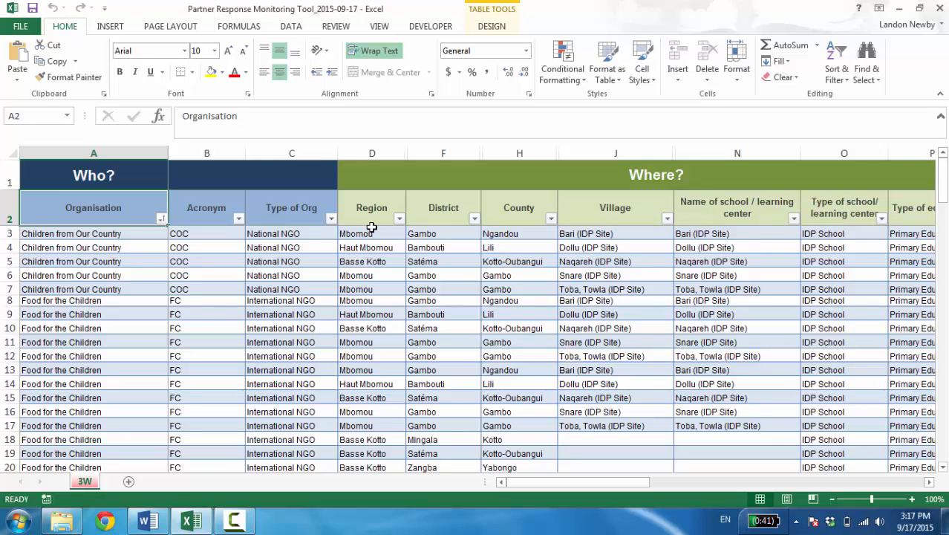
mouse_move(371, 172)
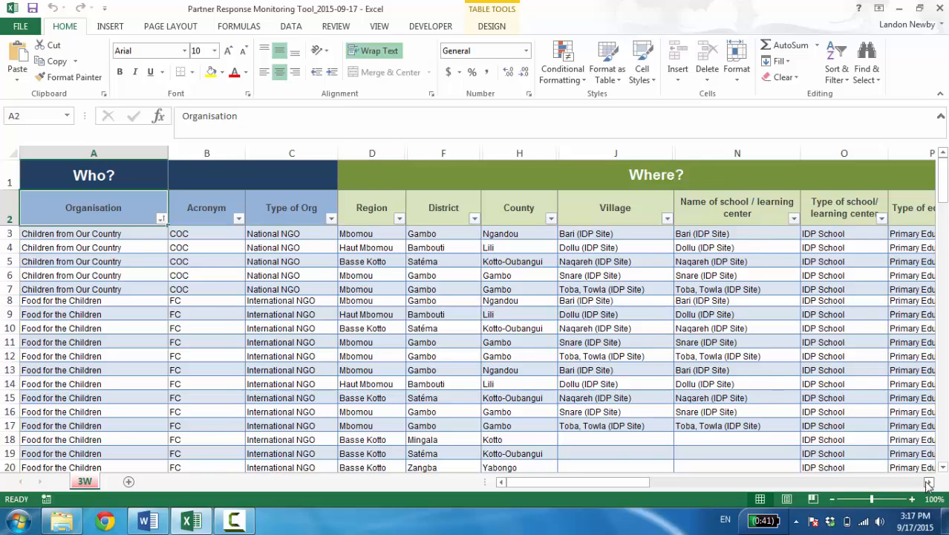
scroll(right, 3)
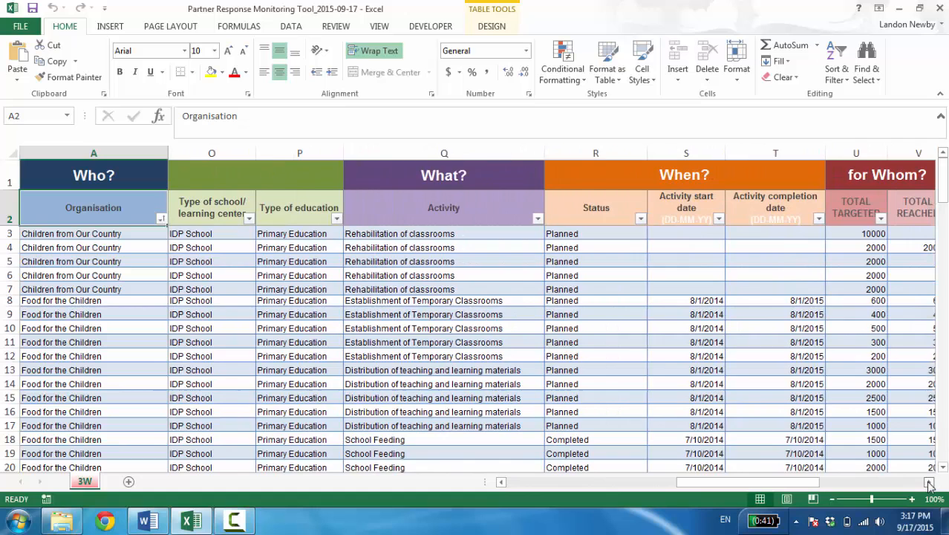
click(929, 481)
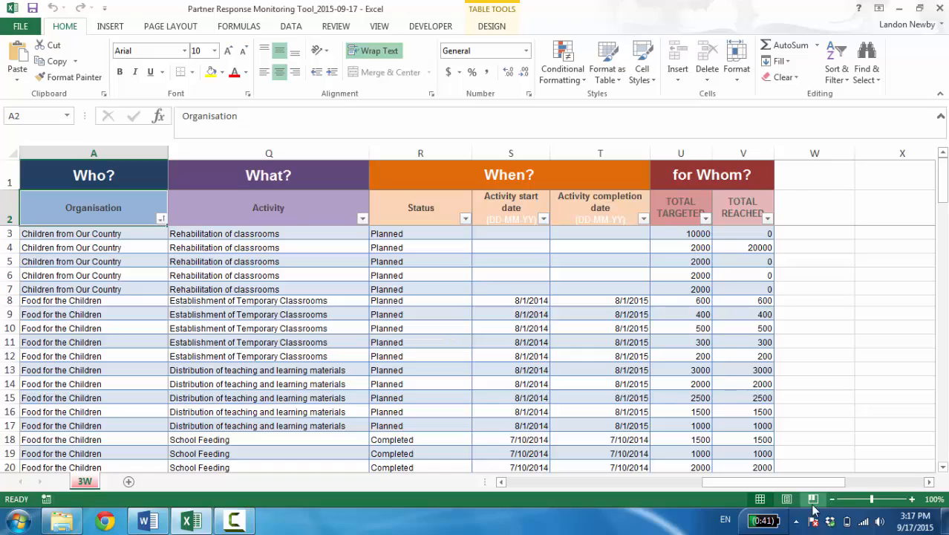
scroll(right, 3)
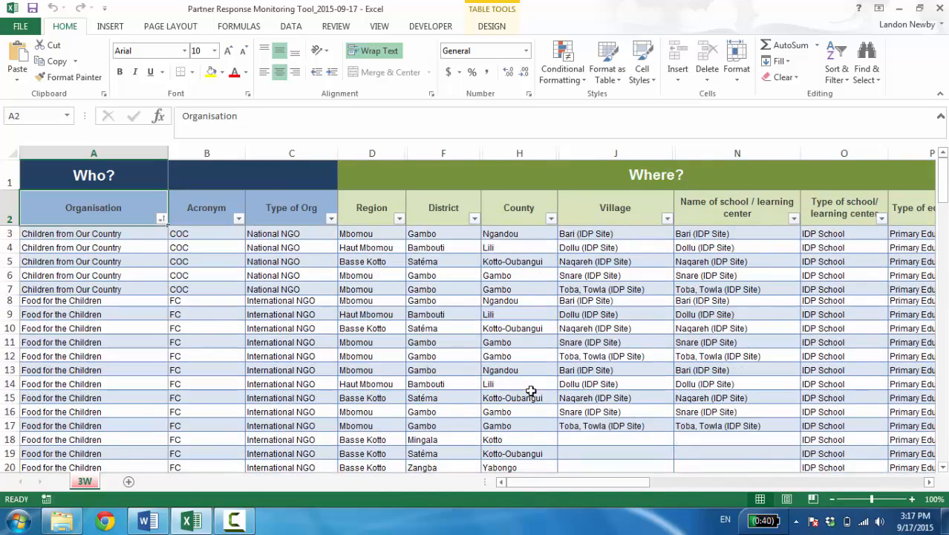
click(71, 261)
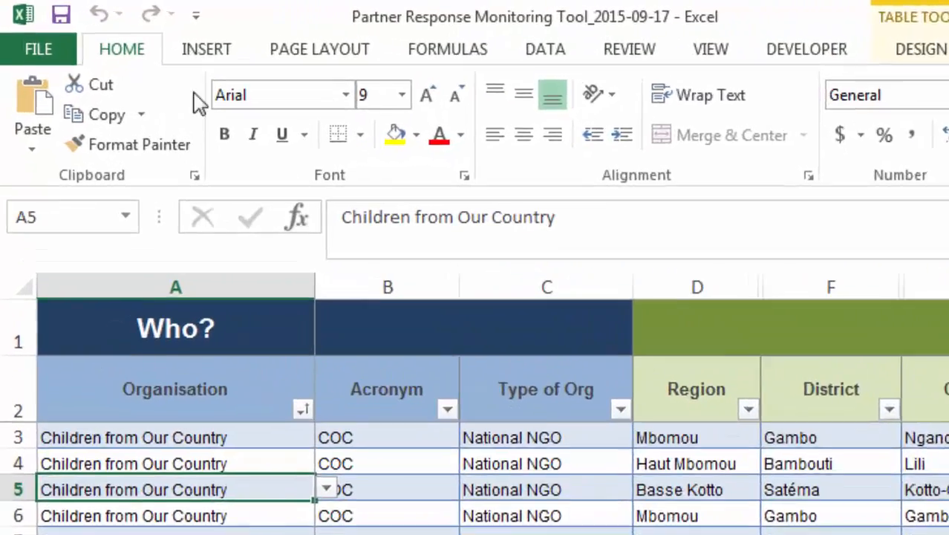
Insert a PivotTable on a new worksheet, trying Organisation as rows and removing it again
click(205, 49)
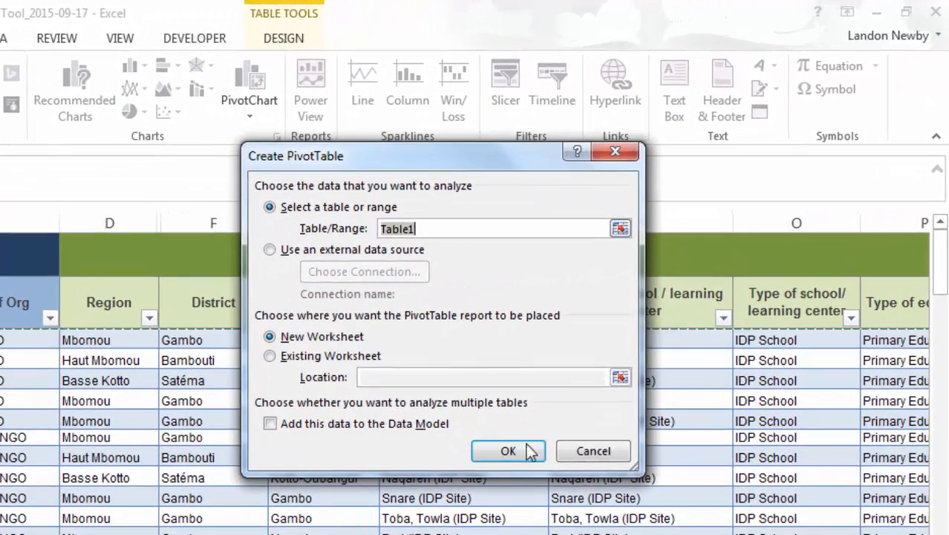
click(508, 451)
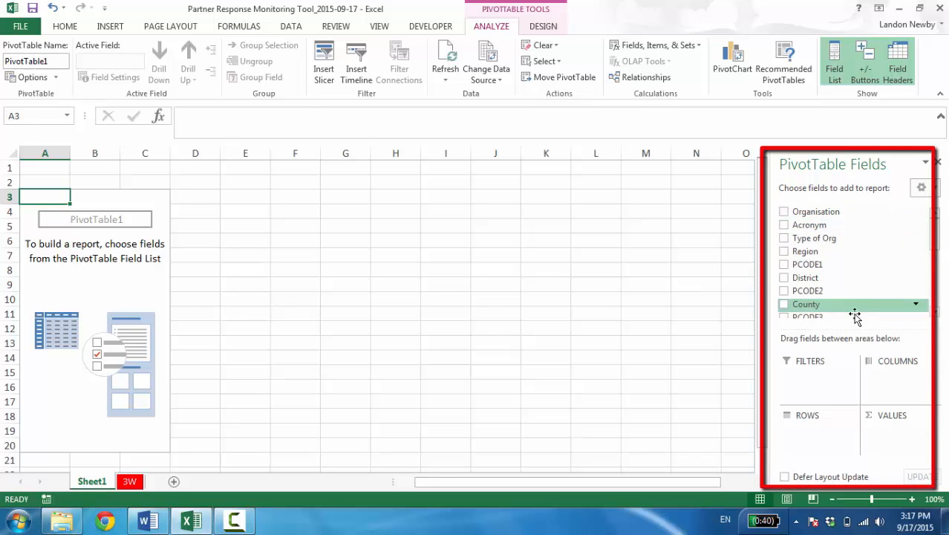
mouse_move(858, 211)
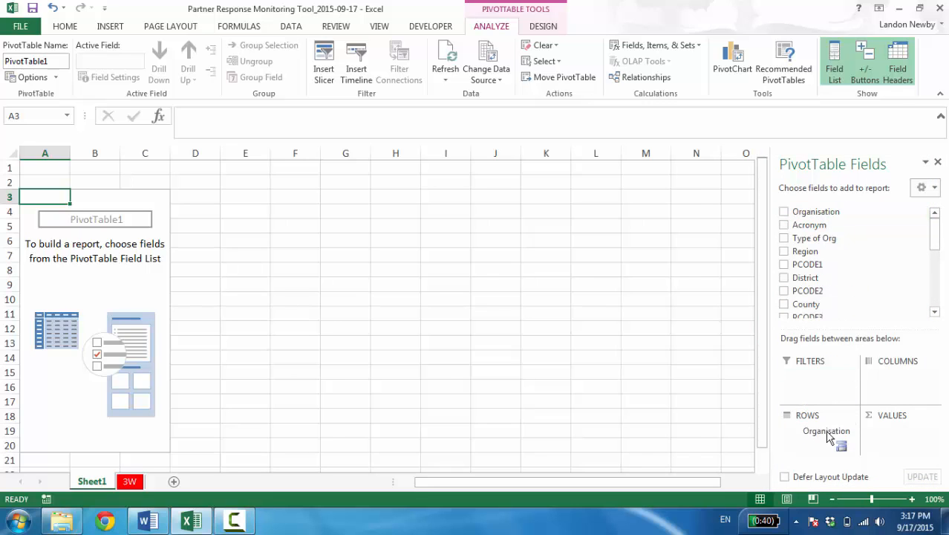
click(784, 211)
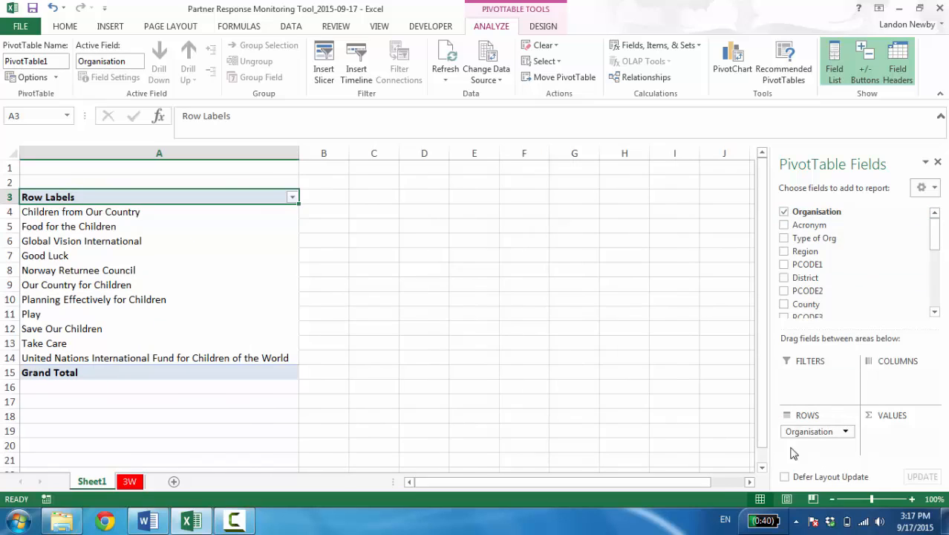
mouse_move(842, 446)
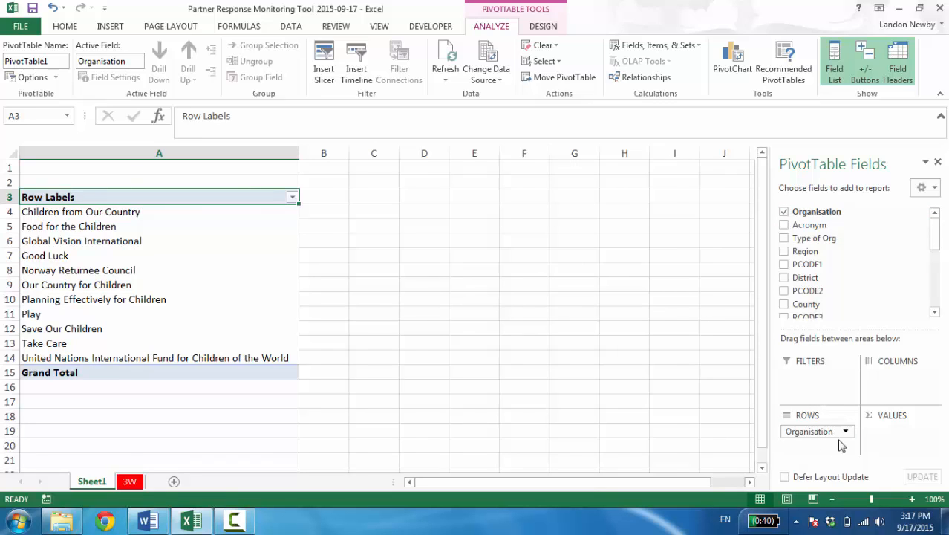
click(784, 211)
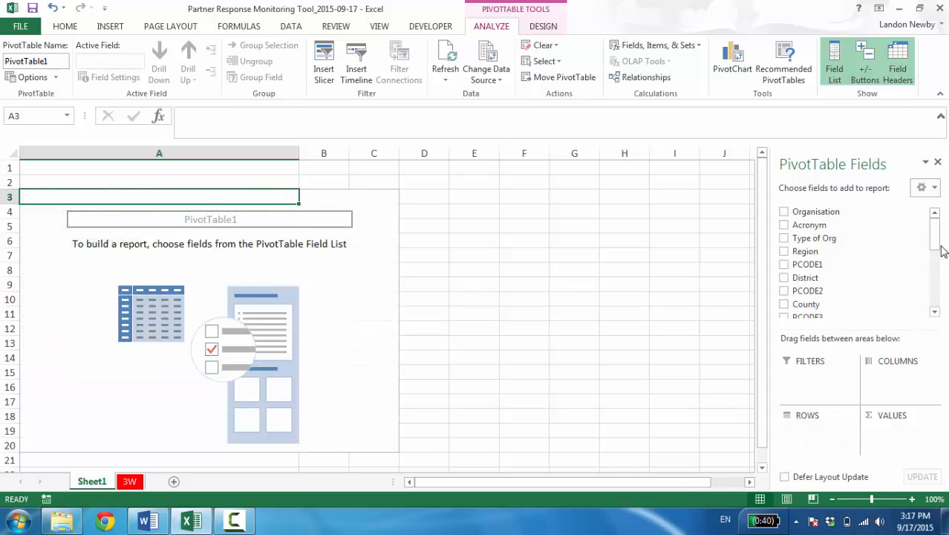
scroll(down, 3)
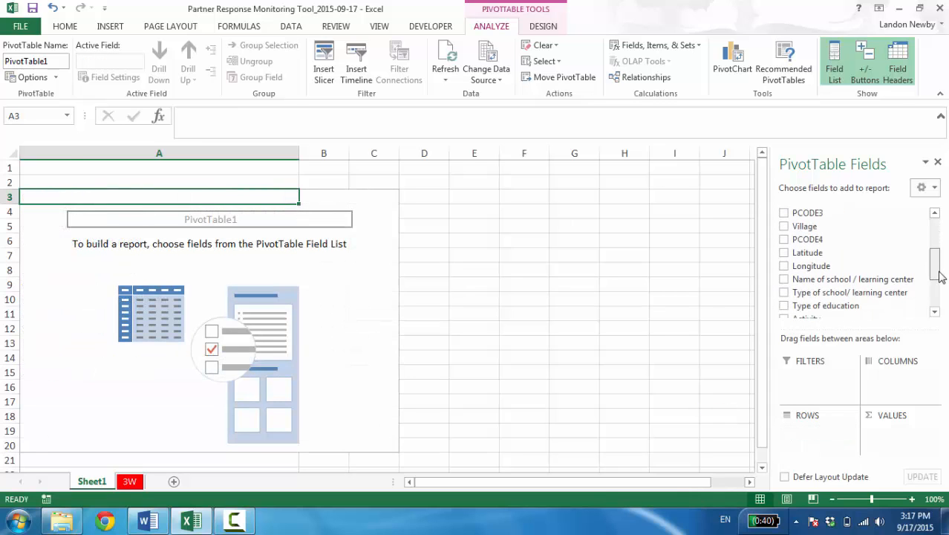
scroll(down, 3)
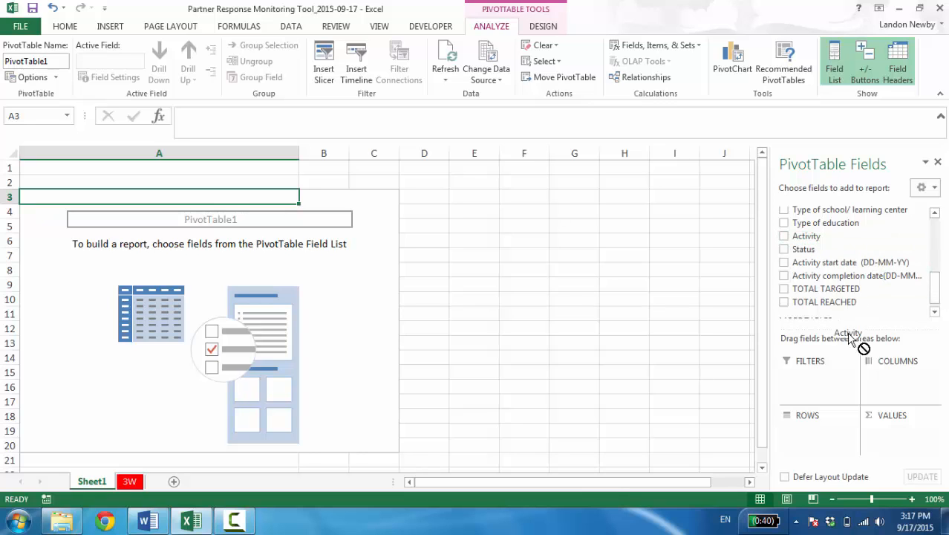
Add Activity to Rows and TOTAL TARGETED and TOTAL REACHED to Values
click(784, 235)
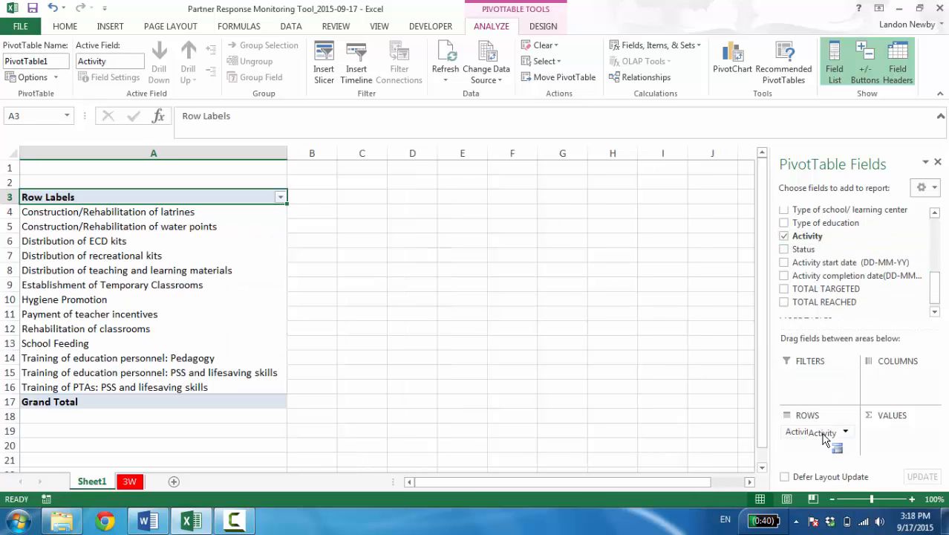
scroll(down, 3)
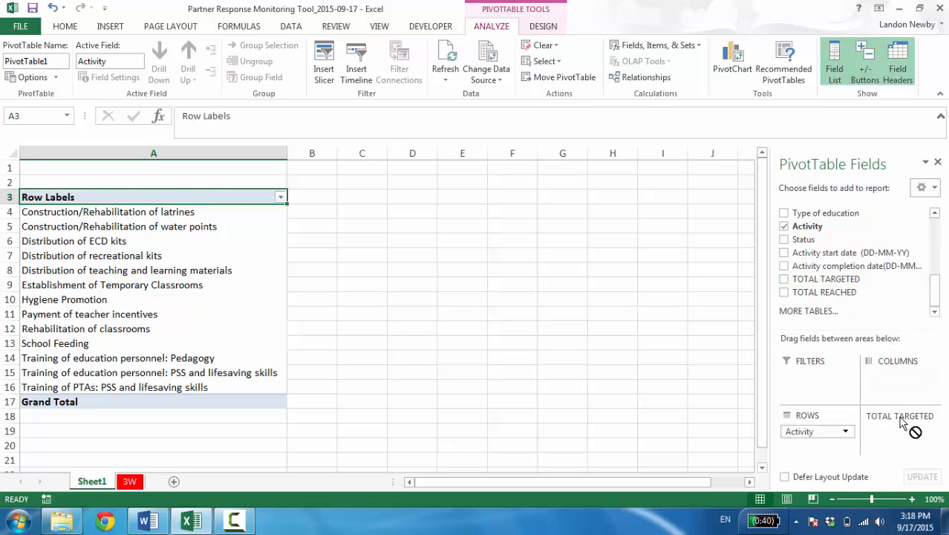
click(784, 279)
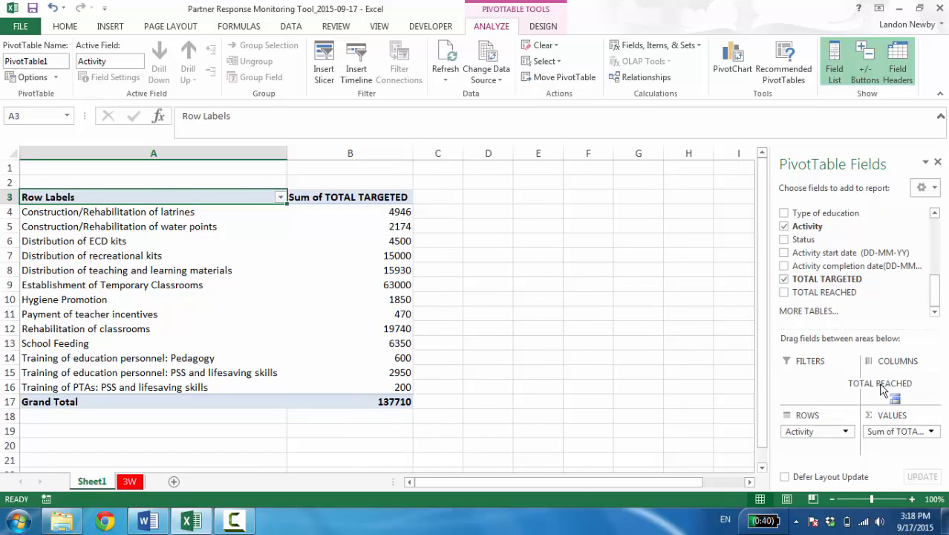
click(784, 291)
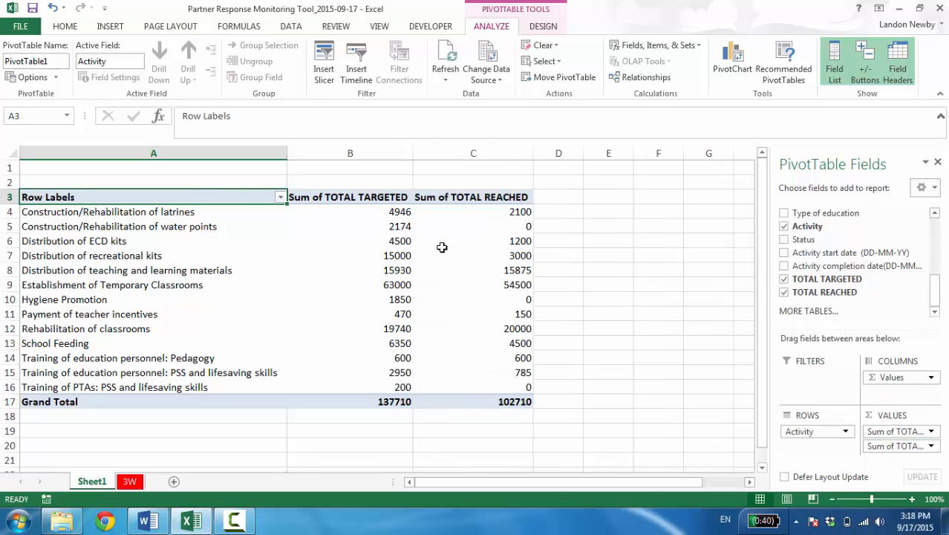
click(351, 211)
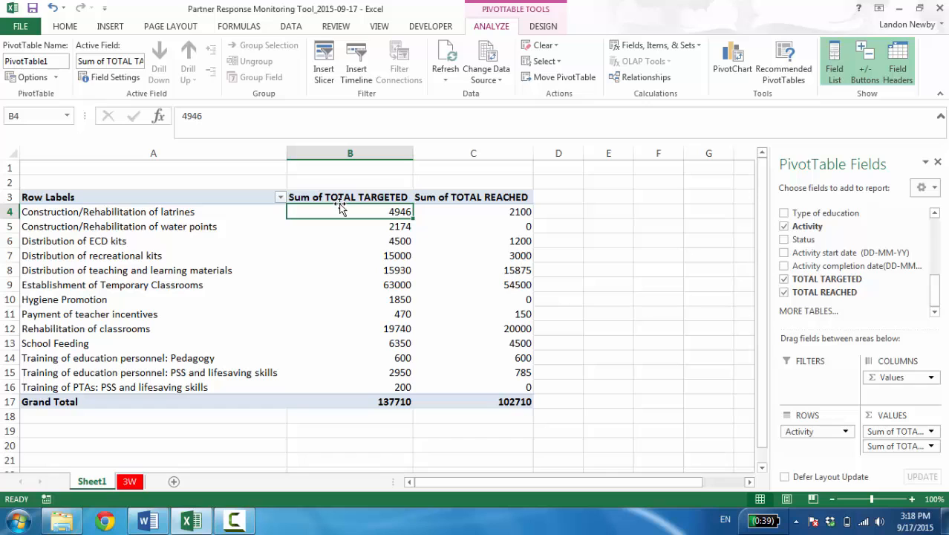
mouse_move(364, 211)
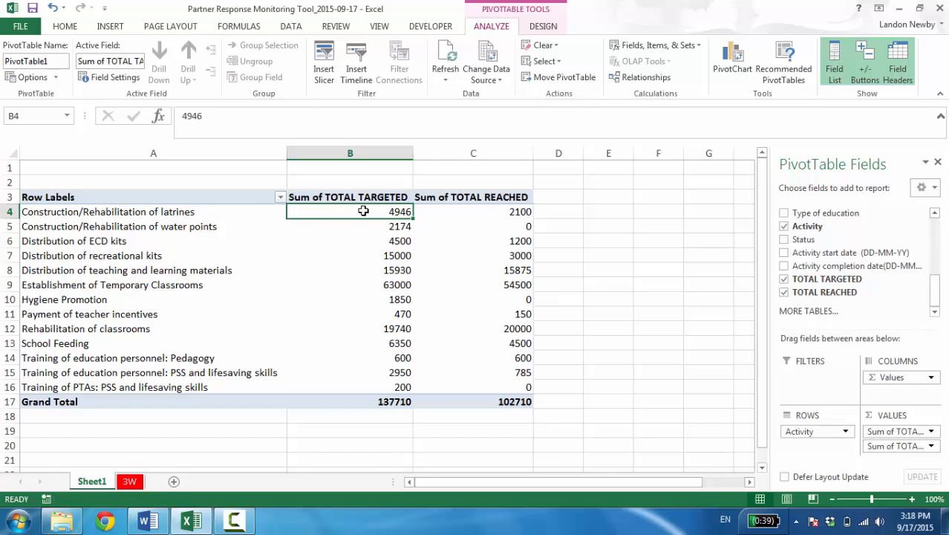
Summarize both value fields by Sum, giving grand totals 137710 targeted and 102710 reached
right_click(364, 211)
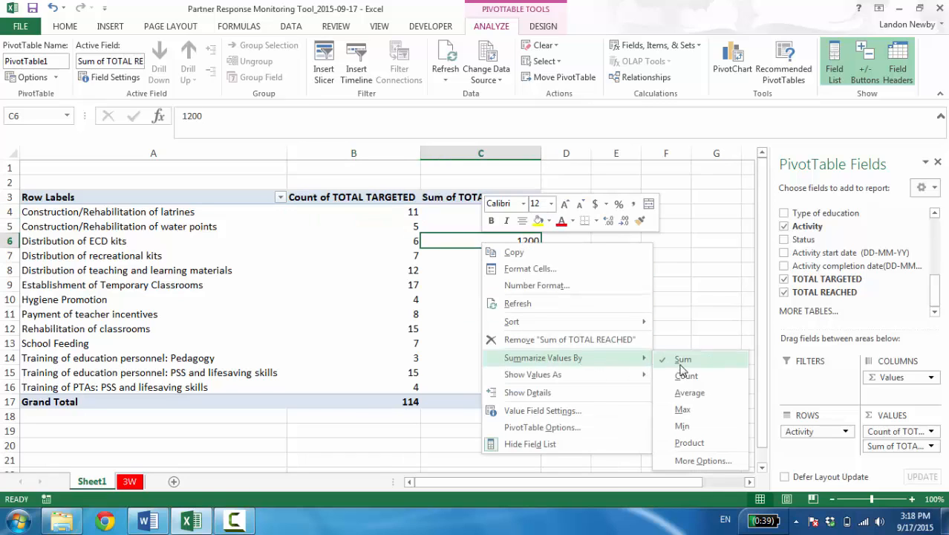
click(686, 374)
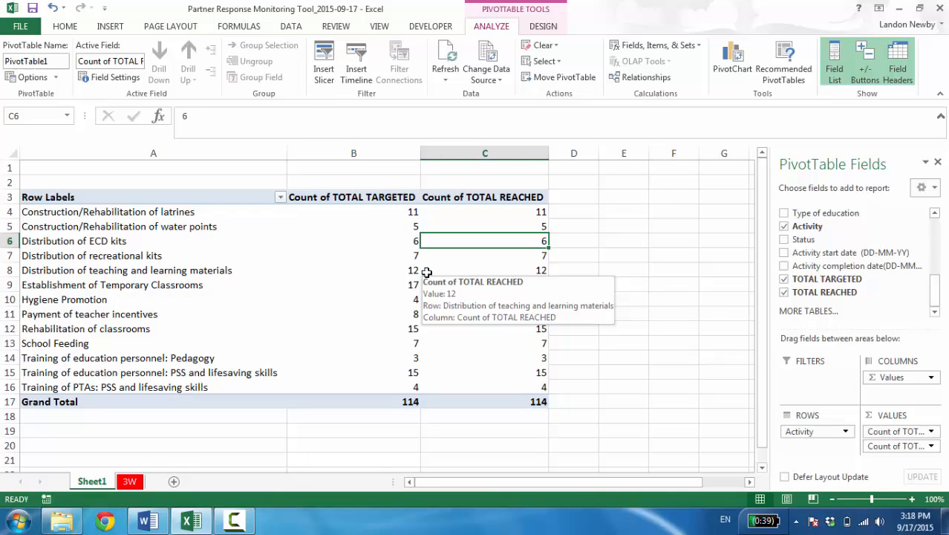
click(354, 211)
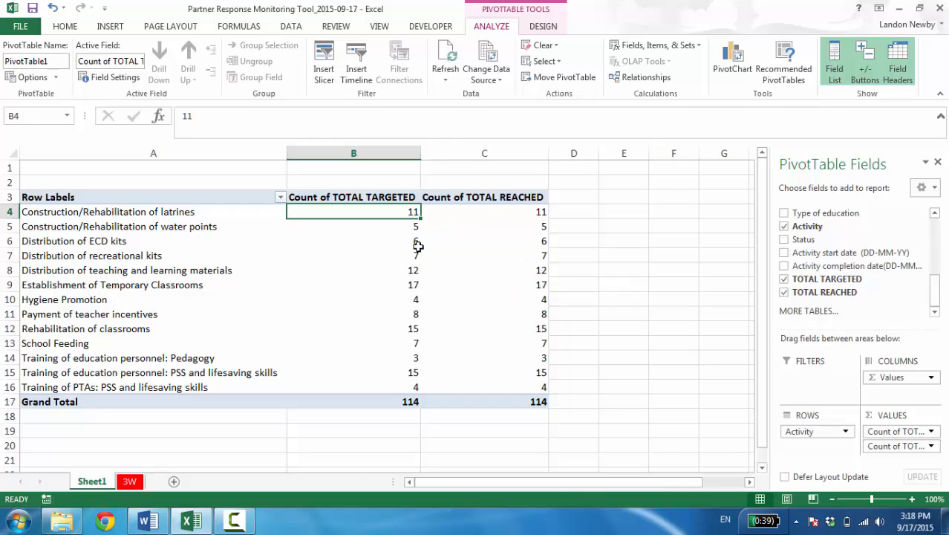
mouse_move(195, 245)
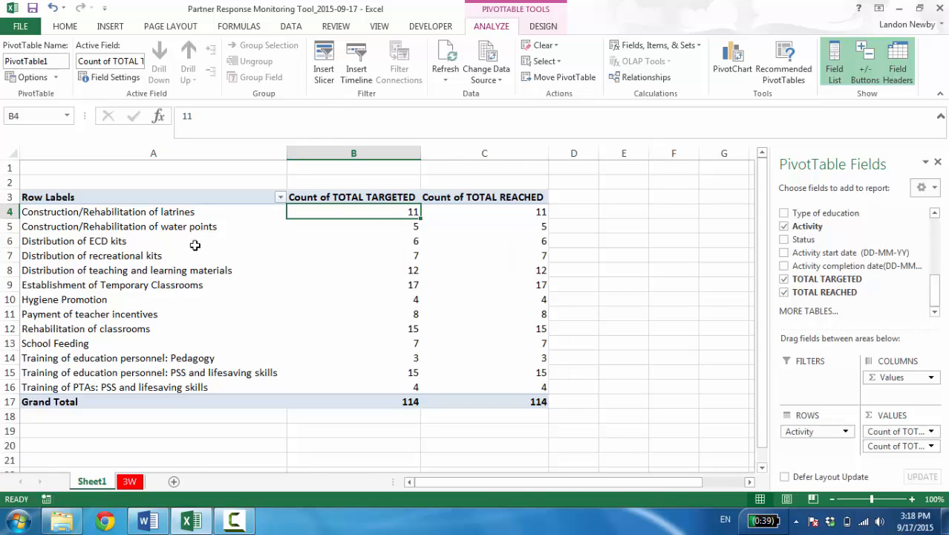
mouse_move(196, 213)
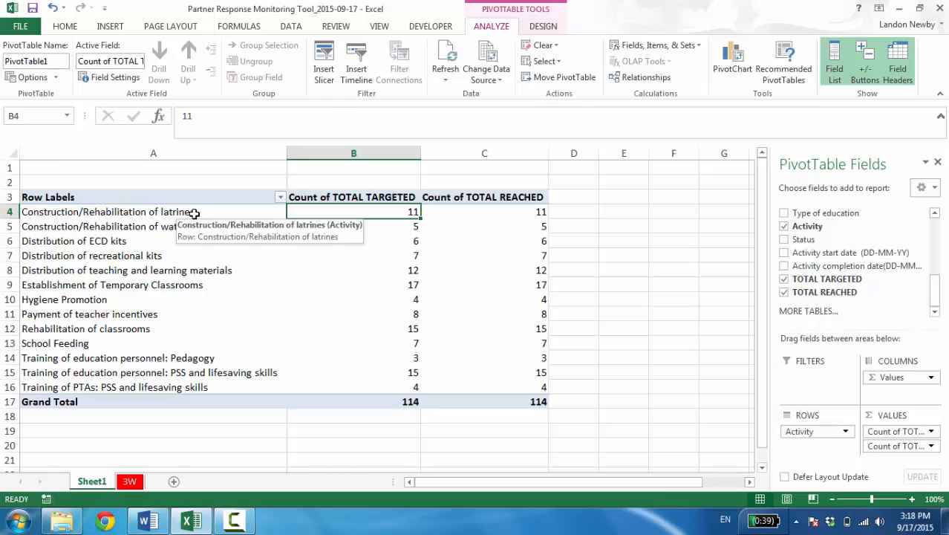
click(153, 211)
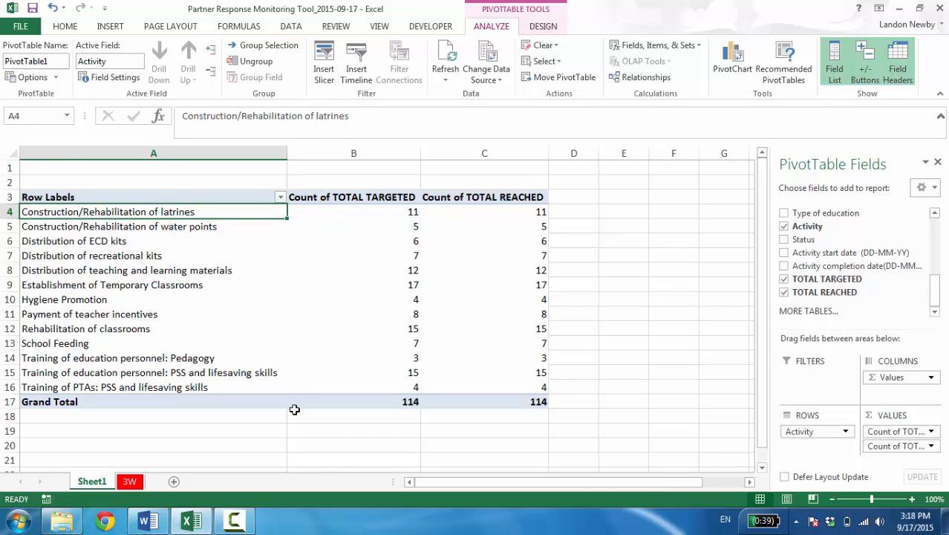
mouse_move(398, 199)
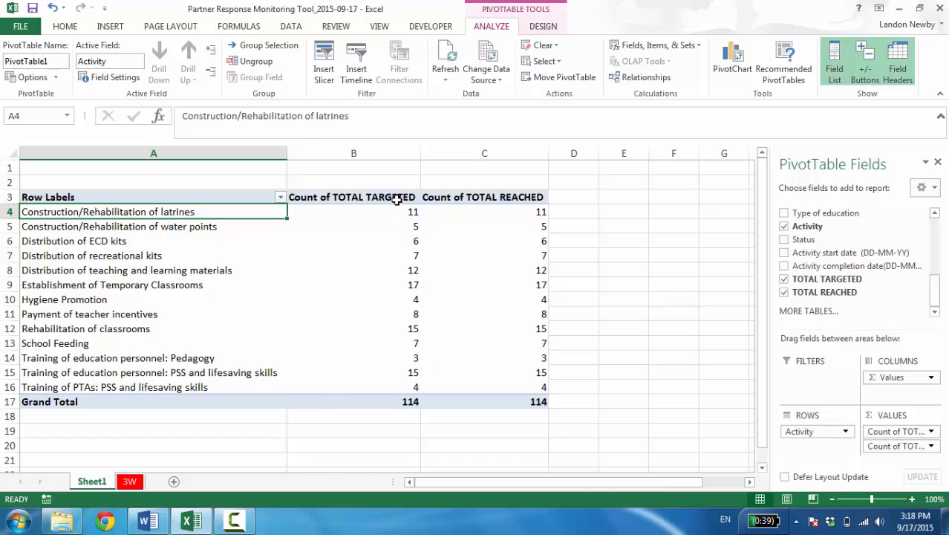
click(372, 211)
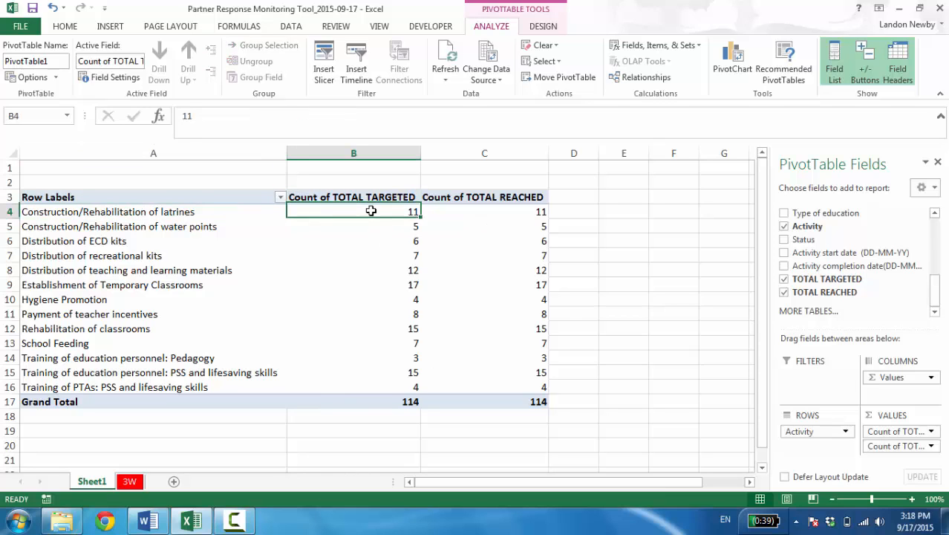
mouse_move(370, 255)
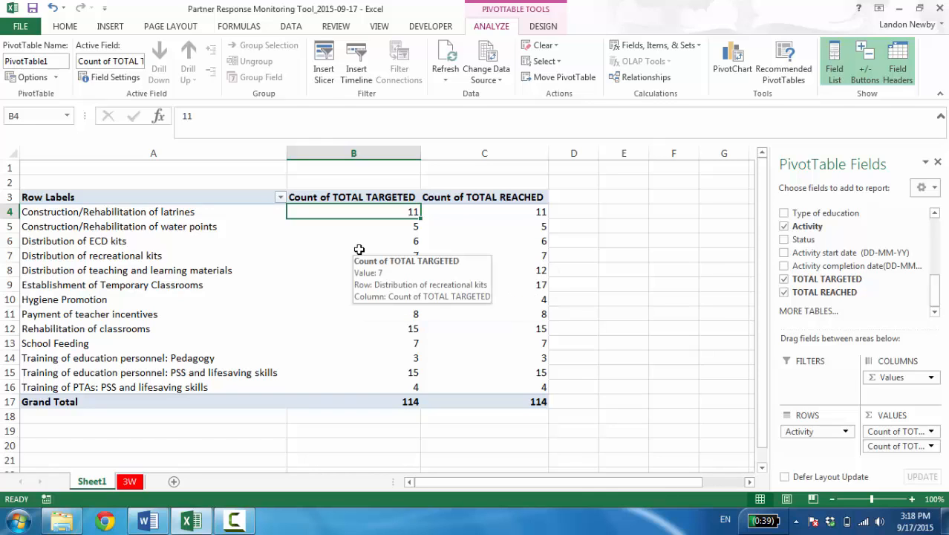
mouse_move(365, 243)
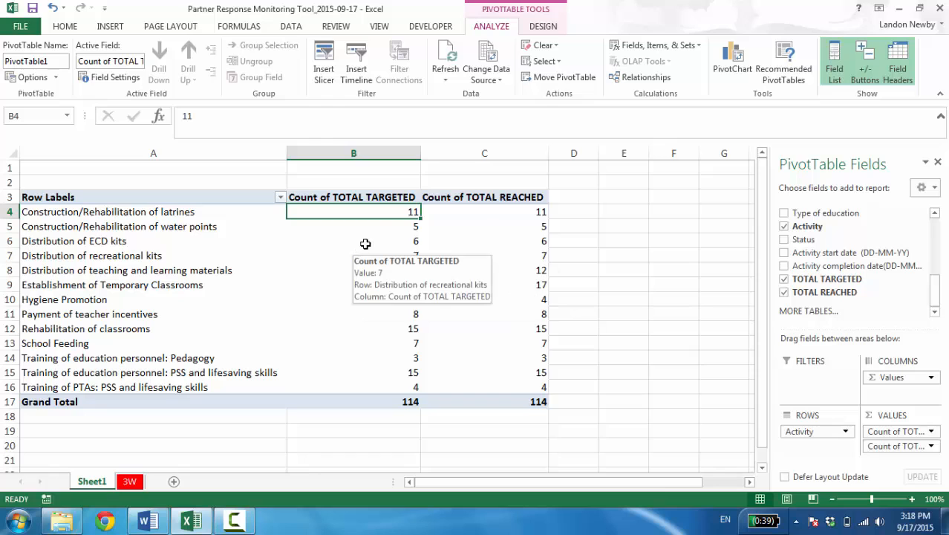
right_click(353, 210)
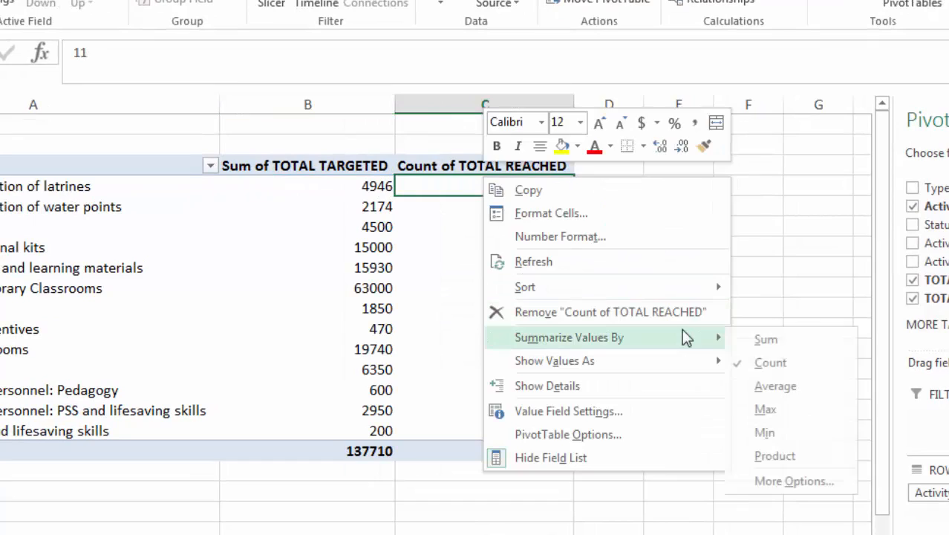
click(766, 338)
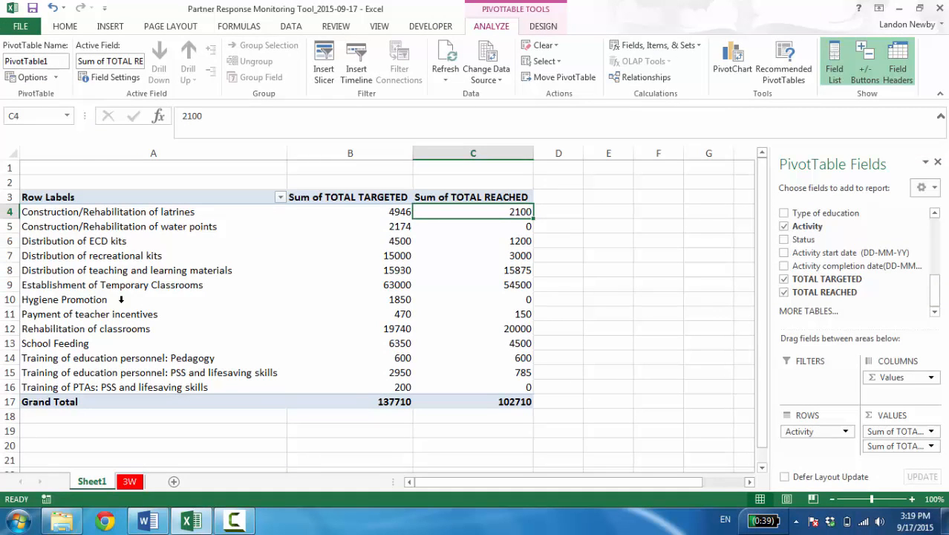
mouse_move(171, 371)
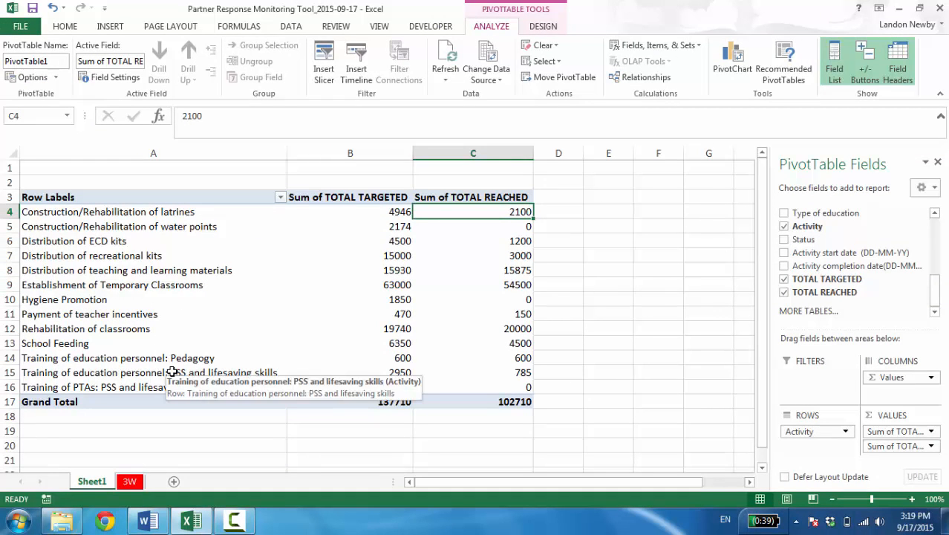
Filter Row Labels to keep only Establishment of Temporary Classrooms (63000 targeted, 54500 reached)
click(279, 196)
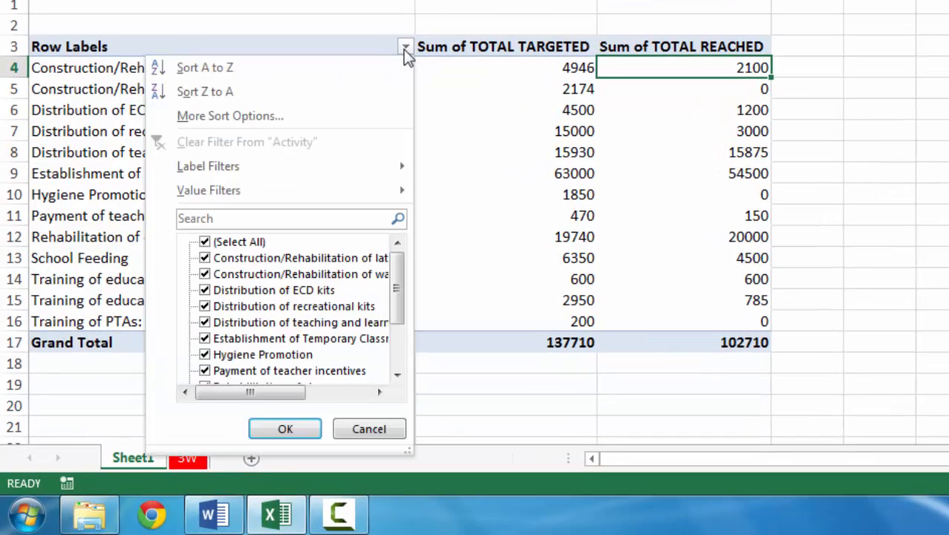
click(205, 241)
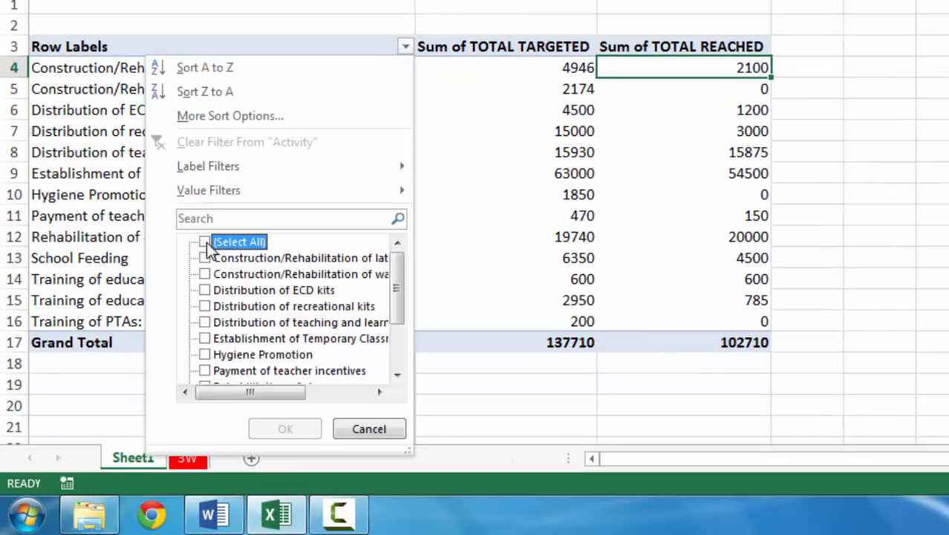
click(205, 339)
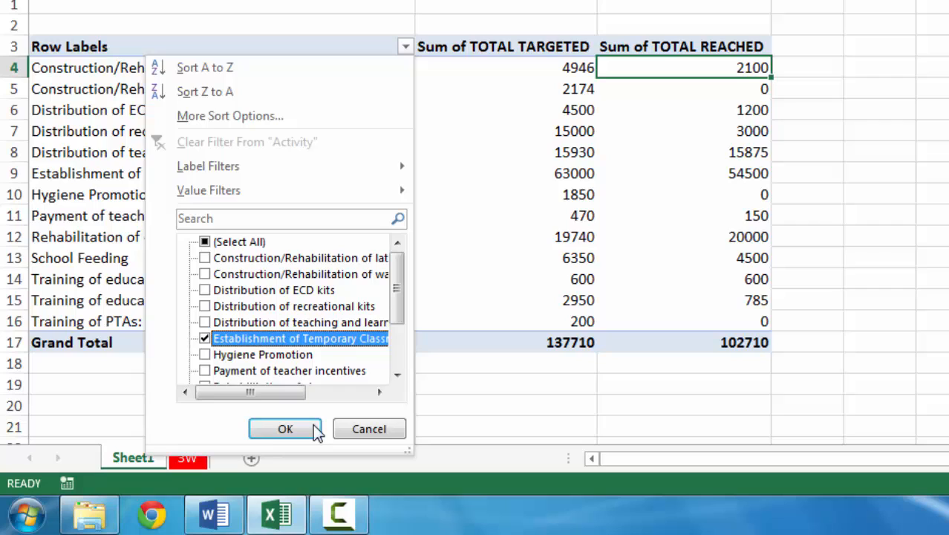
click(285, 428)
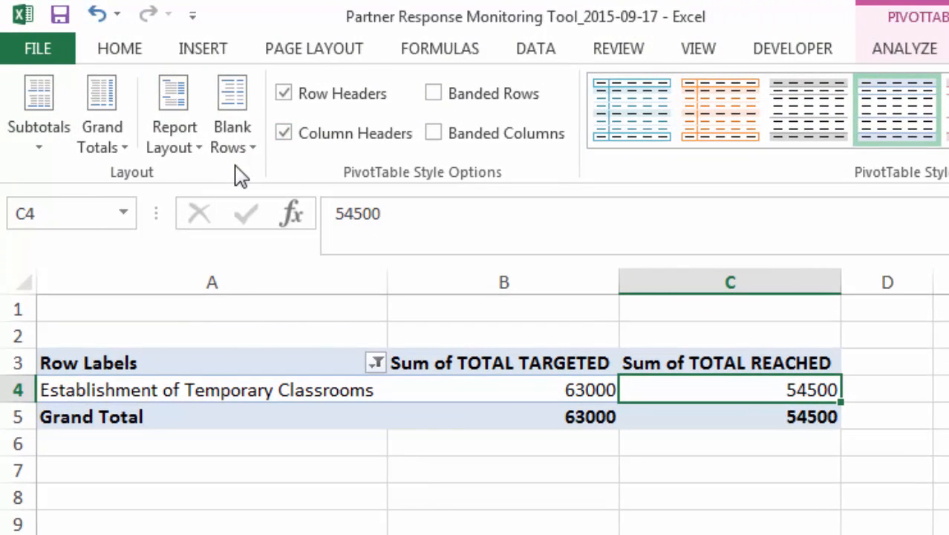
Turn Grand Totals off for rows and columns on the Design tab
click(101, 116)
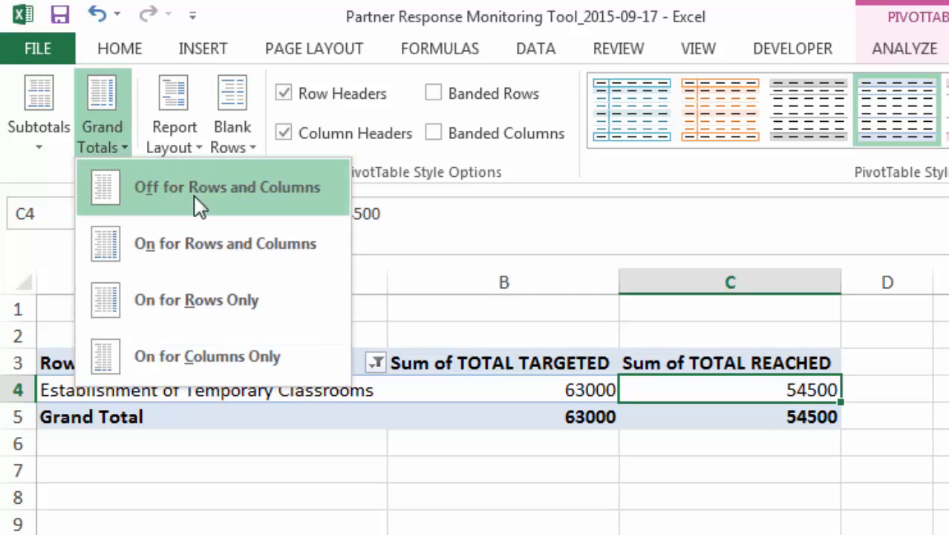
click(226, 188)
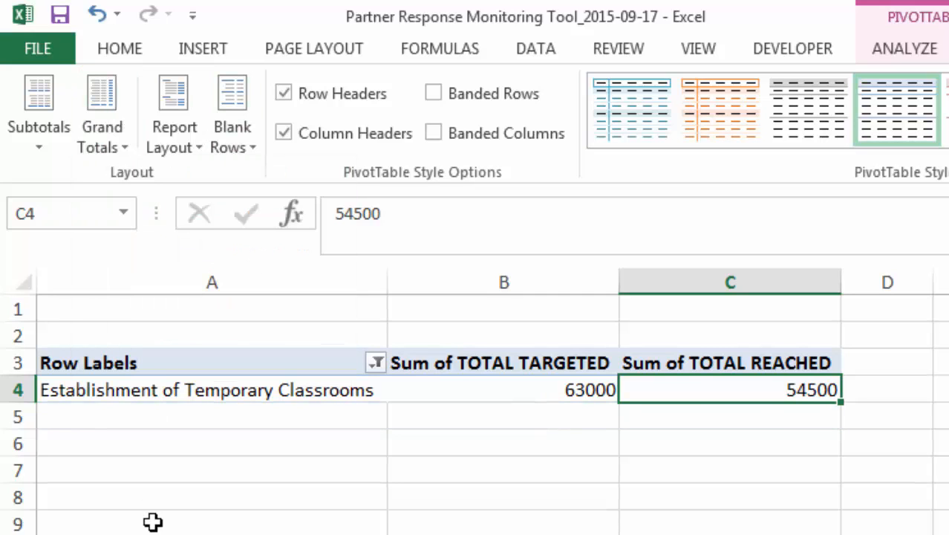
mouse_move(884, 384)
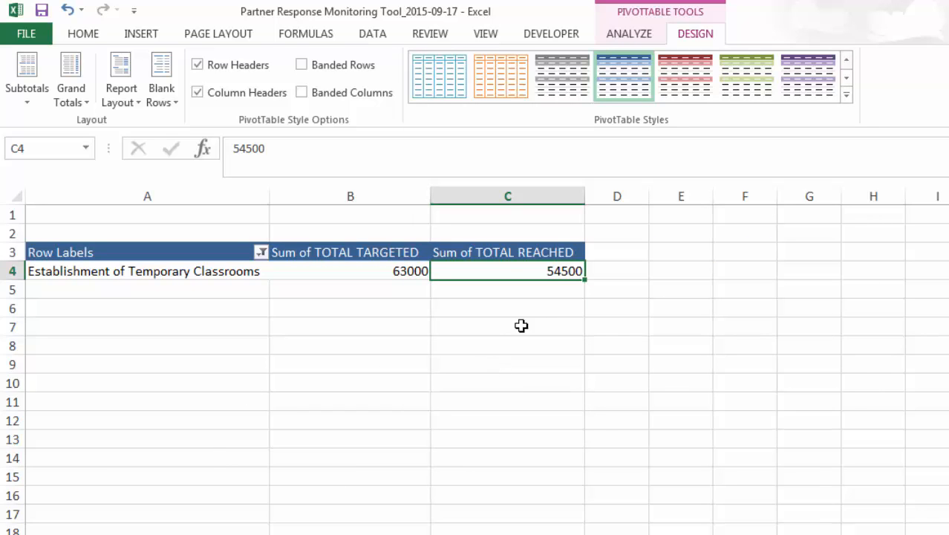
mouse_move(493, 330)
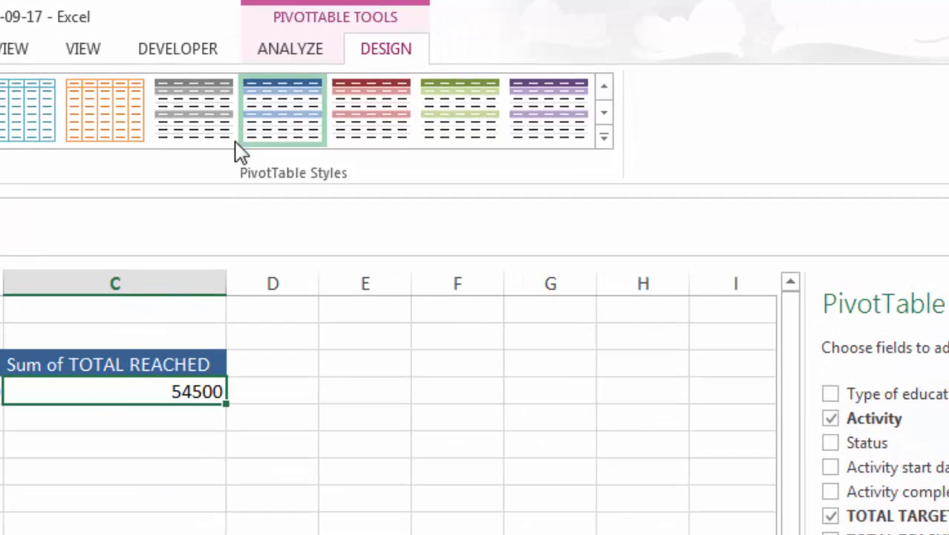
Insert a Clustered Bar PivotChart of the filtered pivot table via Analyze > PivotChart
click(290, 48)
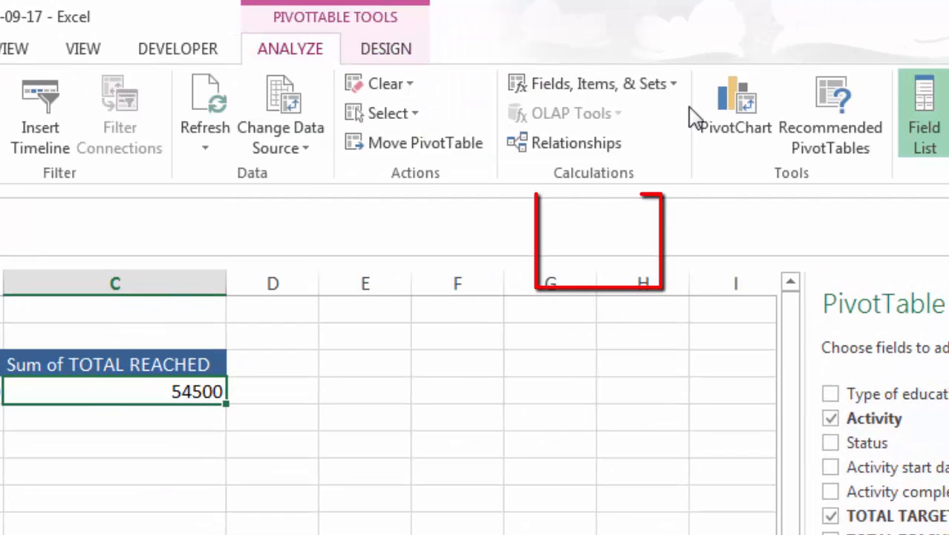
click(736, 111)
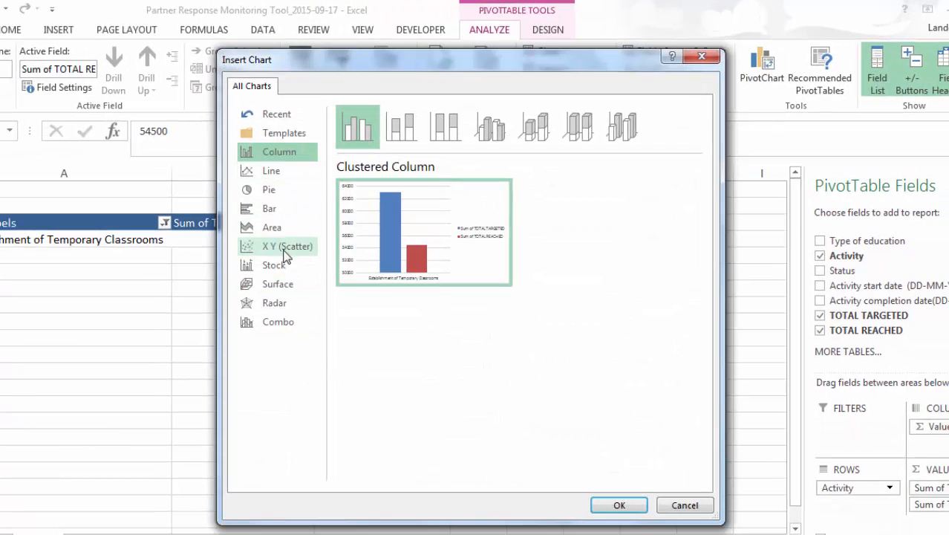
click(270, 208)
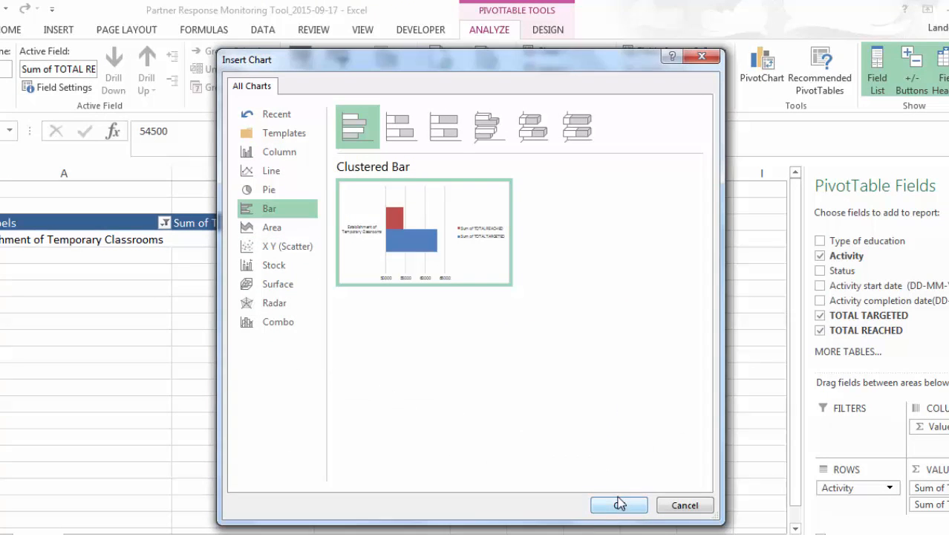
click(617, 505)
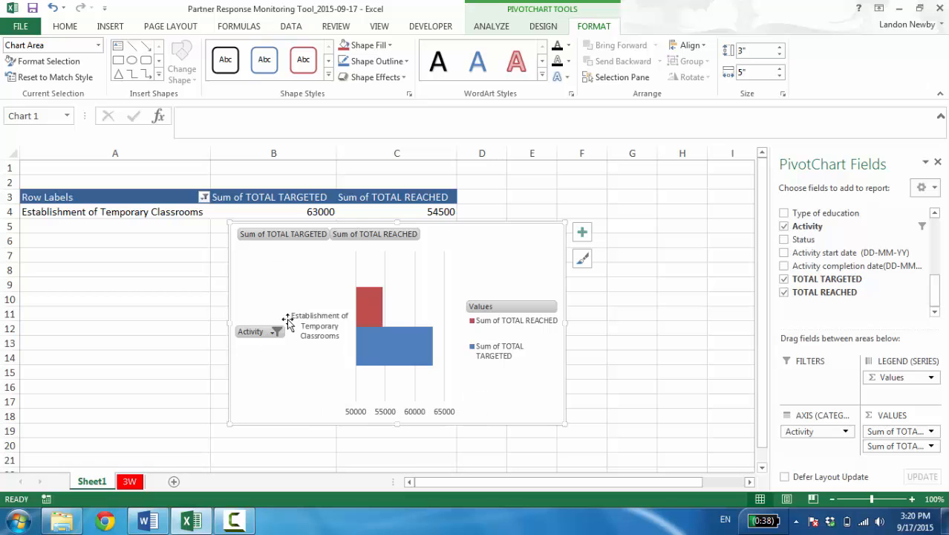
Hide all field buttons on the PivotChart, leaving only bars, axis and legend
click(276, 331)
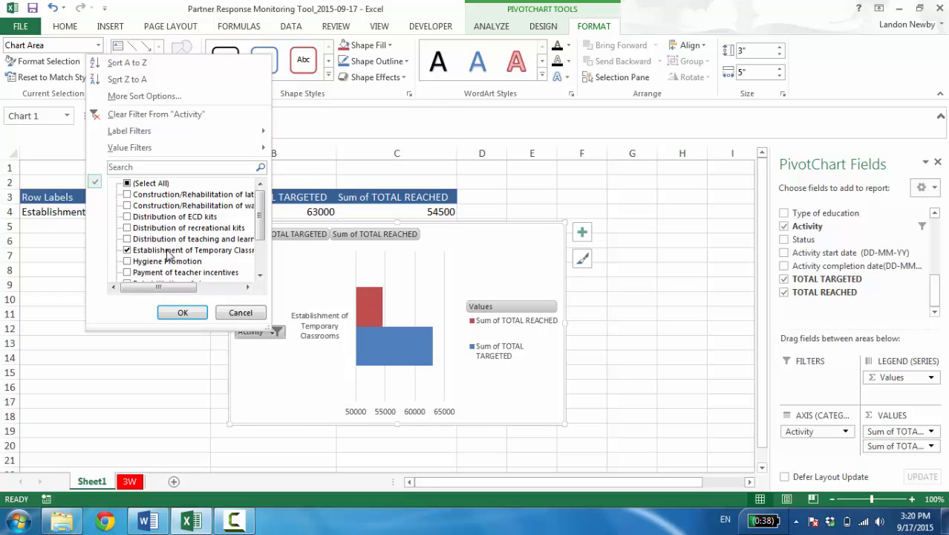
click(181, 312)
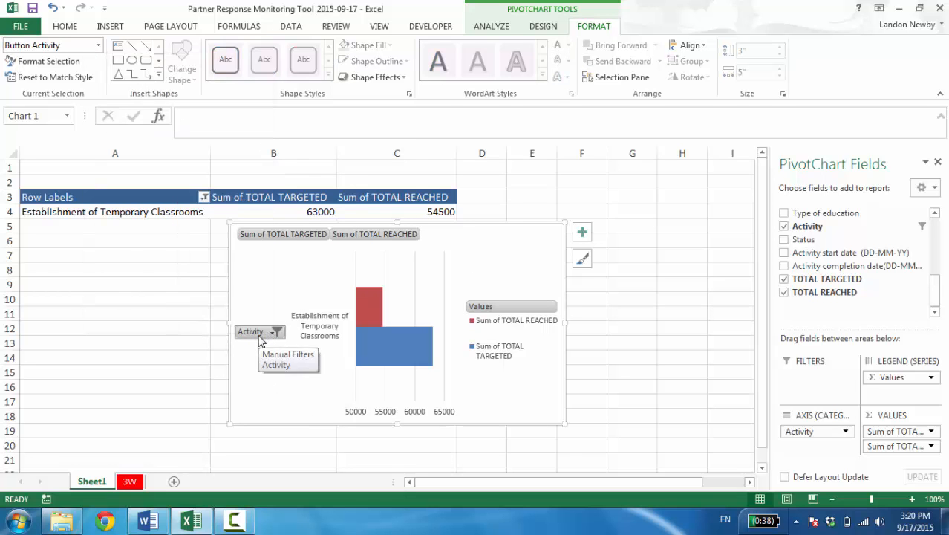
right_click(250, 331)
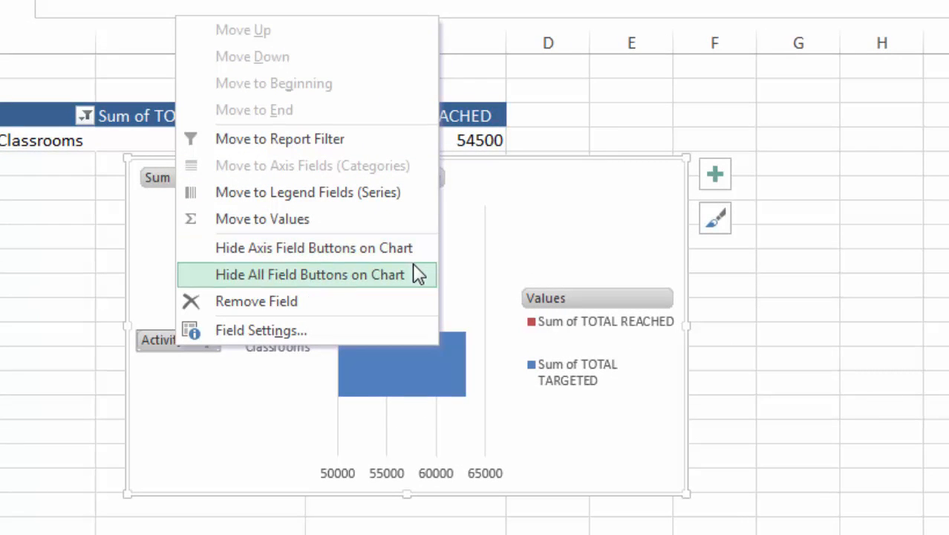
click(309, 273)
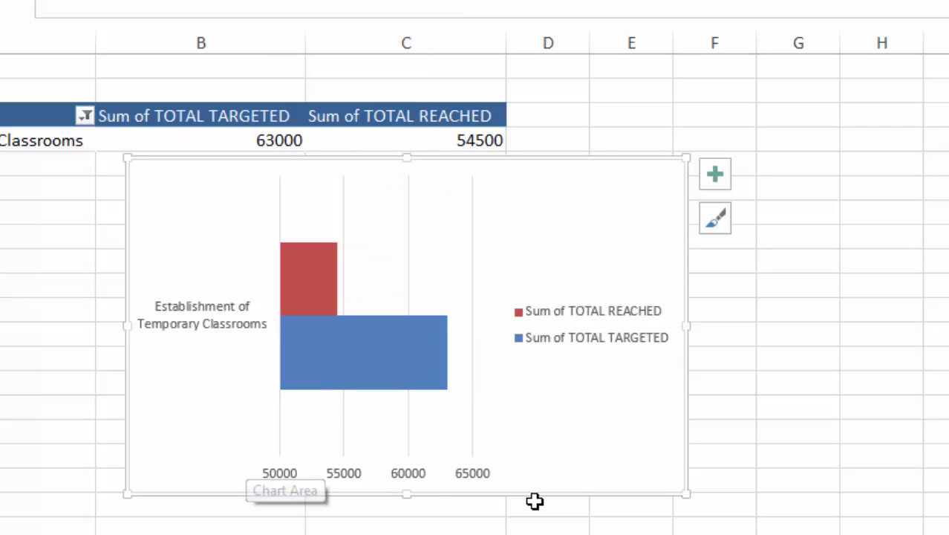
mouse_move(255, 482)
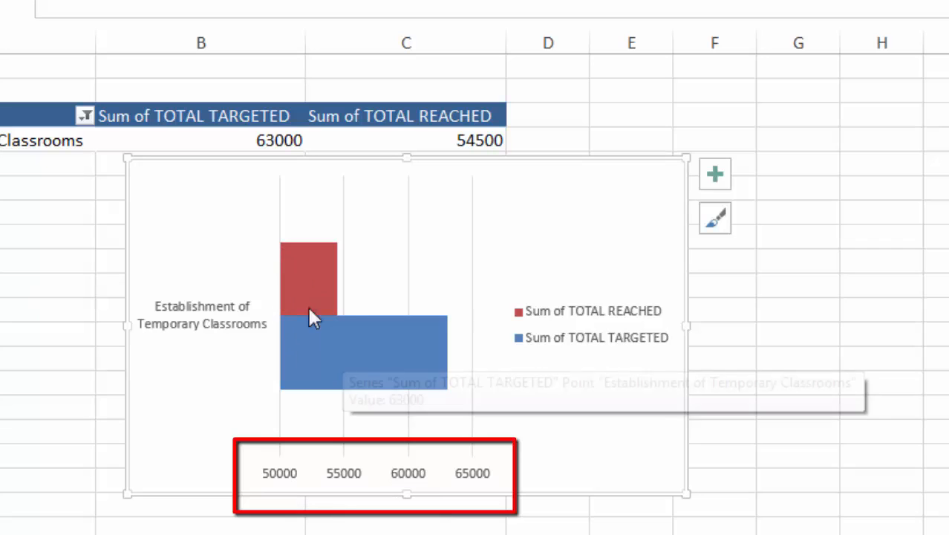
mouse_move(280, 481)
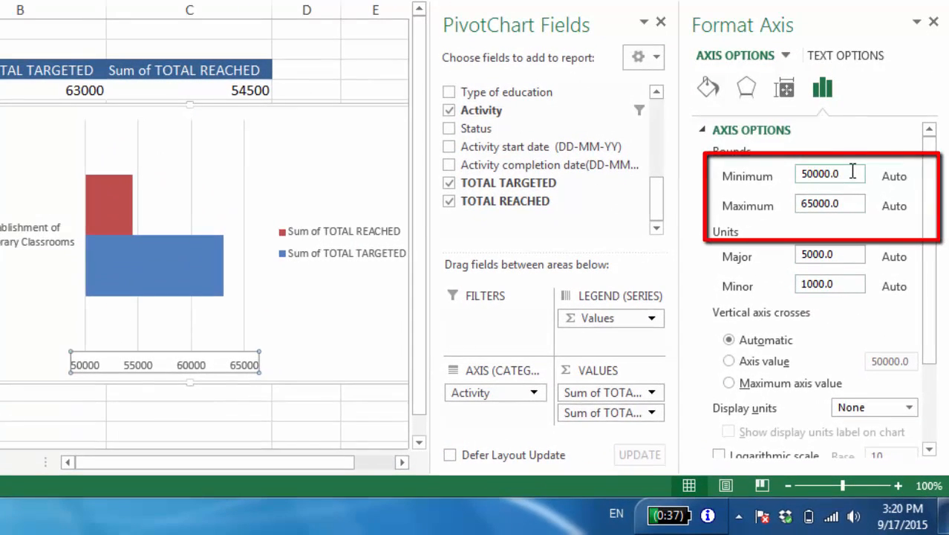
Reset the value axis Minimum bound to Auto so the axis starts at 0
triple_click(829, 172)
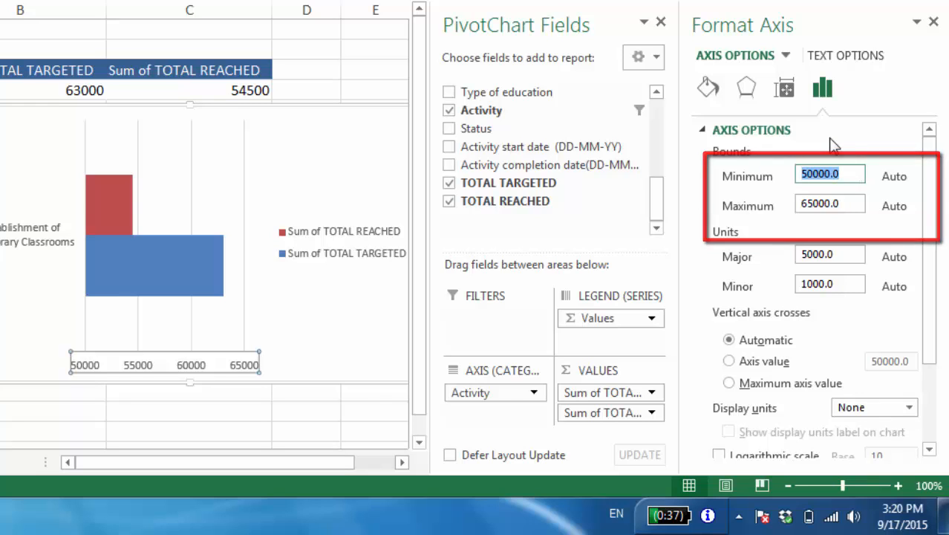
click(894, 176)
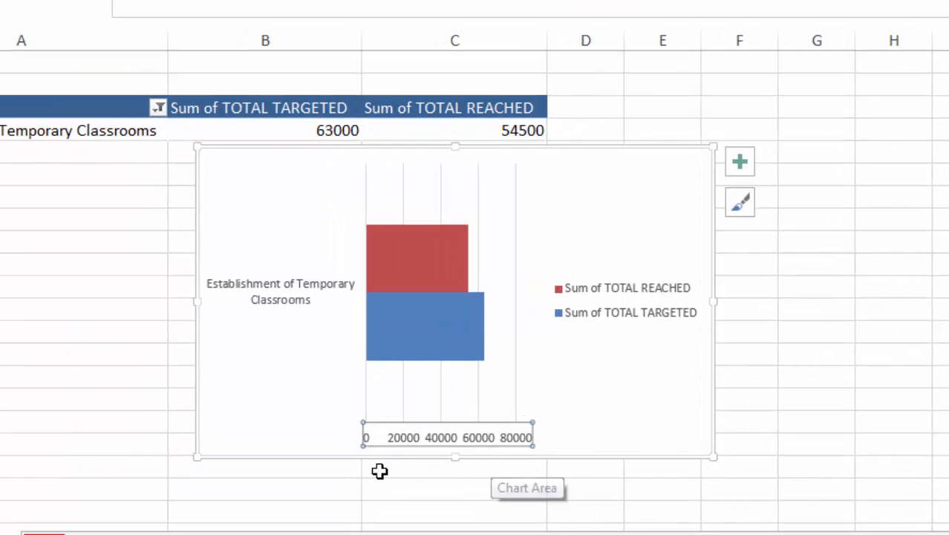
mouse_move(478, 443)
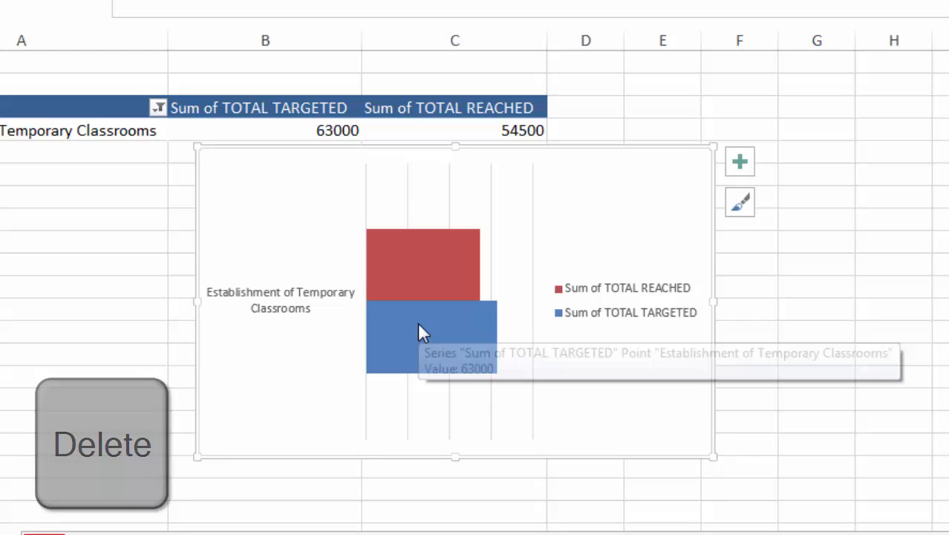
Add value labels 63000 and 54500 to the two bars and delete the vertical gridlines
right_click(419, 334)
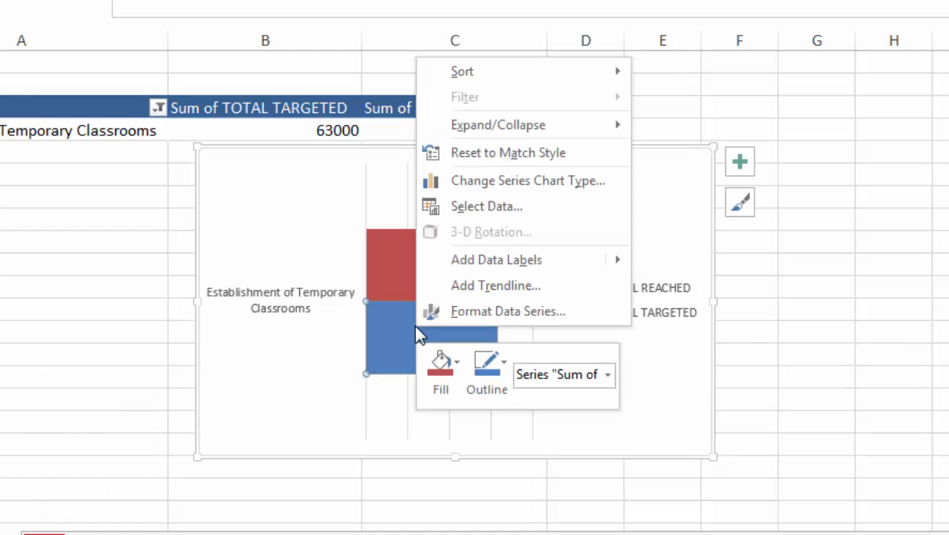
mouse_move(401, 343)
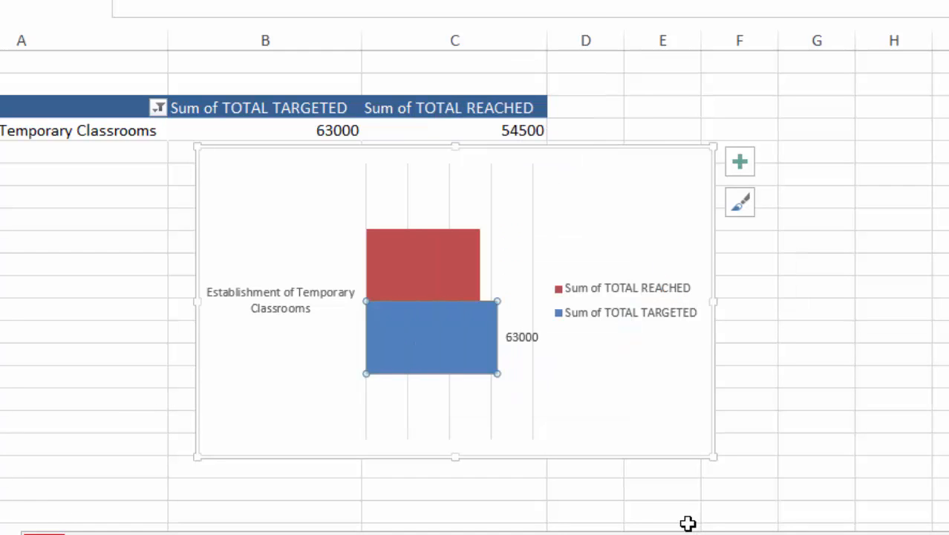
mouse_move(527, 362)
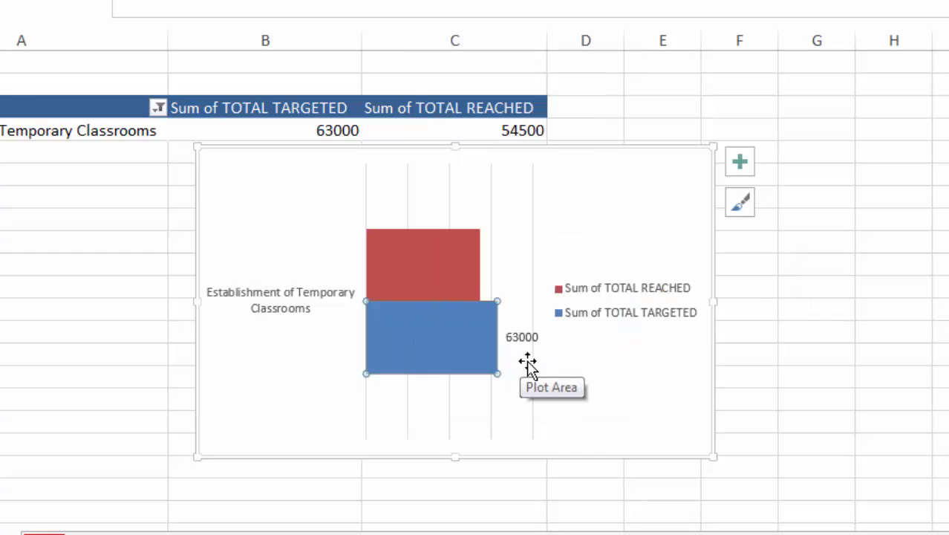
mouse_move(422, 269)
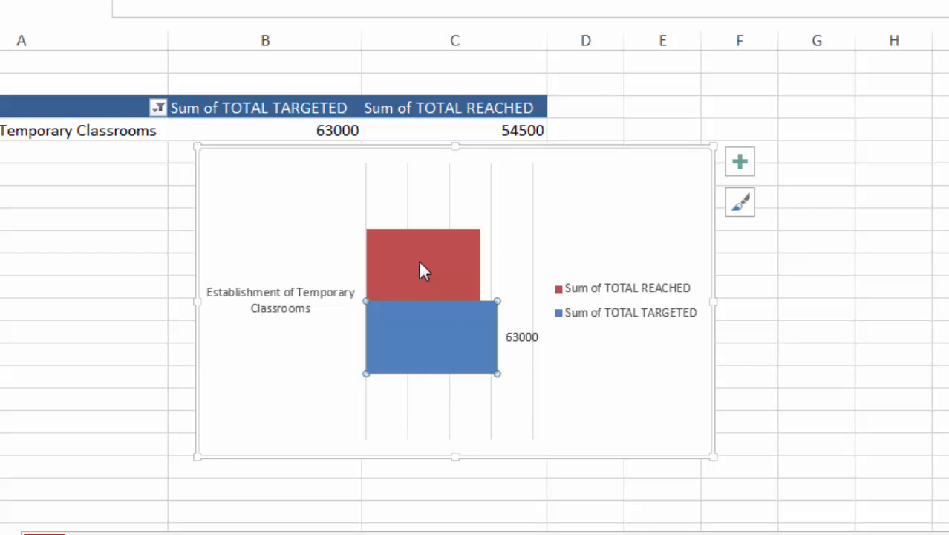
right_click(424, 267)
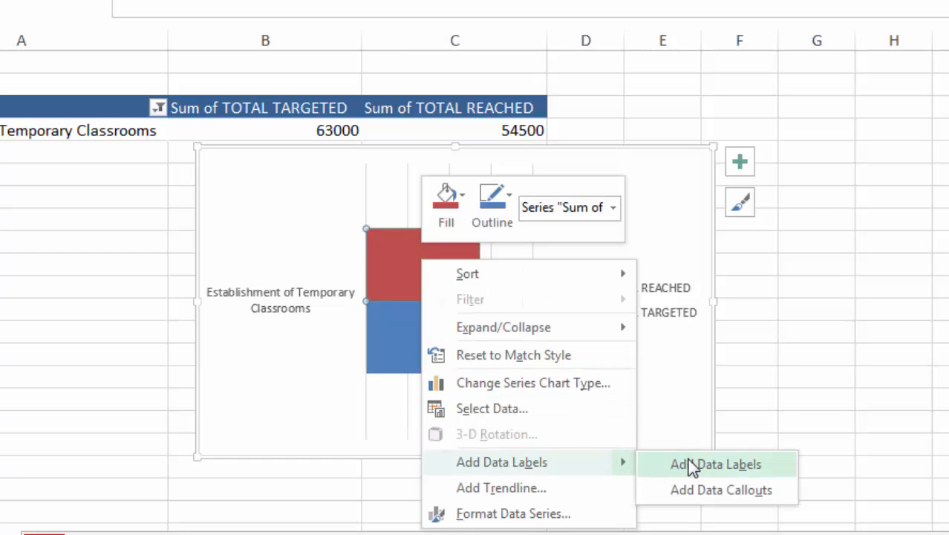
click(715, 463)
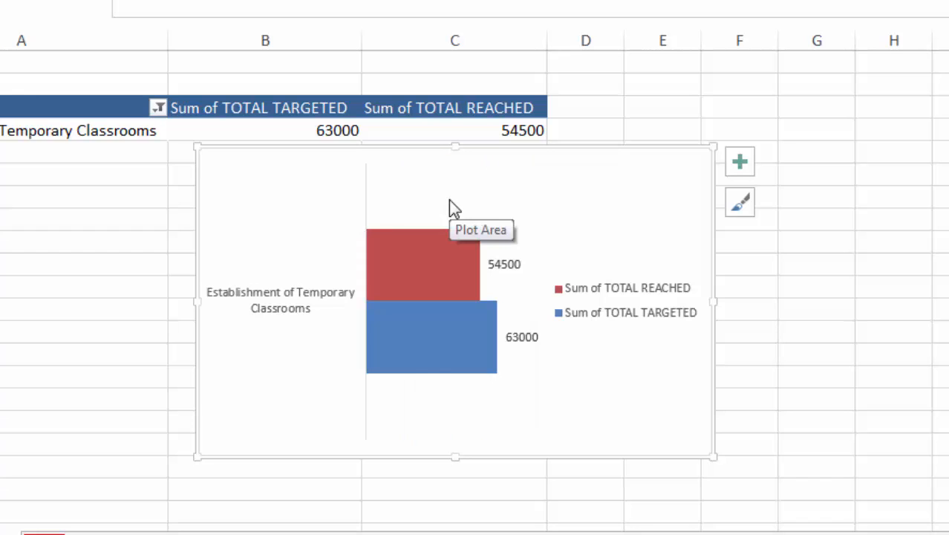
mouse_move(527, 423)
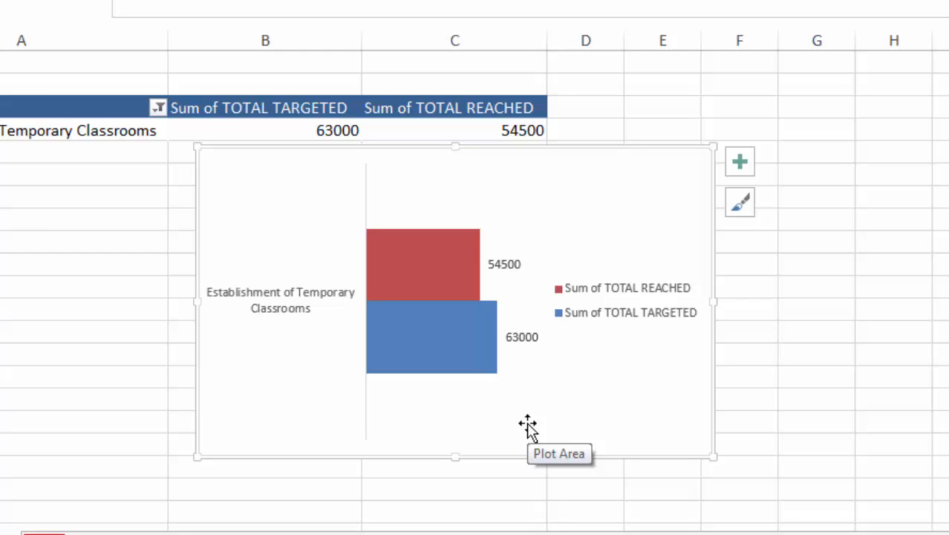
mouse_move(474, 401)
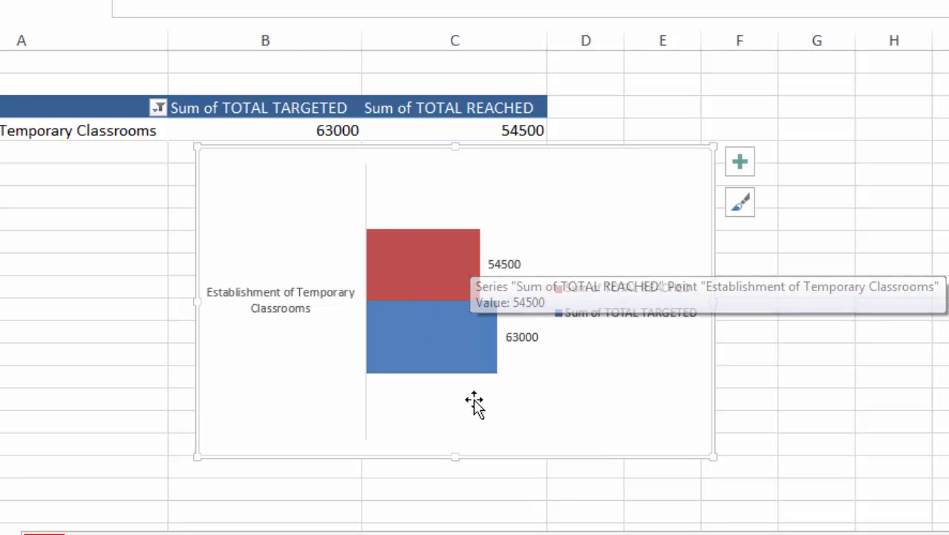
mouse_move(578, 328)
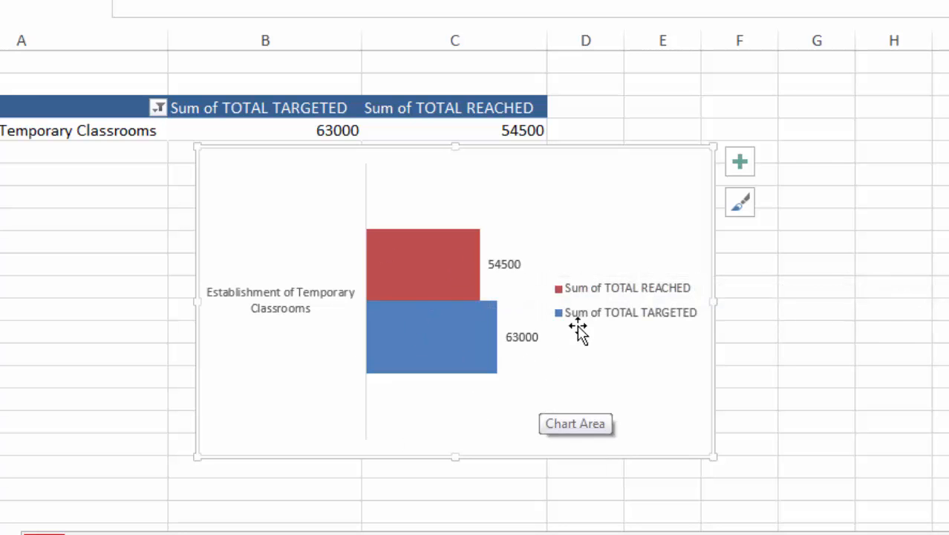
mouse_move(585, 305)
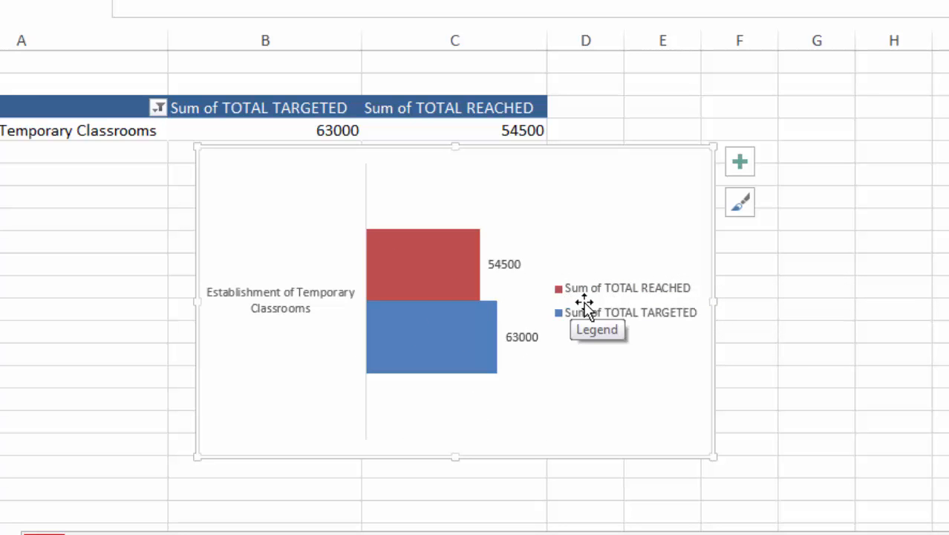
mouse_move(622, 300)
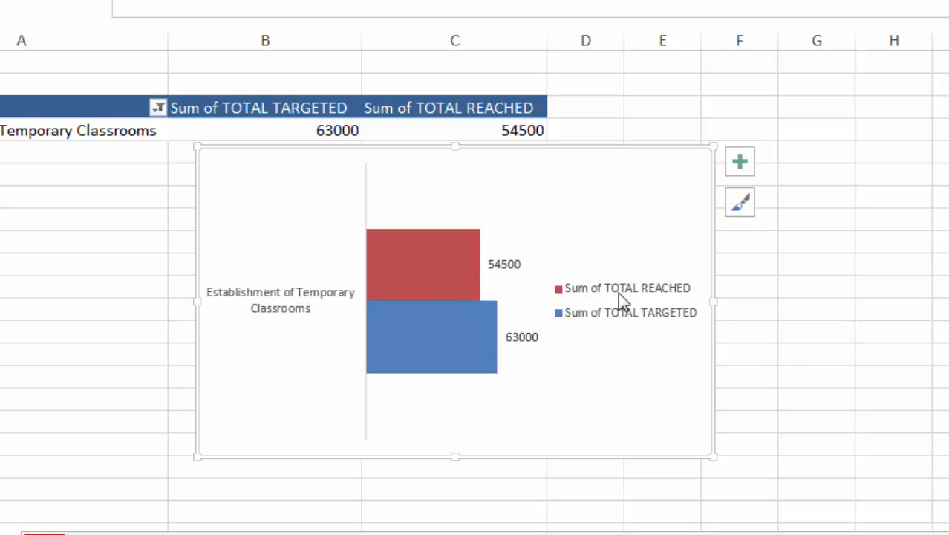
click(624, 300)
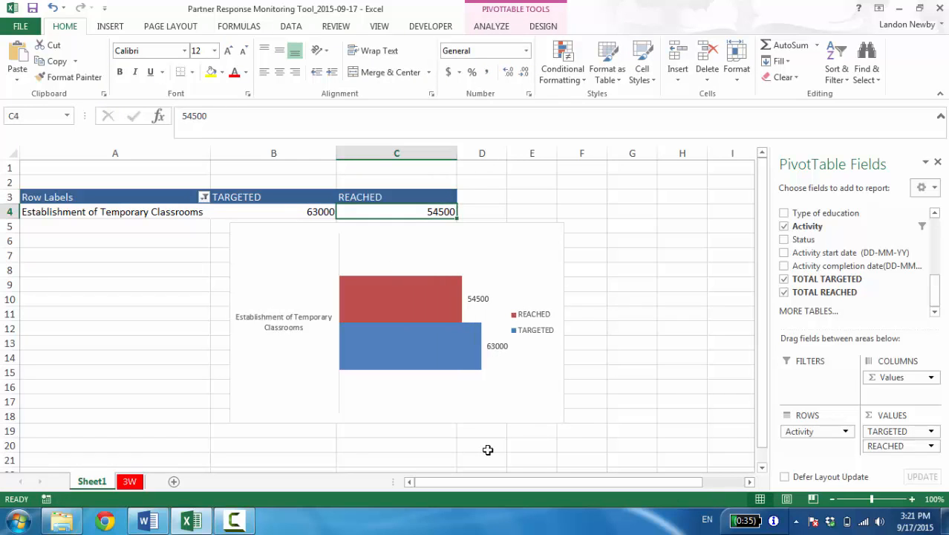
mouse_move(521, 430)
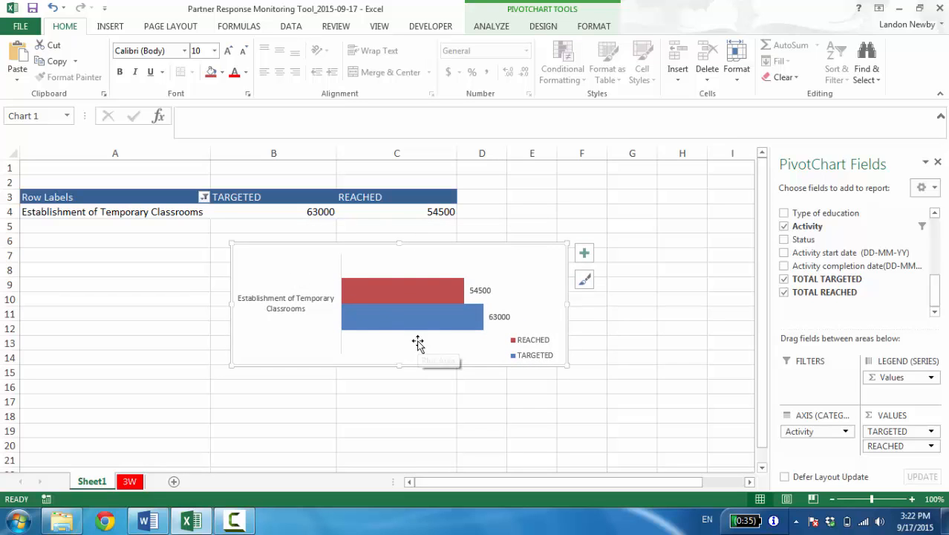
mouse_move(418, 344)
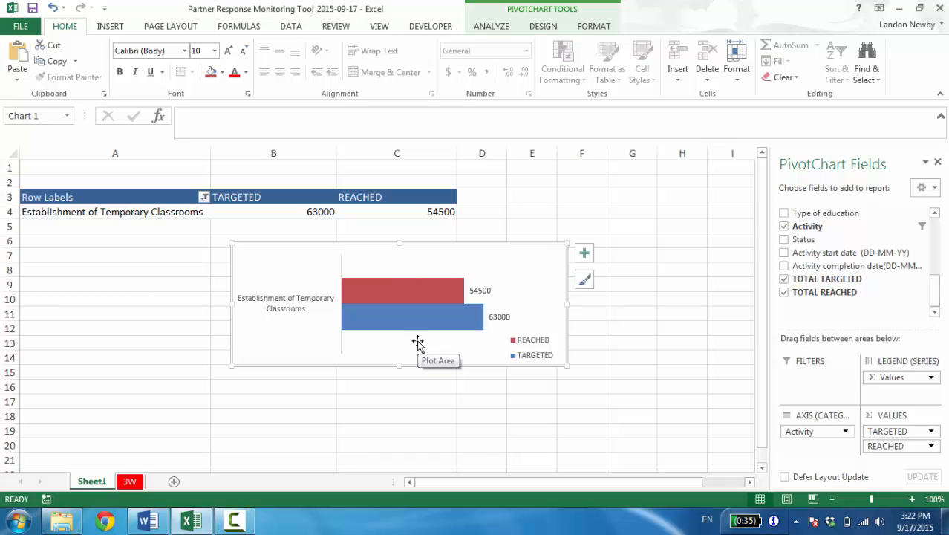
mouse_move(392, 273)
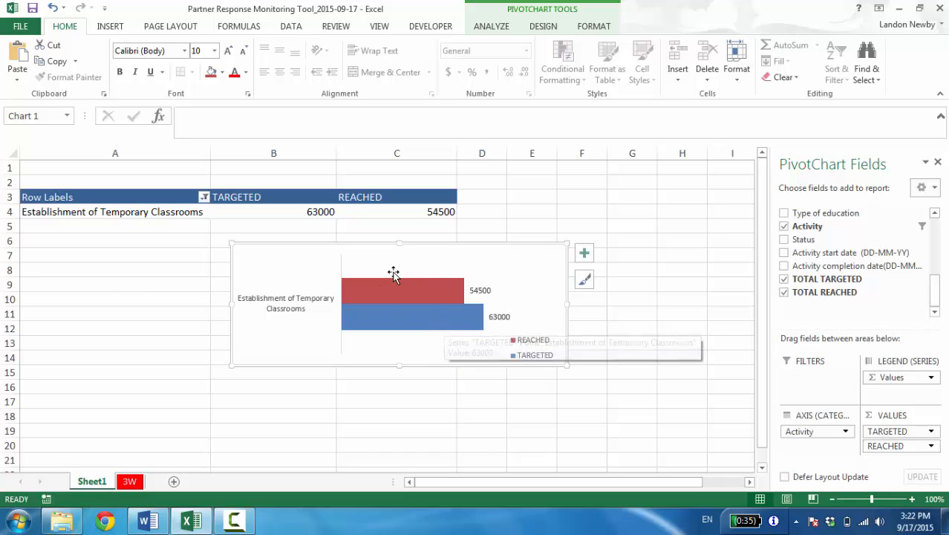
Rename the value fields TARGETED and REACHED with REACHED first, then select the chart for sizing
click(413, 318)
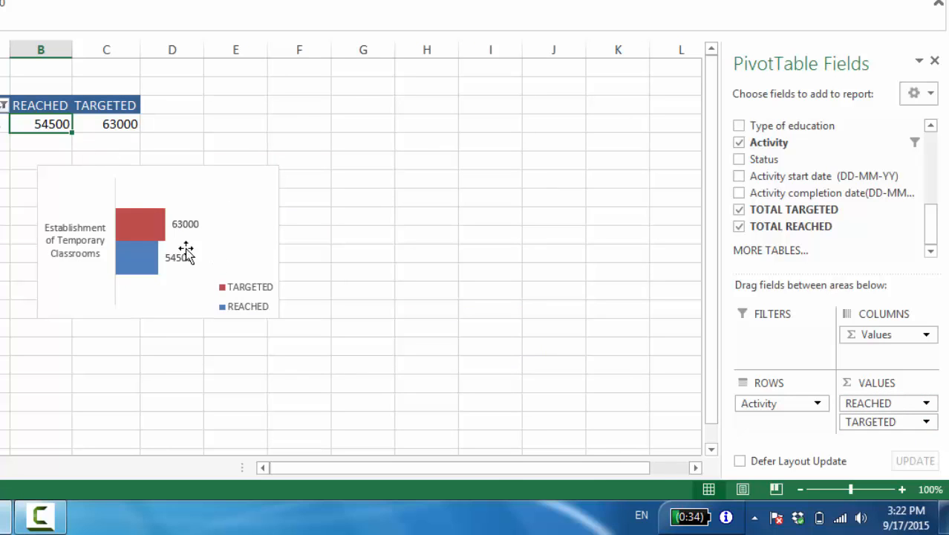
mouse_move(164, 170)
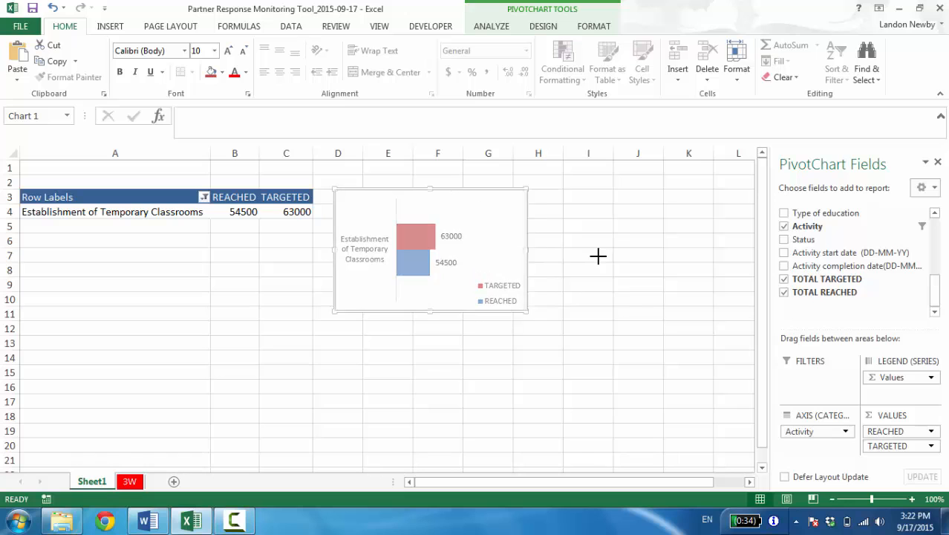
click(430, 253)
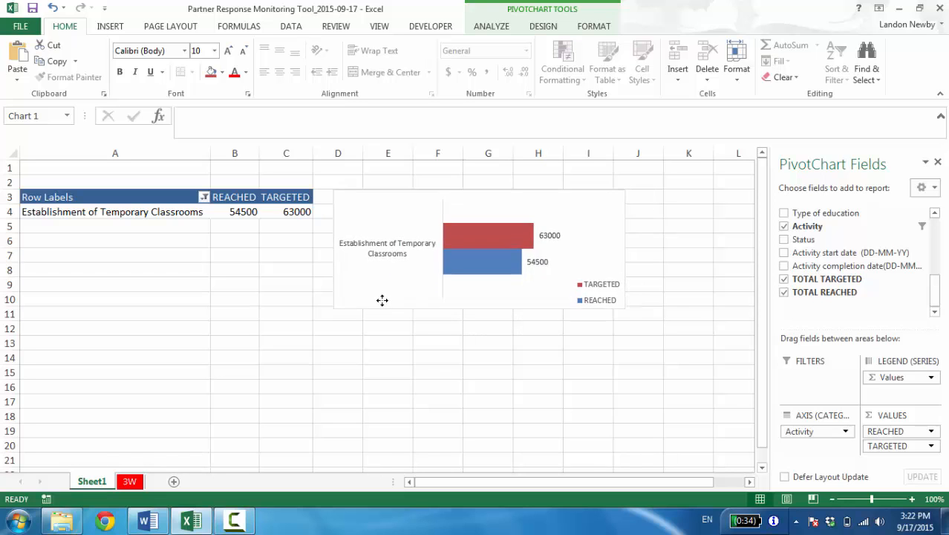
click(478, 237)
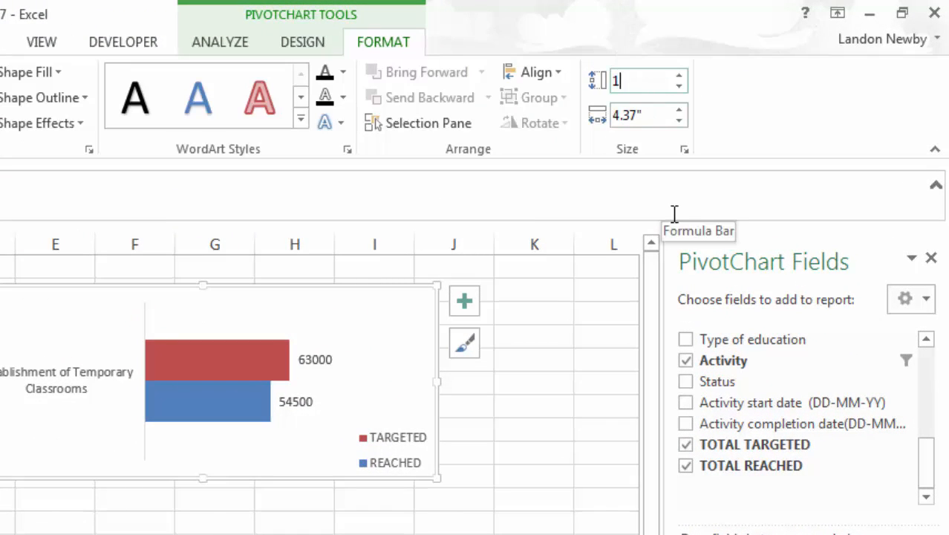
Set the PivotChart's shape height to 1.5 inches
text(1.5")
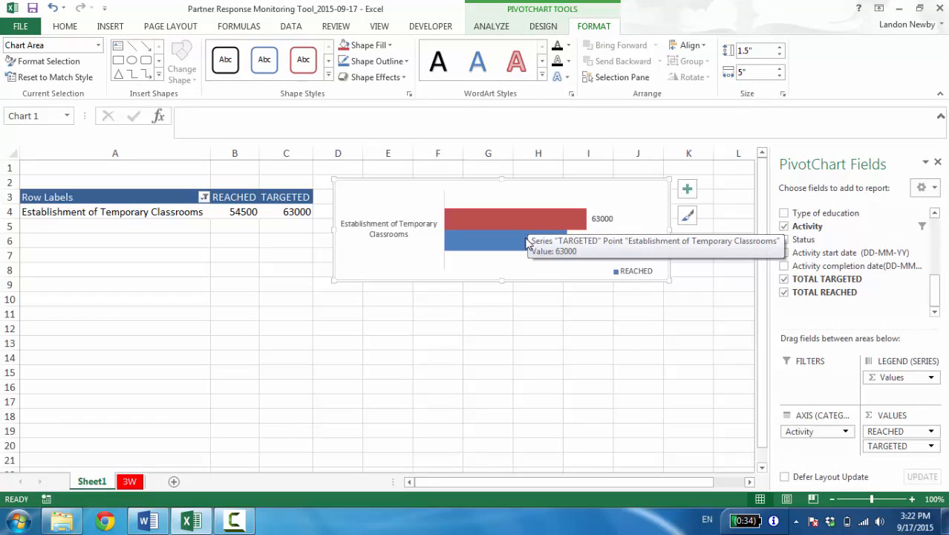
Fill the REACHED bar series with dark blue from Shape Fill
right_click(512, 218)
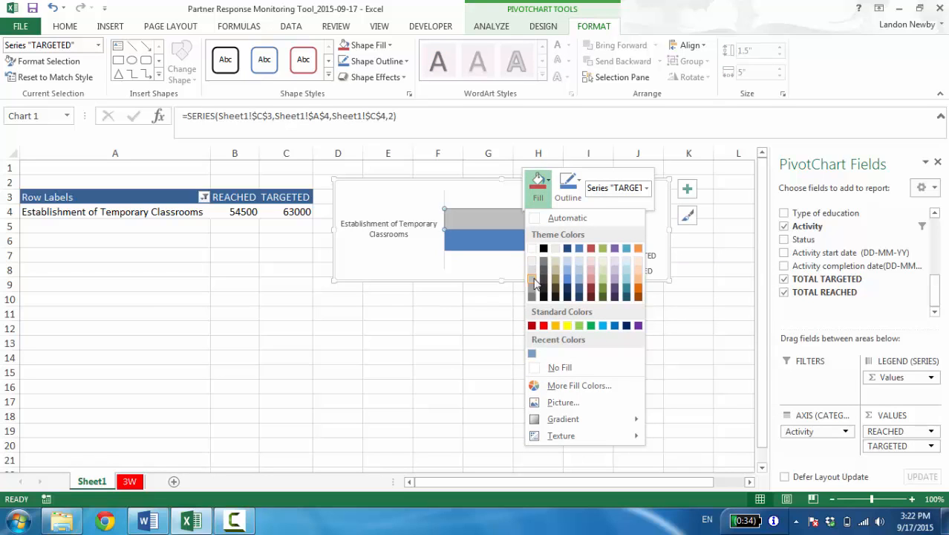
right_click(475, 245)
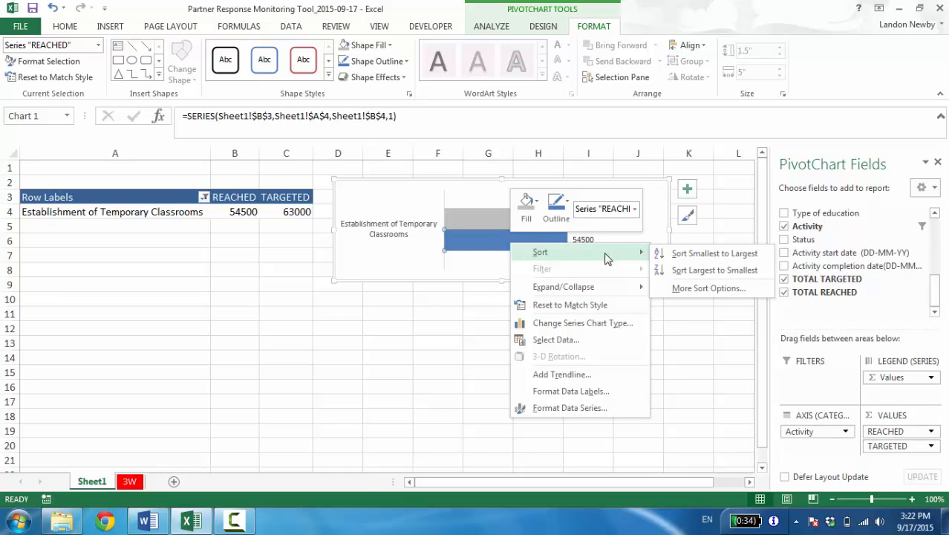
click(526, 205)
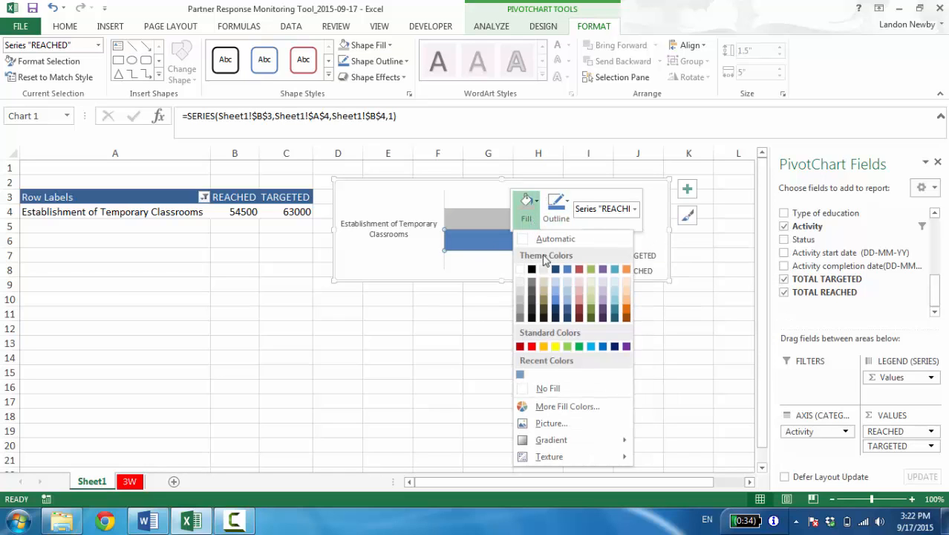
mouse_move(567, 311)
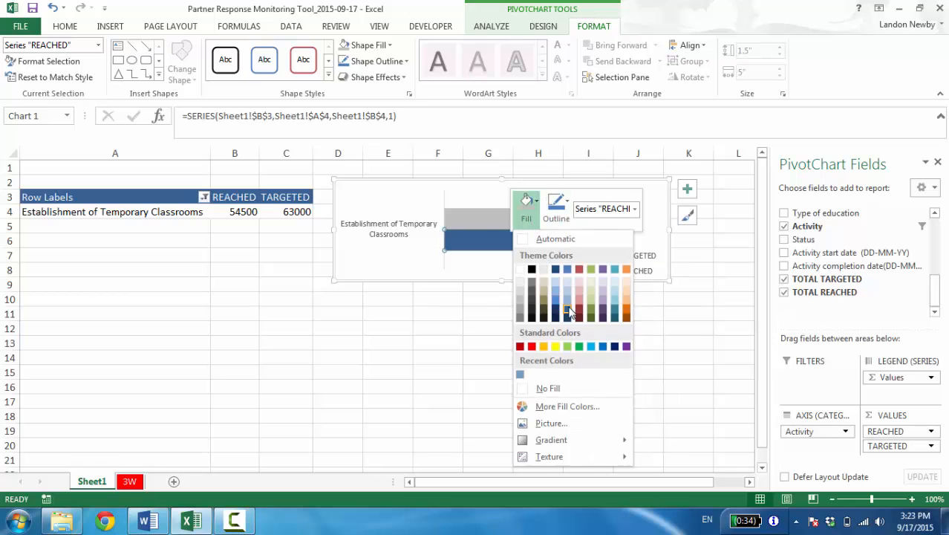
click(487, 329)
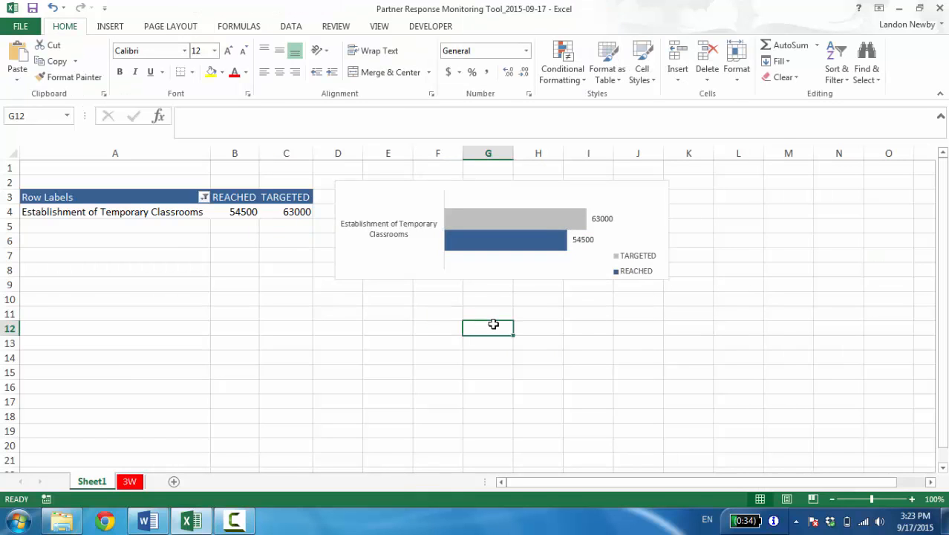
mouse_move(496, 187)
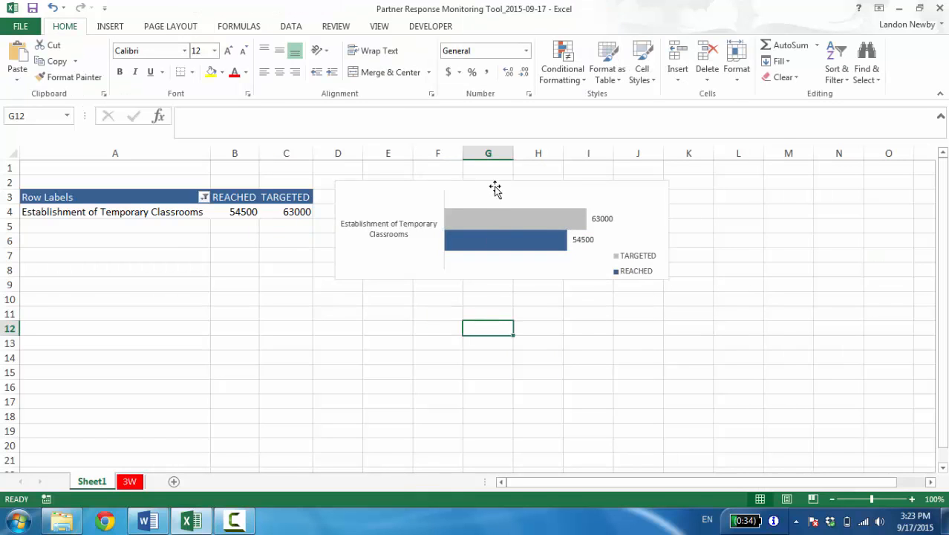
click(497, 223)
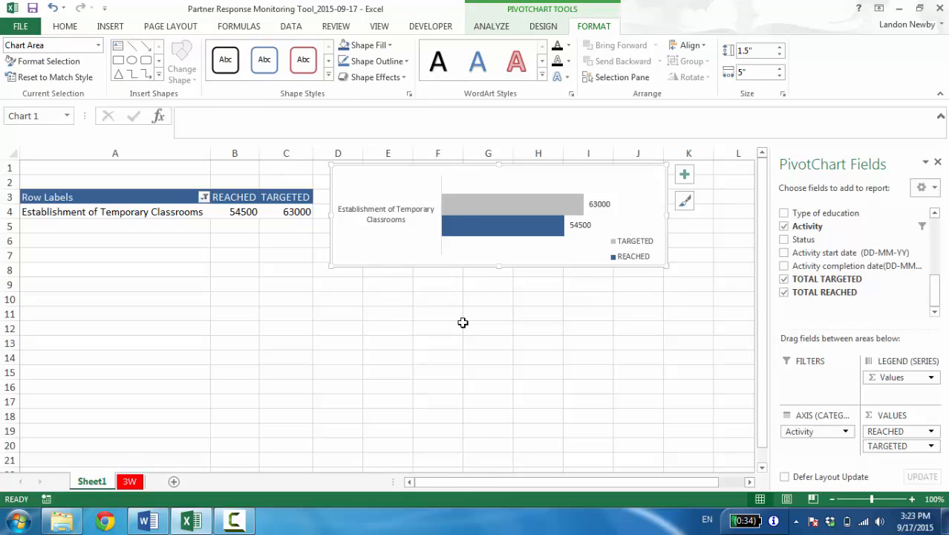
mouse_move(383, 255)
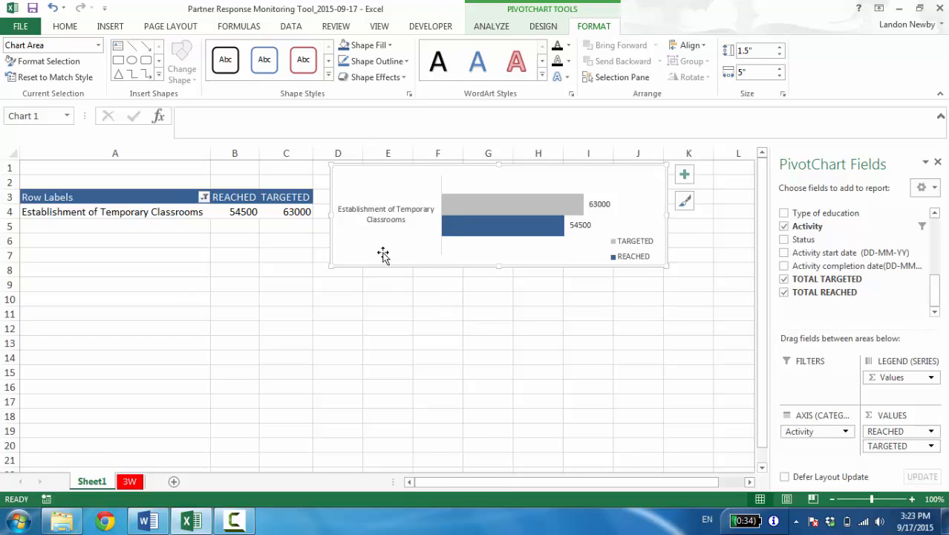
Save the chart as a template named 'Training' in the Charts templates folder
right_click(384, 253)
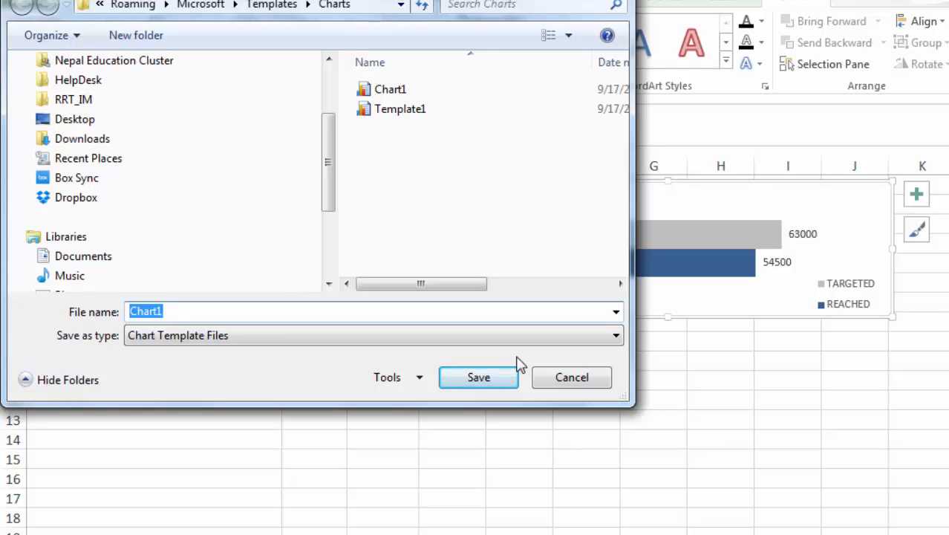
text(Training)
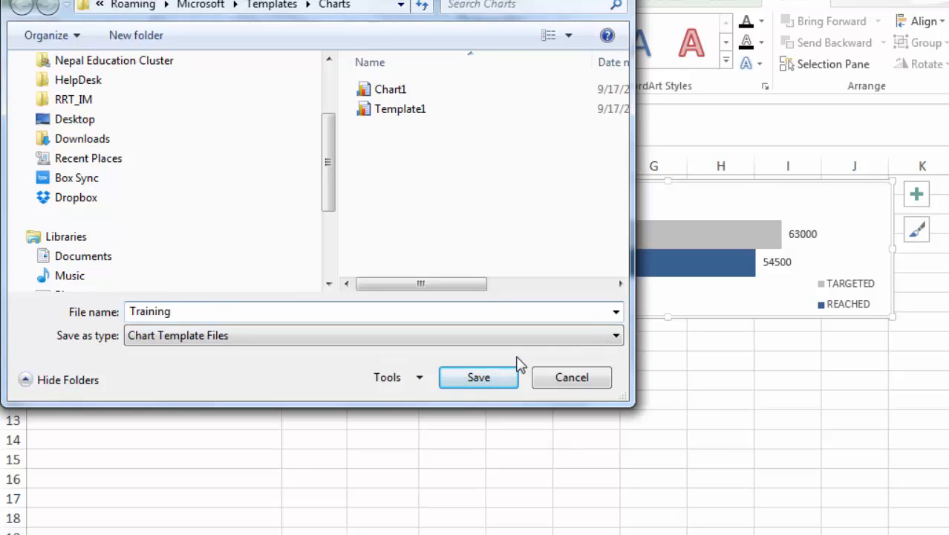
click(478, 378)
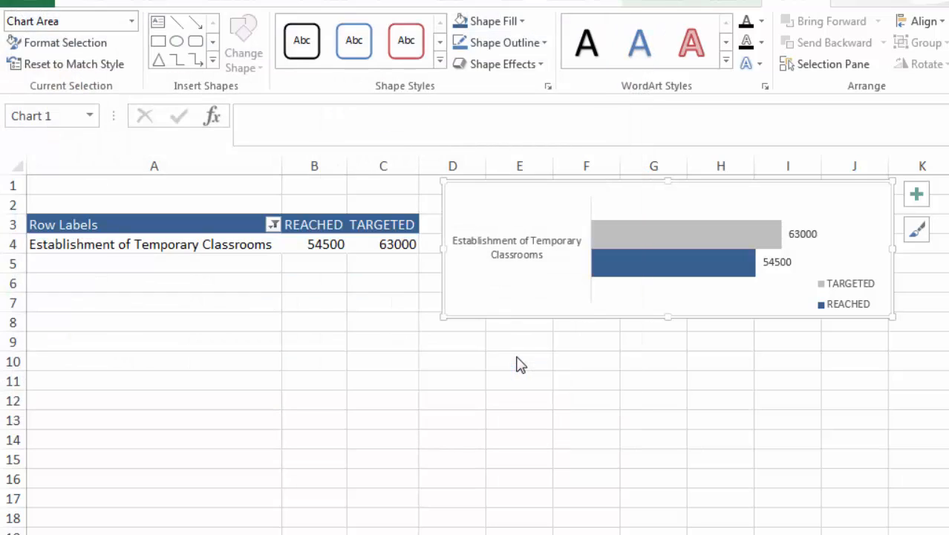
click(520, 361)
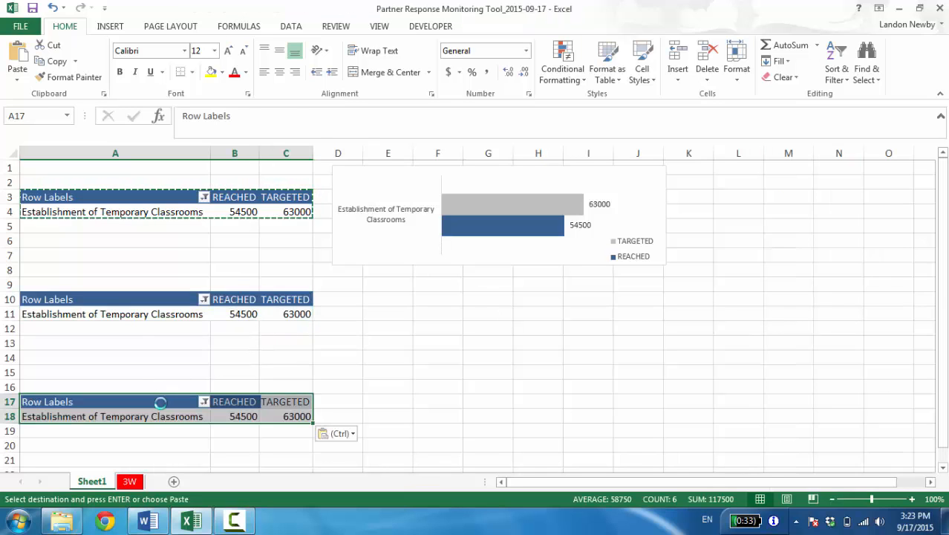
Scroll down to the pasted pivot table copies below the original
scroll(down, 3)
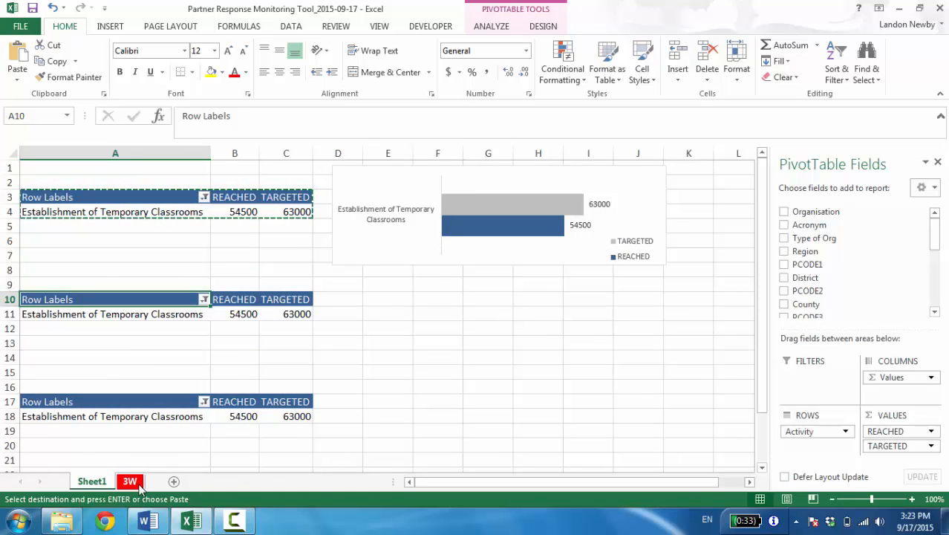
Filter the second and third pivot copies to teaching and learning materials and ECD kits
click(131, 481)
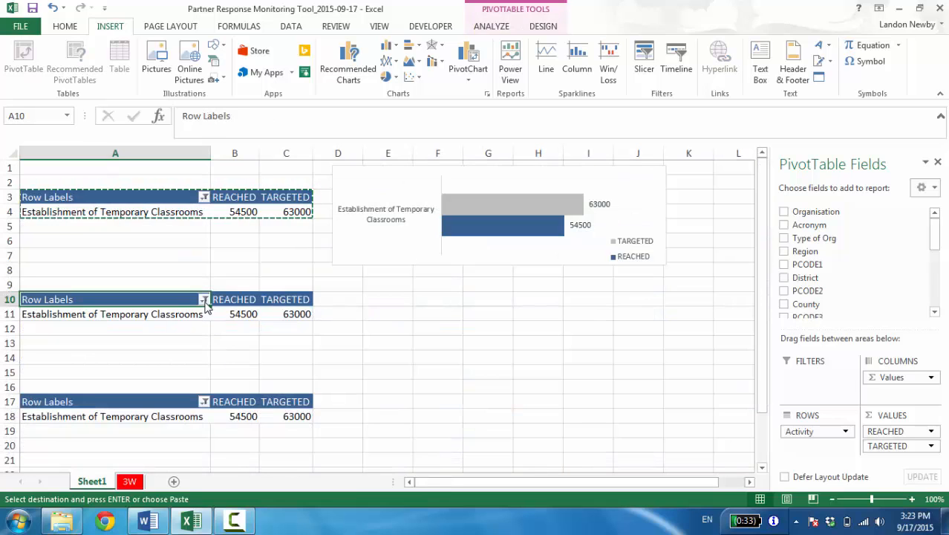
click(203, 299)
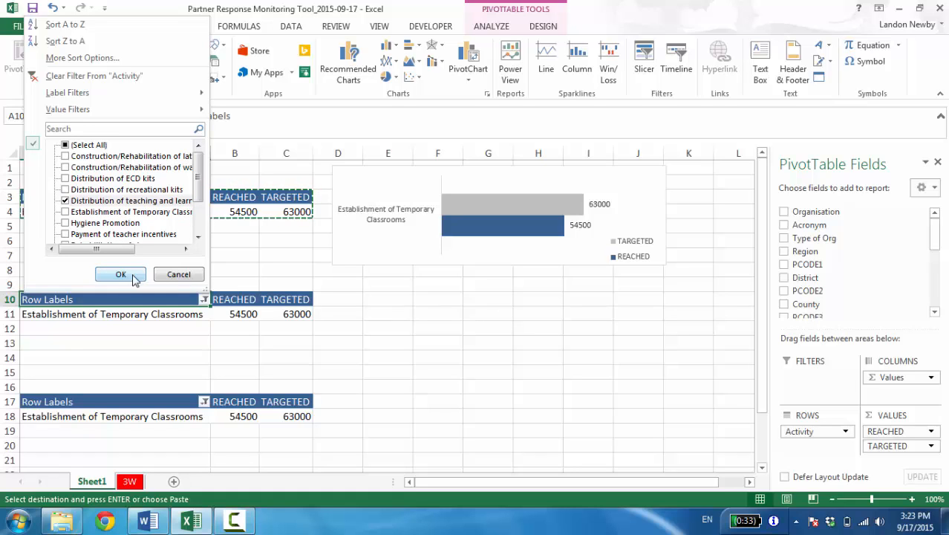
click(120, 273)
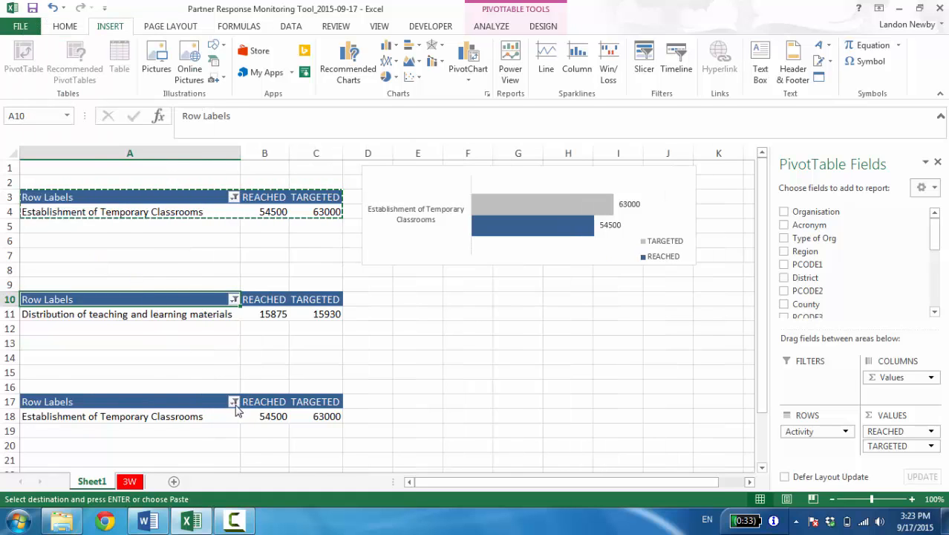
click(233, 401)
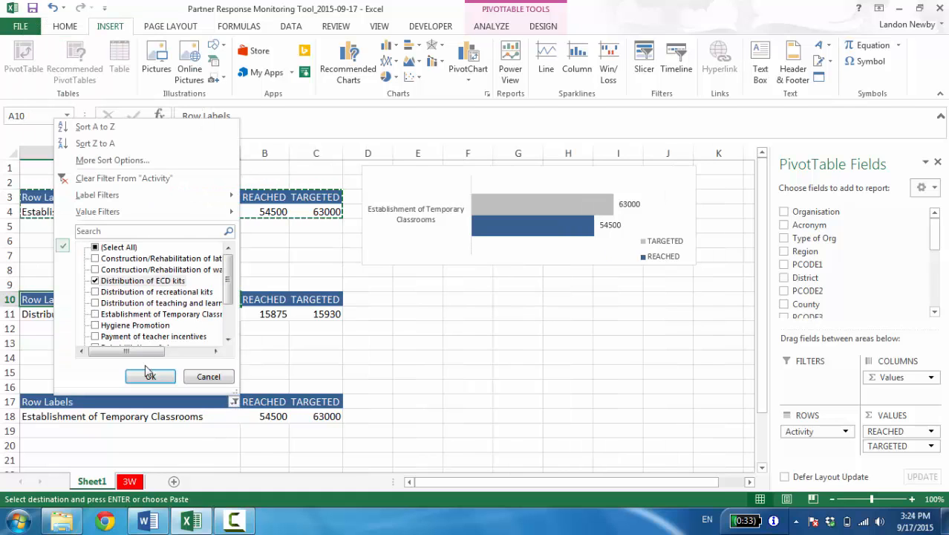
click(148, 376)
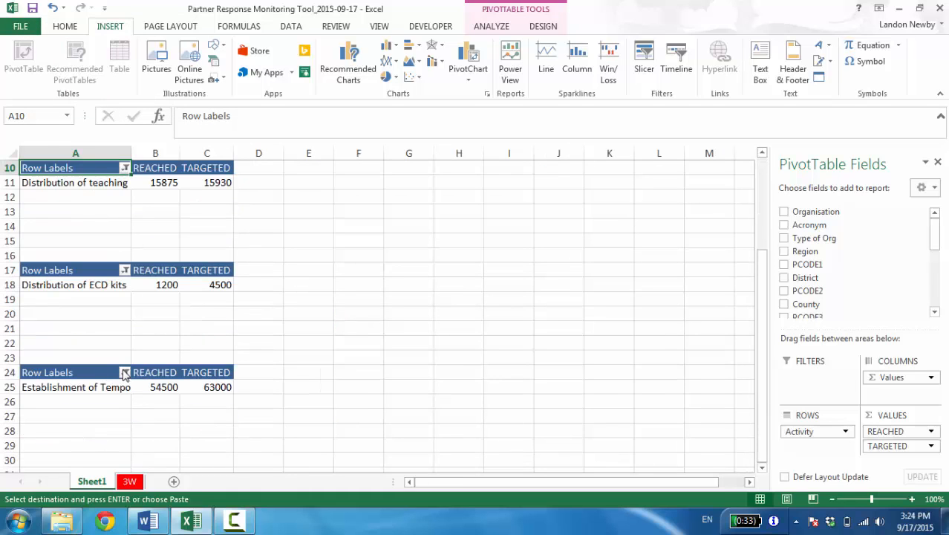
Filter the fourth pivot copy to PSS and lifesaving skills training only
click(125, 371)
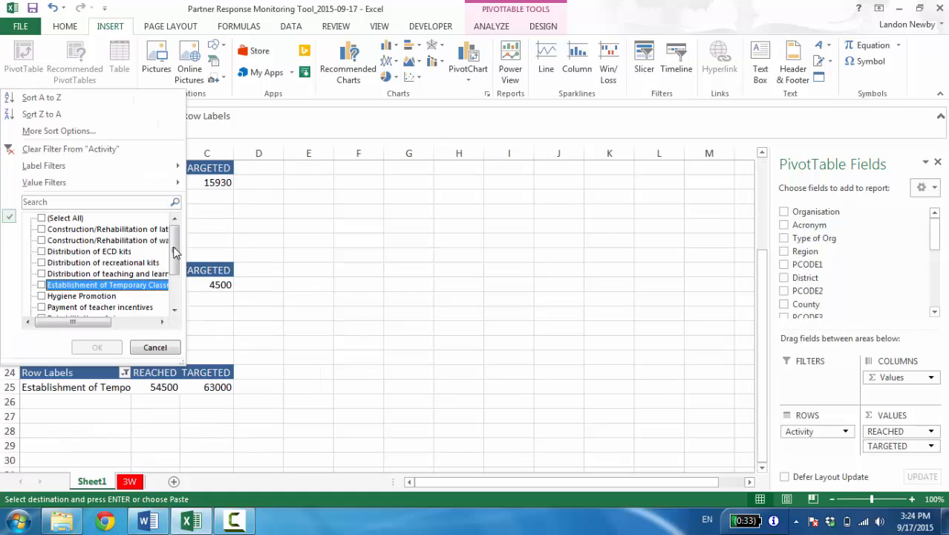
scroll(down, 3)
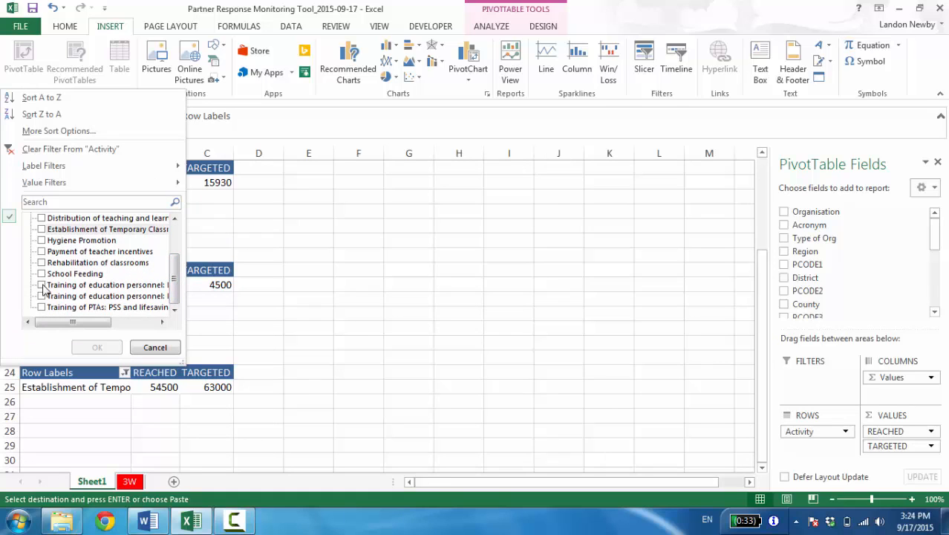
click(41, 285)
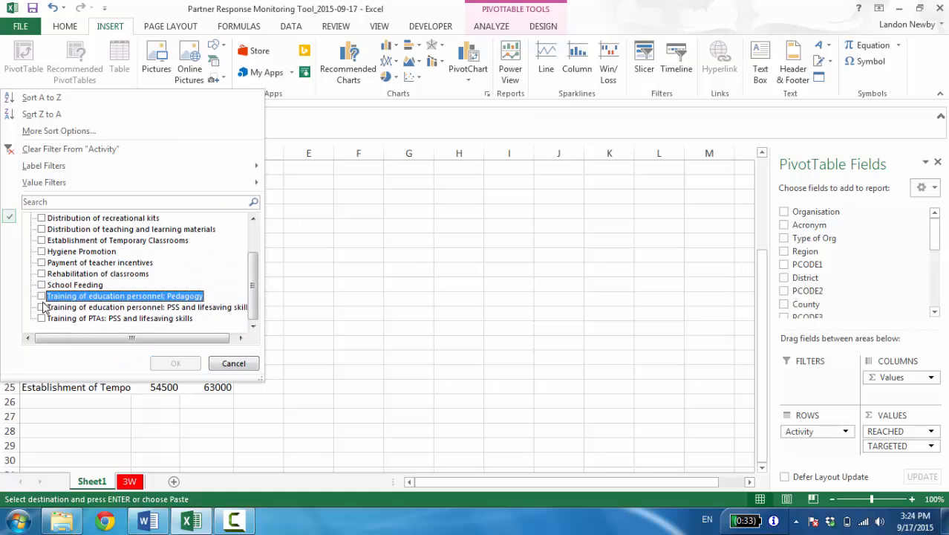
click(41, 306)
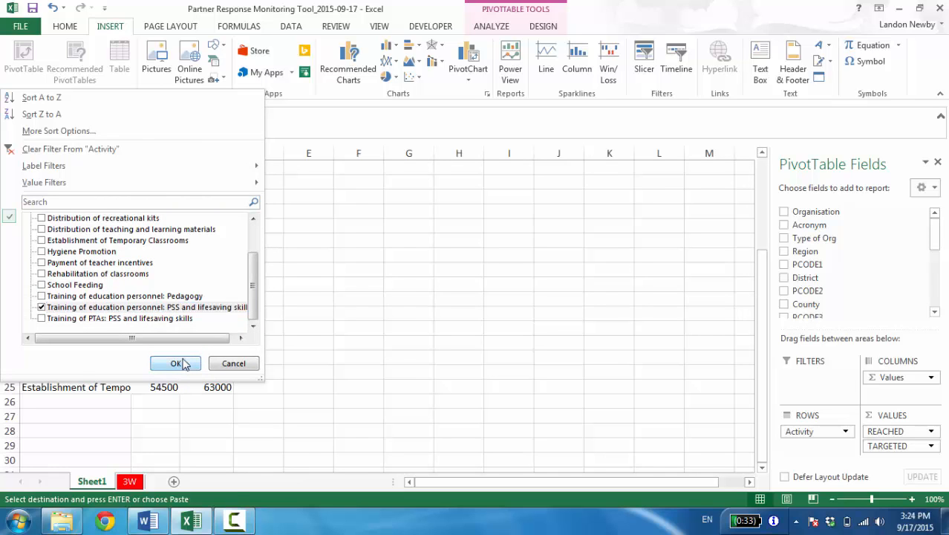
click(177, 362)
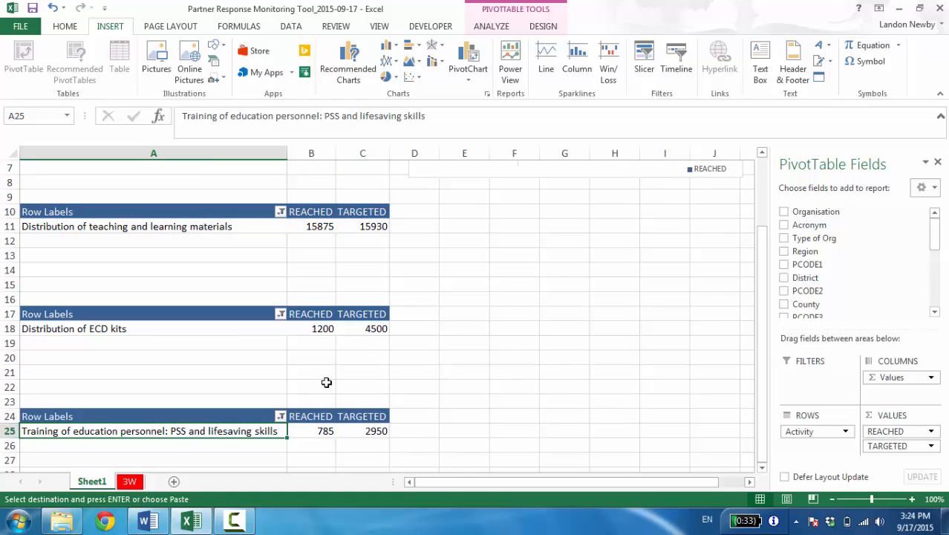
Insert a PivotChart for the second pivot table from the saved Training bar template
scroll(down, 3)
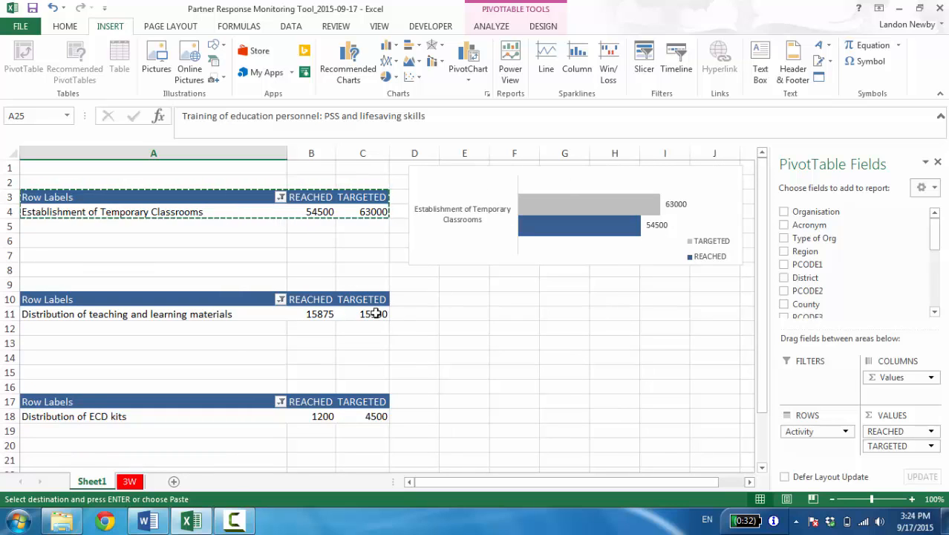
click(363, 314)
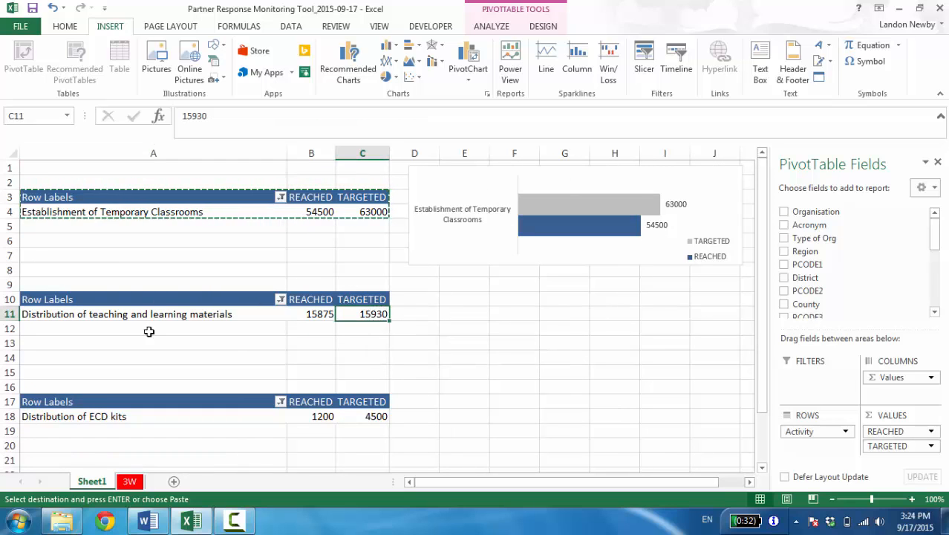
mouse_move(489, 90)
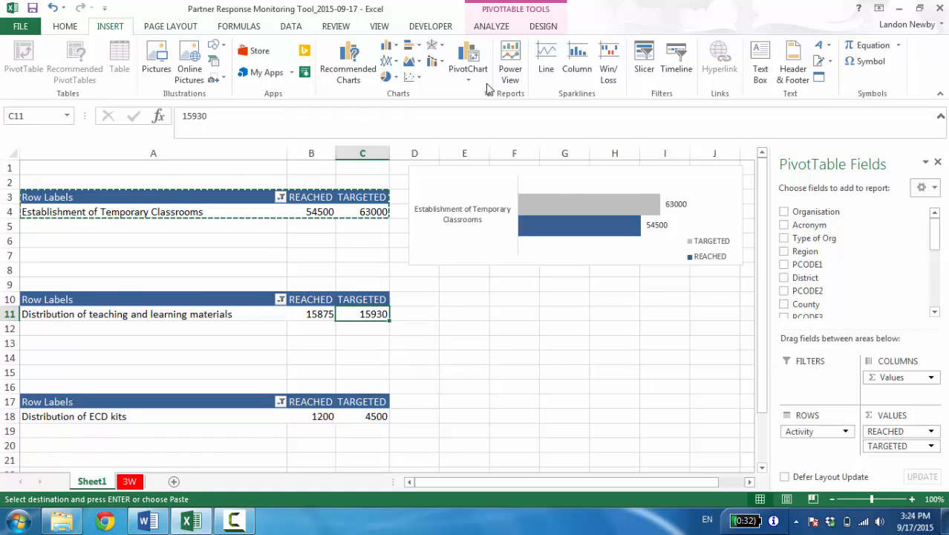
click(490, 27)
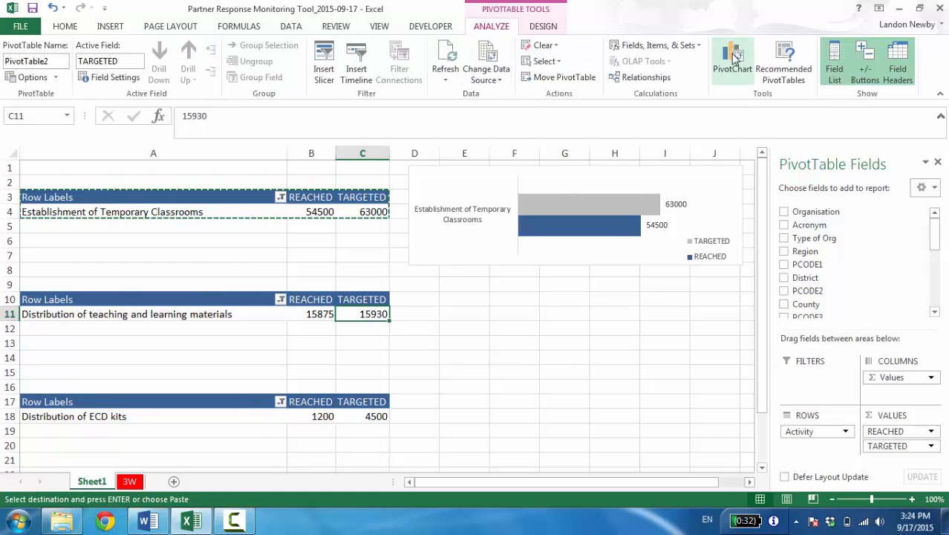
click(730, 56)
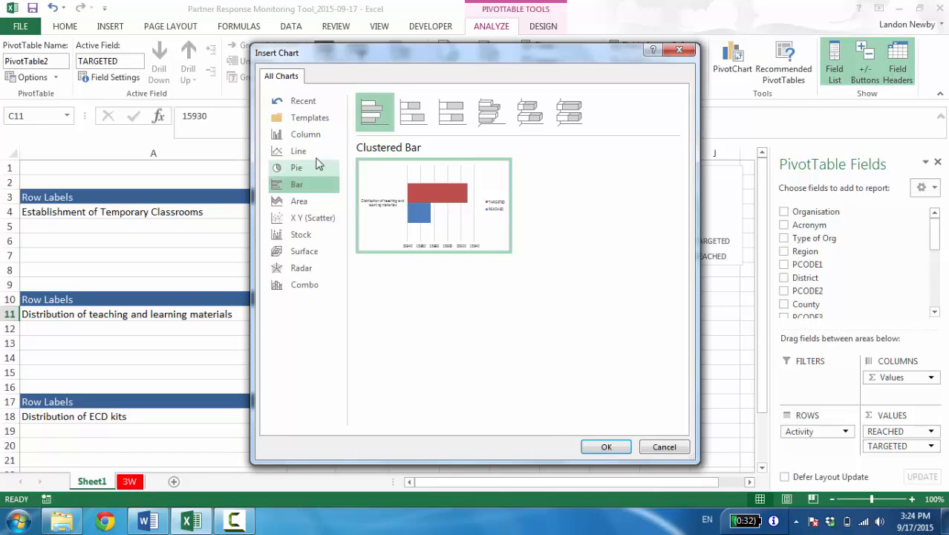
click(308, 116)
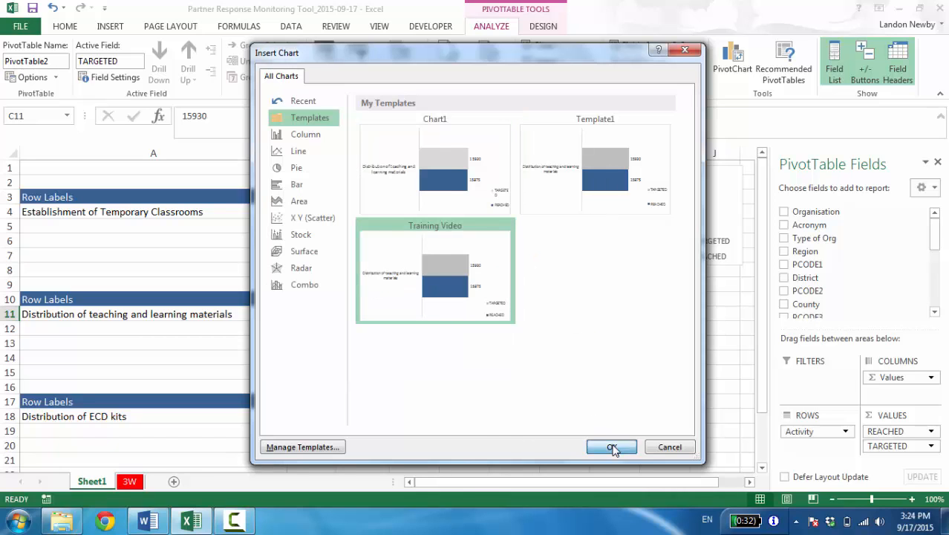
click(612, 445)
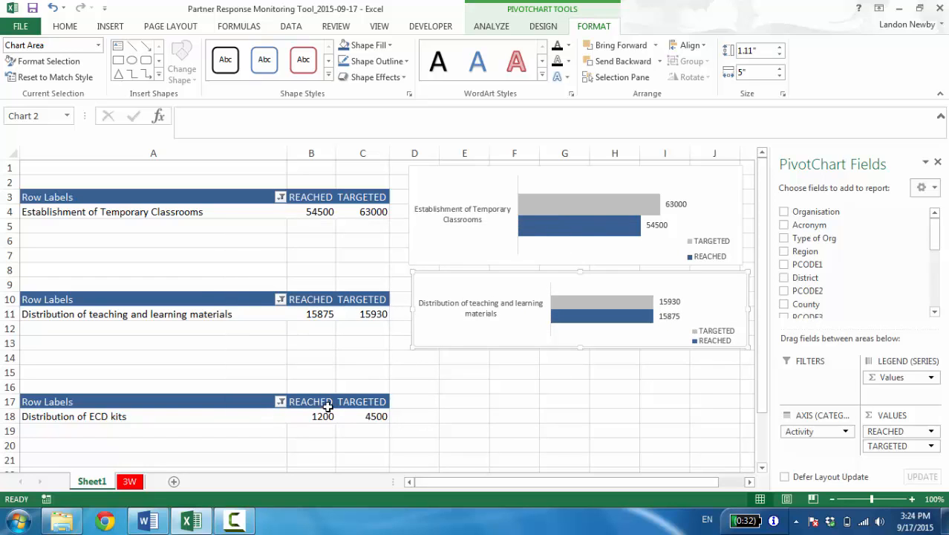
Insert template-based bar PivotCharts for the ECD kits and training personnel tables
click(322, 415)
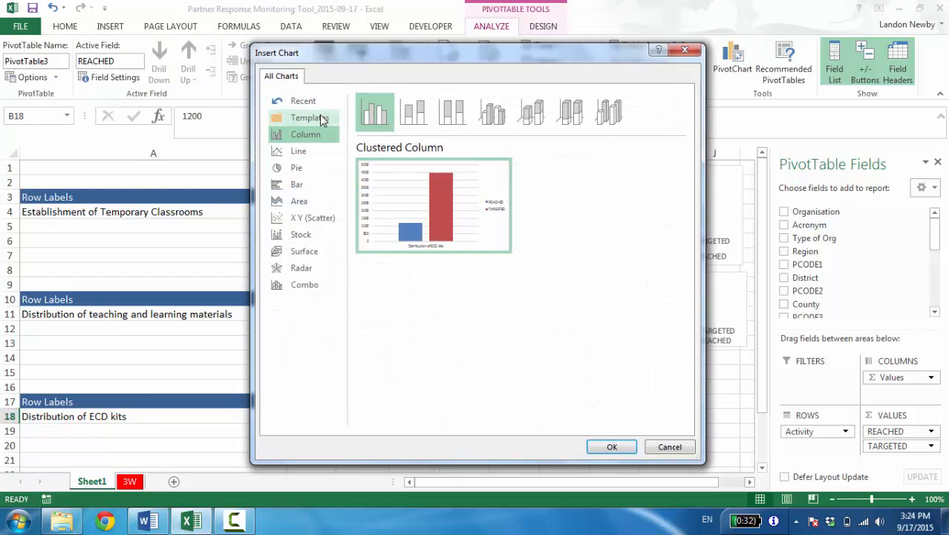
click(612, 445)
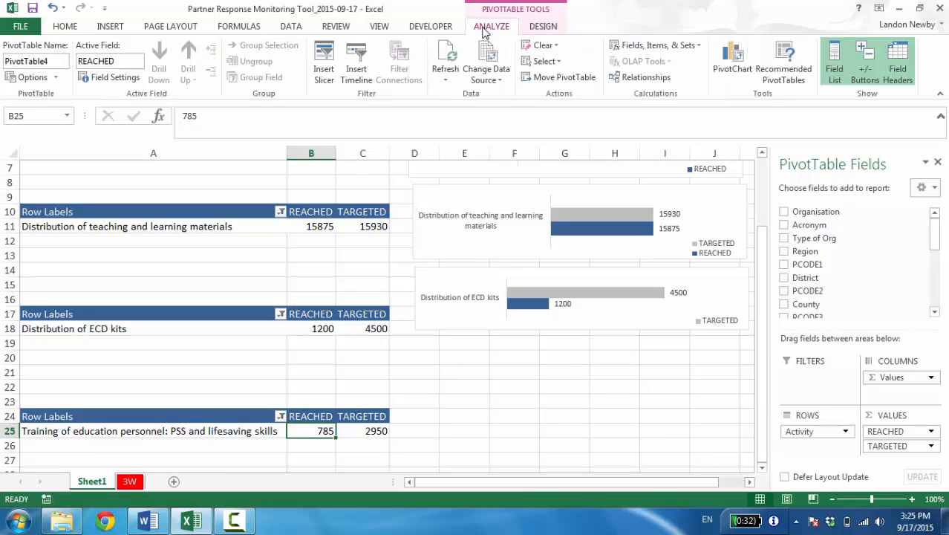
click(731, 57)
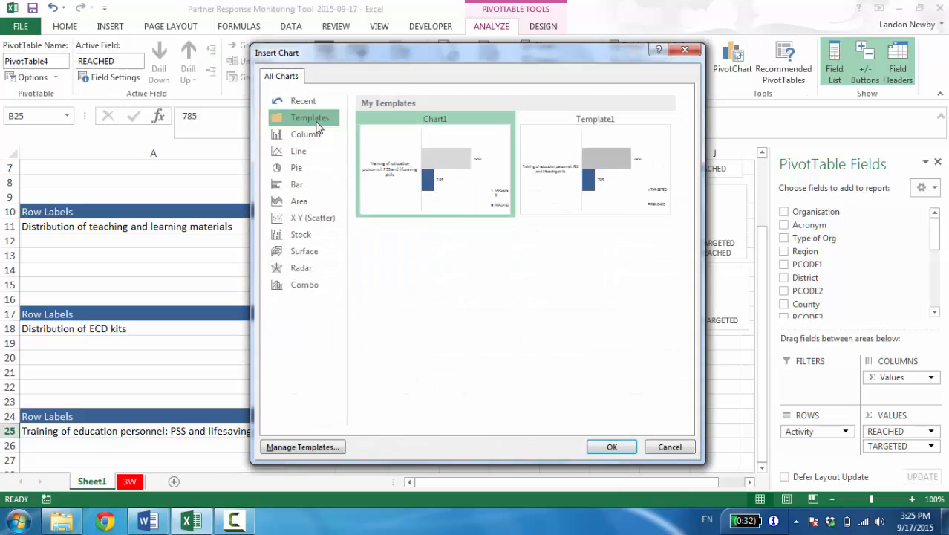
click(612, 446)
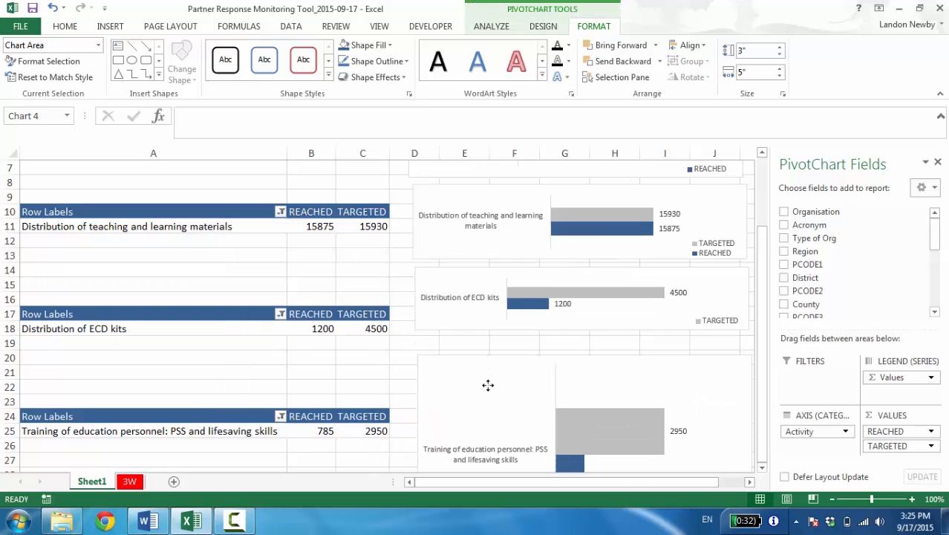
scroll(down, 3)
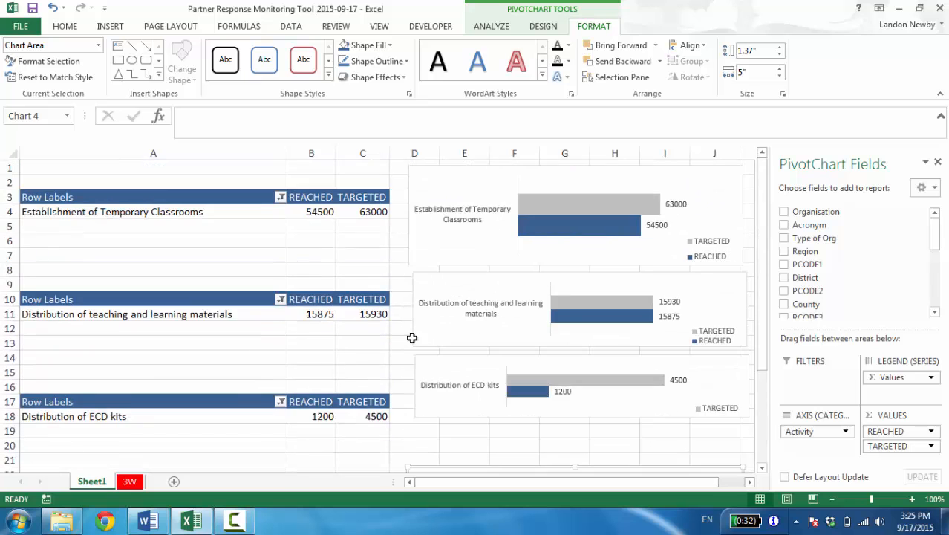
Select all four charts together and align them into one even column
scroll(down, 3)
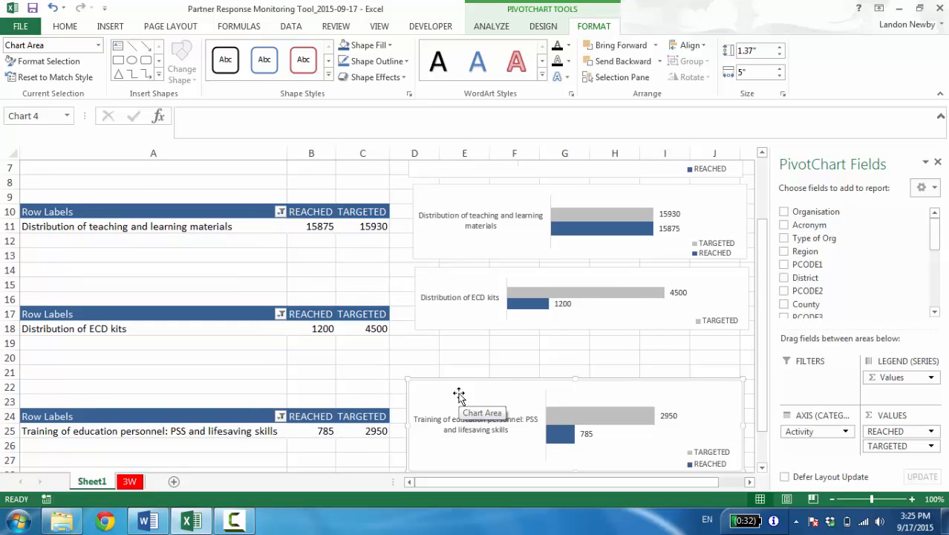
key(ctrl)
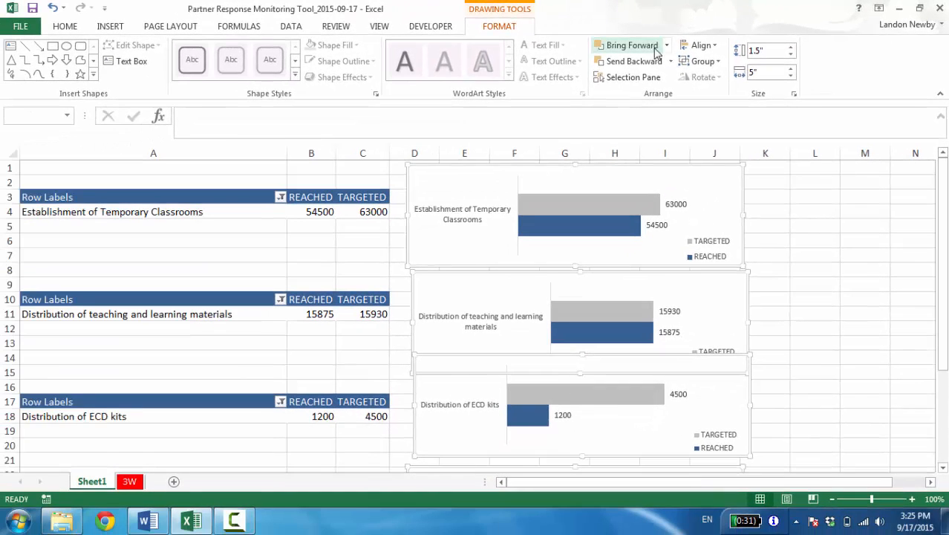
click(698, 45)
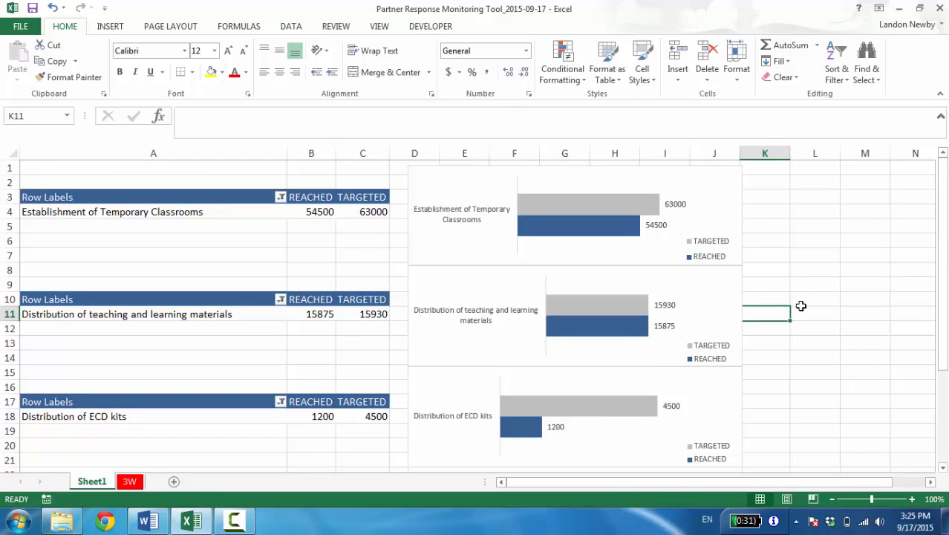
mouse_move(609, 240)
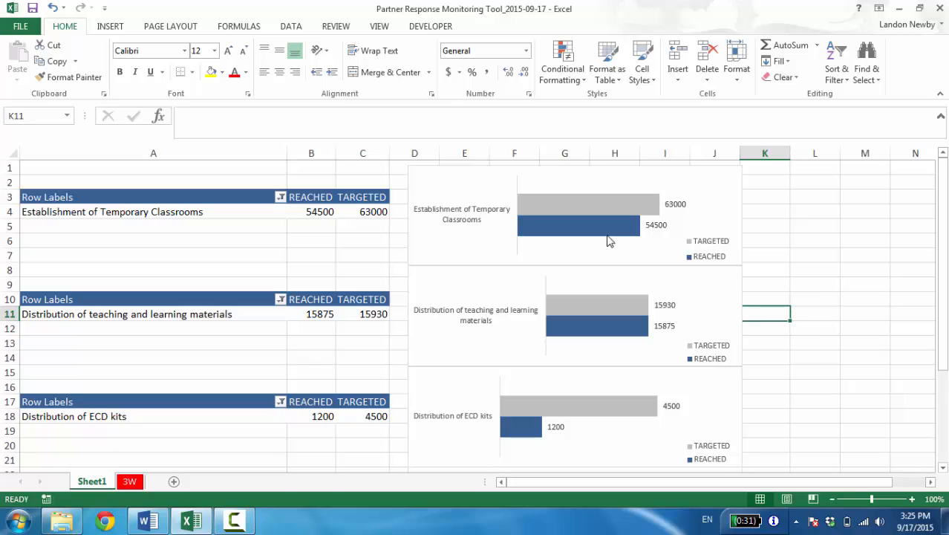
mouse_move(172, 478)
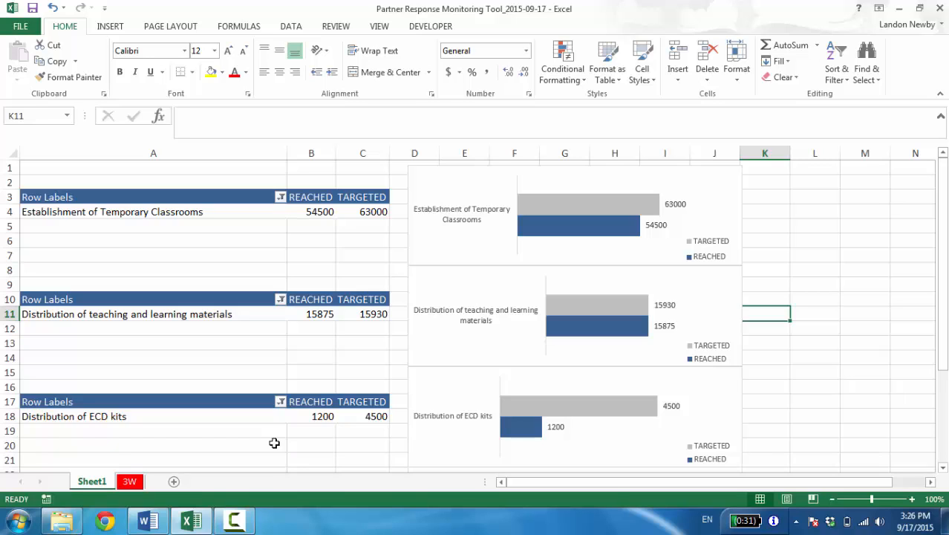
mouse_move(159, 469)
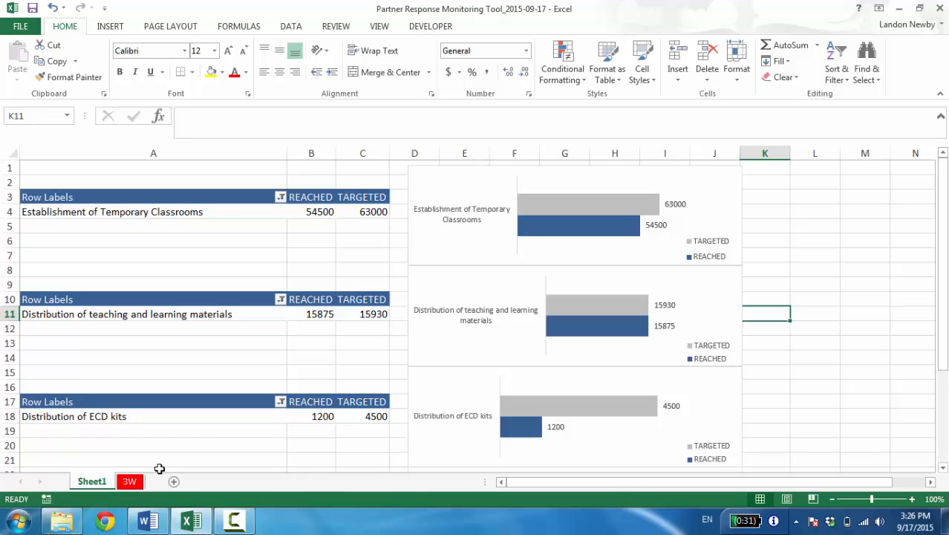
mouse_move(297, 285)
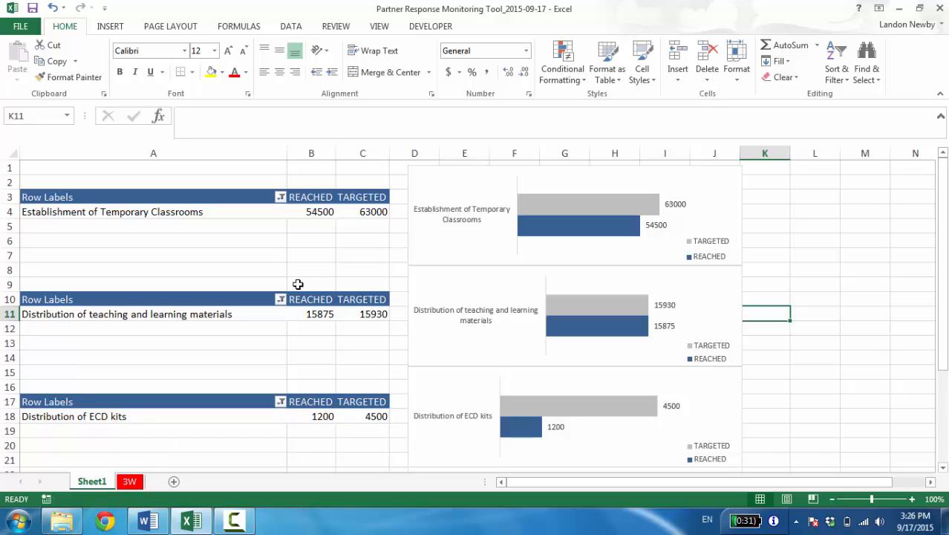
mouse_move(350, 256)
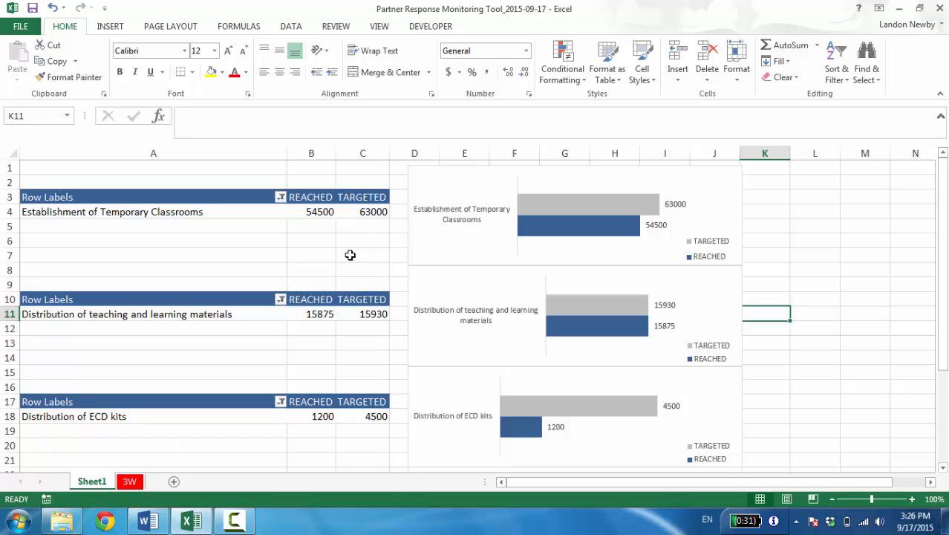
mouse_move(176, 221)
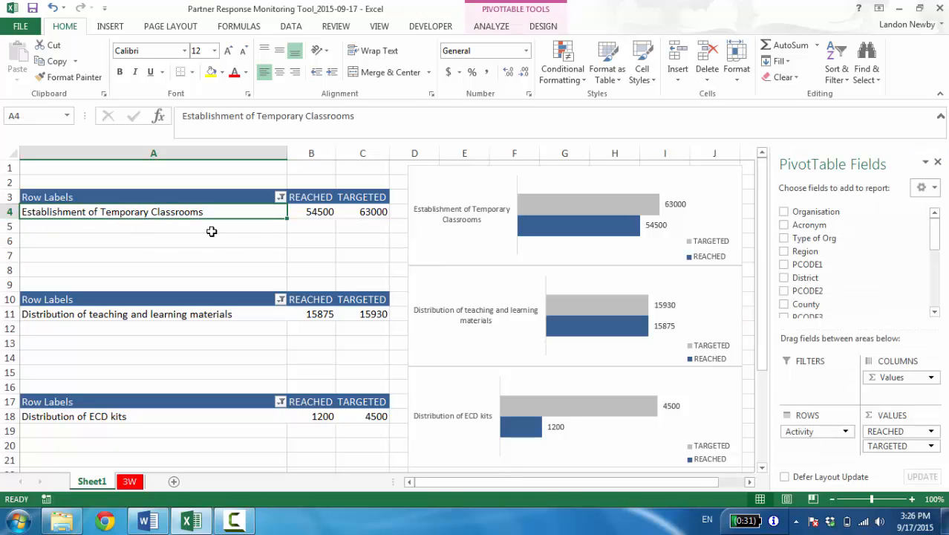
click(312, 211)
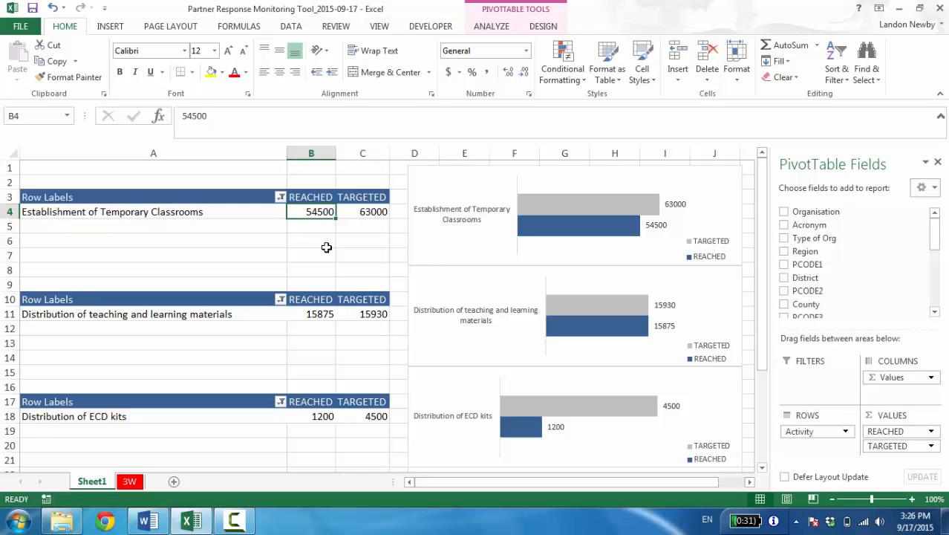
mouse_move(265, 386)
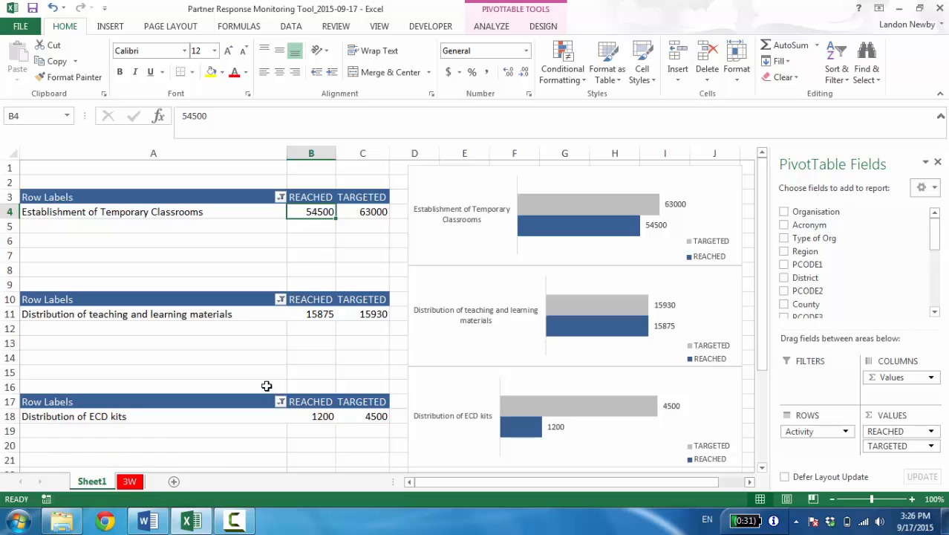
mouse_move(327, 240)
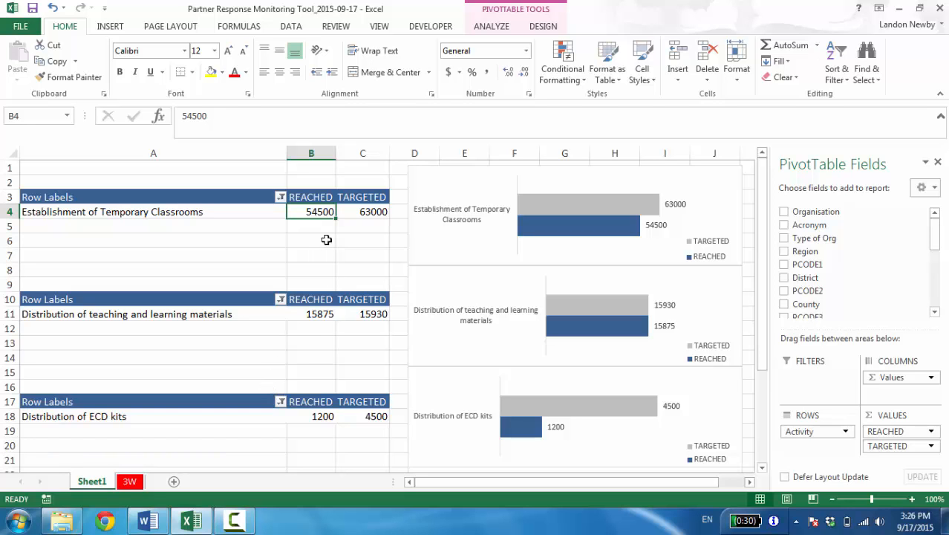
click(129, 481)
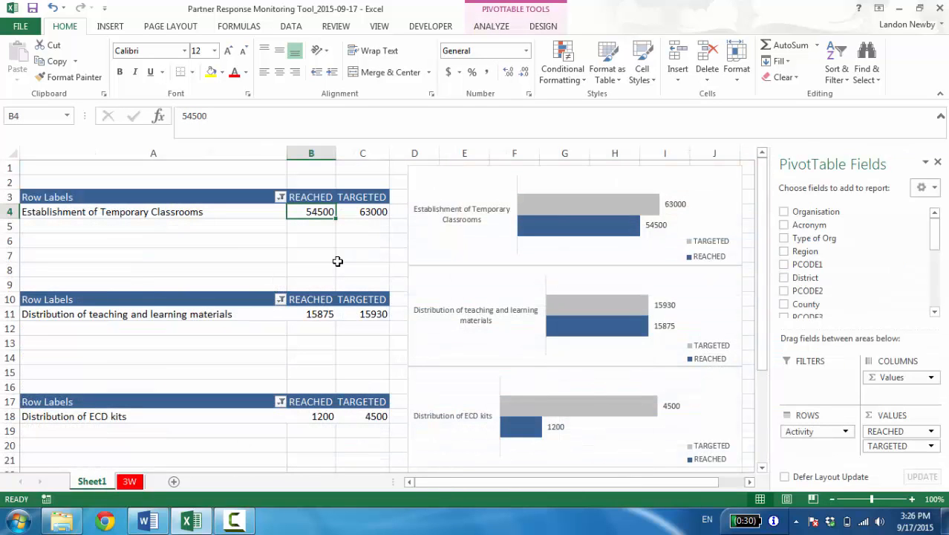
mouse_move(294, 230)
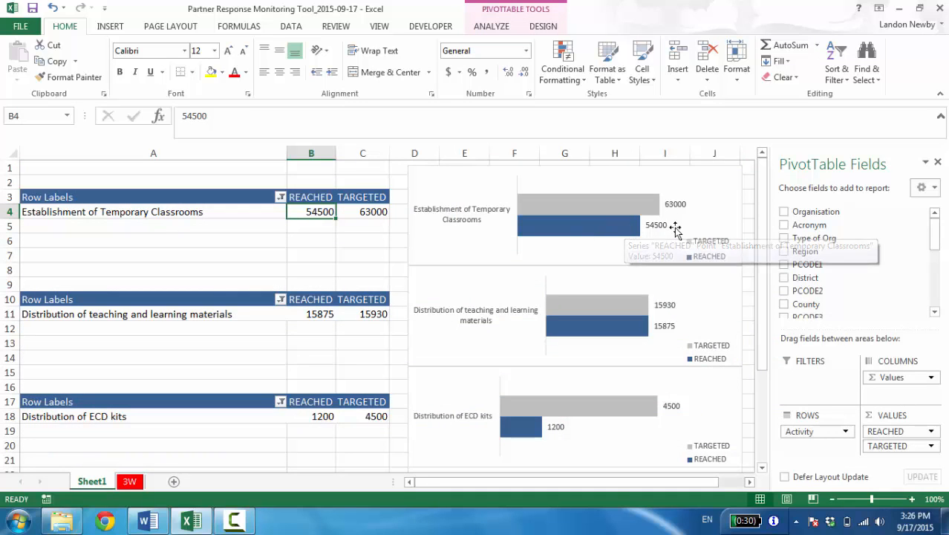
mouse_move(617, 267)
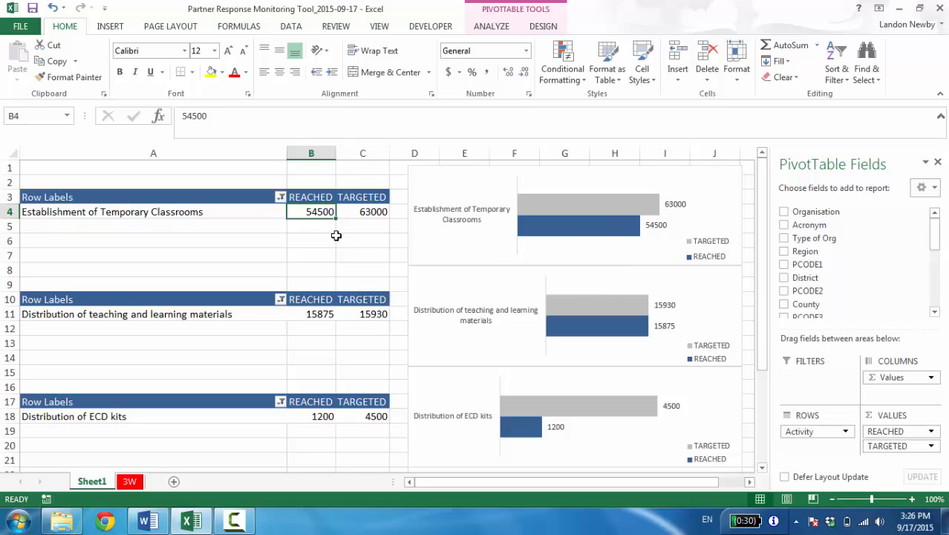
mouse_move(317, 219)
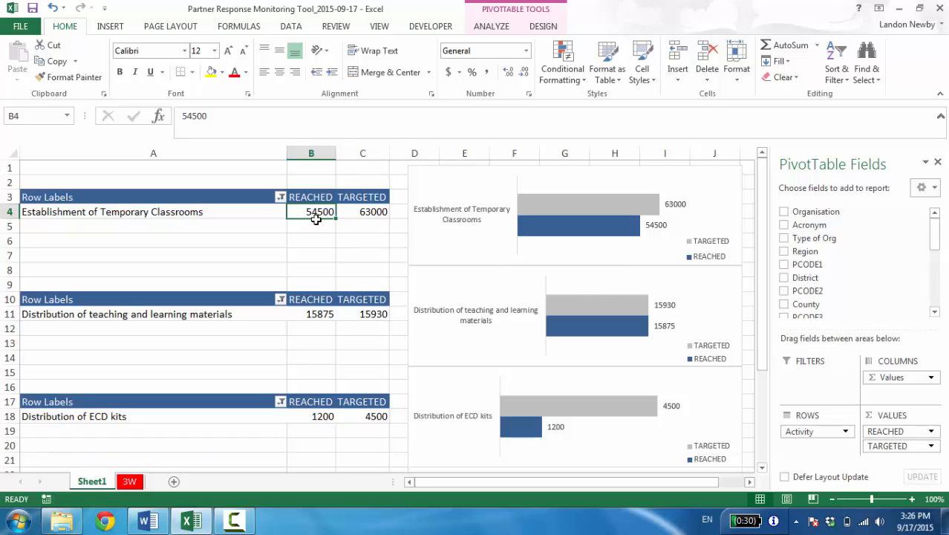
mouse_move(326, 220)
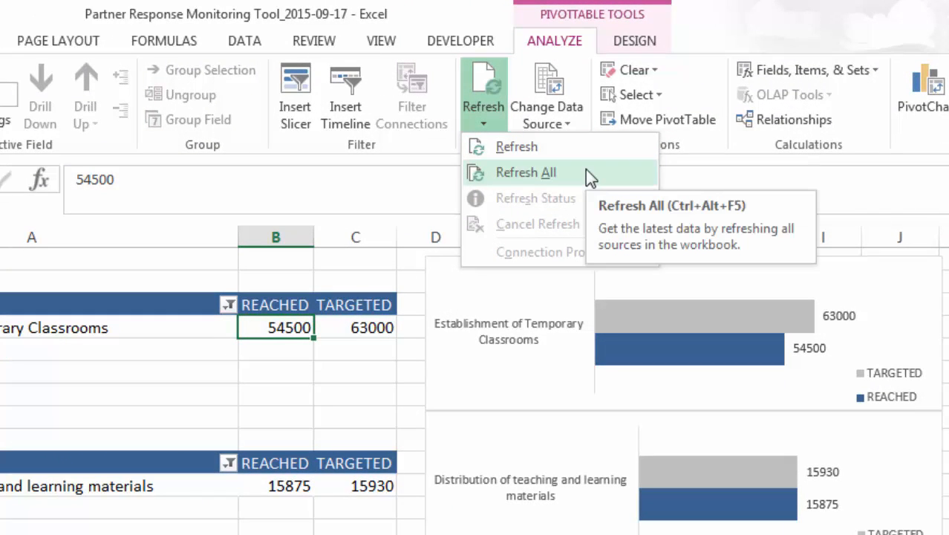
Refresh All so Temporary Classrooms reached shows 64500 in table and chart
click(526, 172)
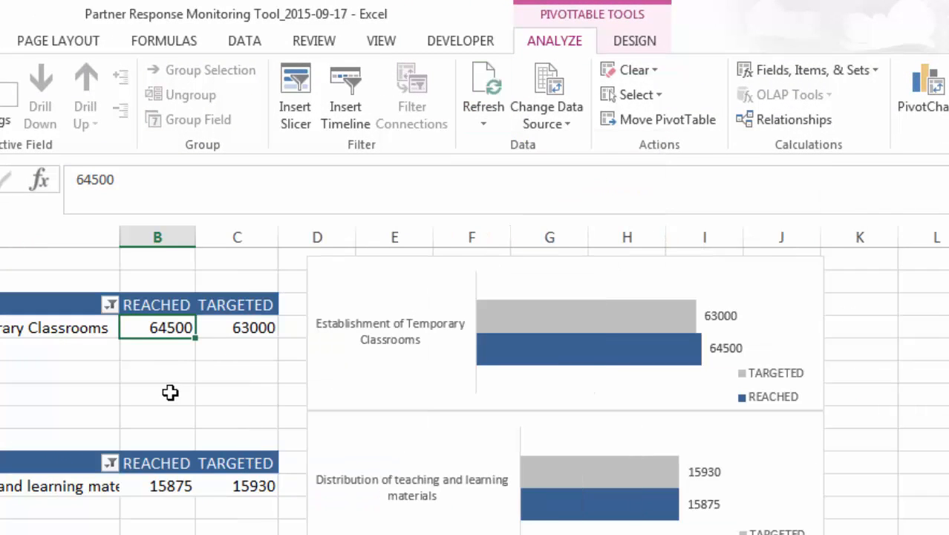
mouse_move(585, 383)
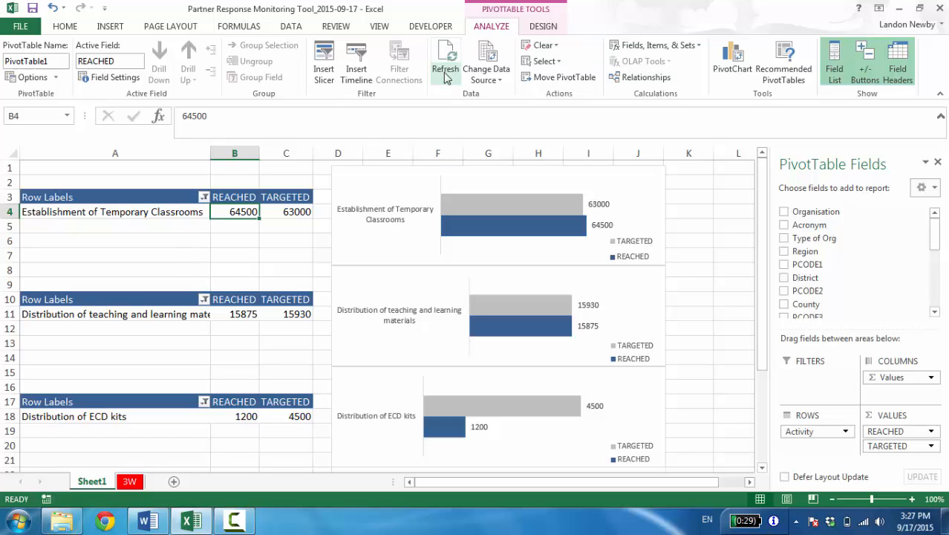
click(445, 56)
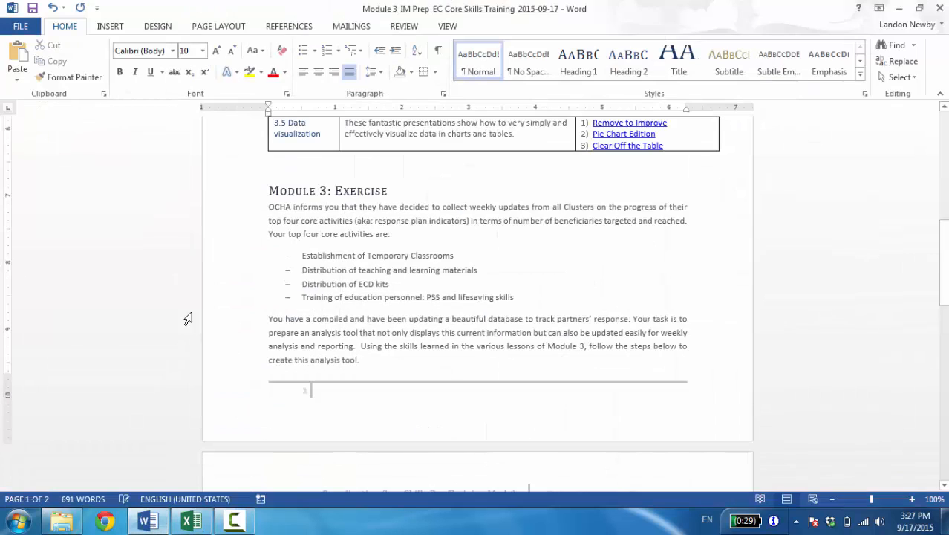
mouse_move(214, 282)
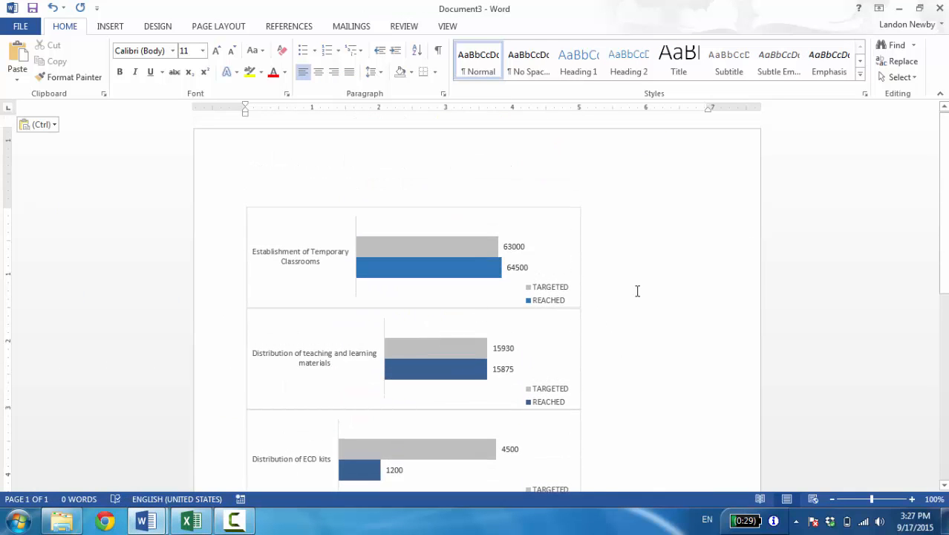
mouse_move(637, 290)
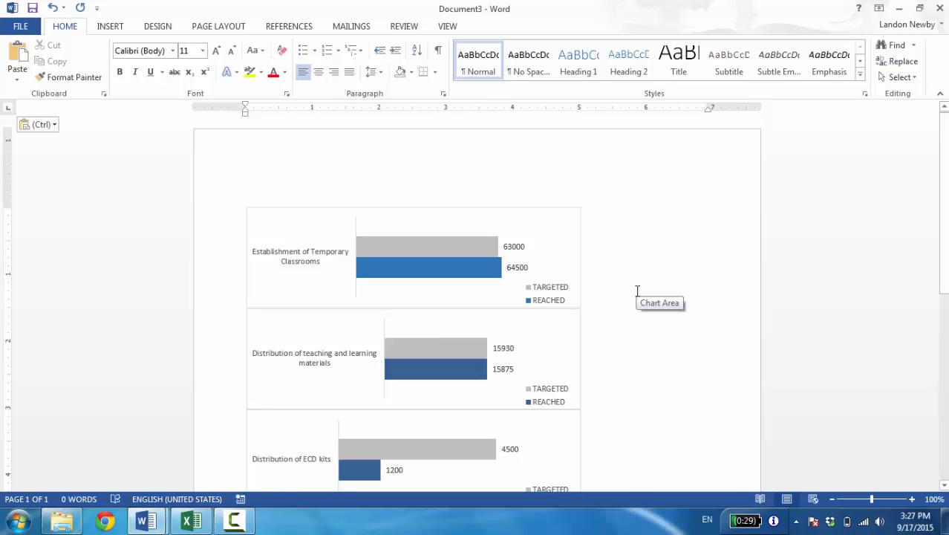
mouse_move(561, 335)
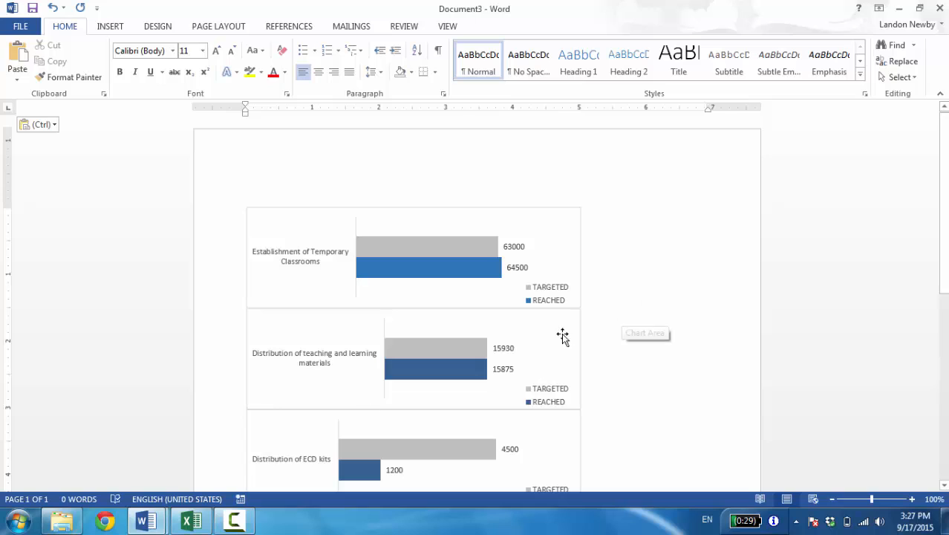